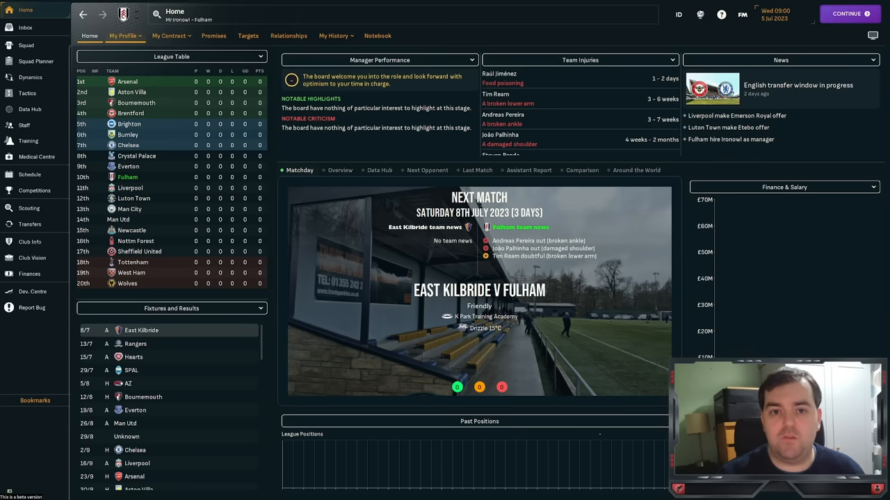
Step: Review Fulham's scouting overview and world knowledge map, then bring up the staff overview
{"action": "left_click", "coordinate": [28, 208]}
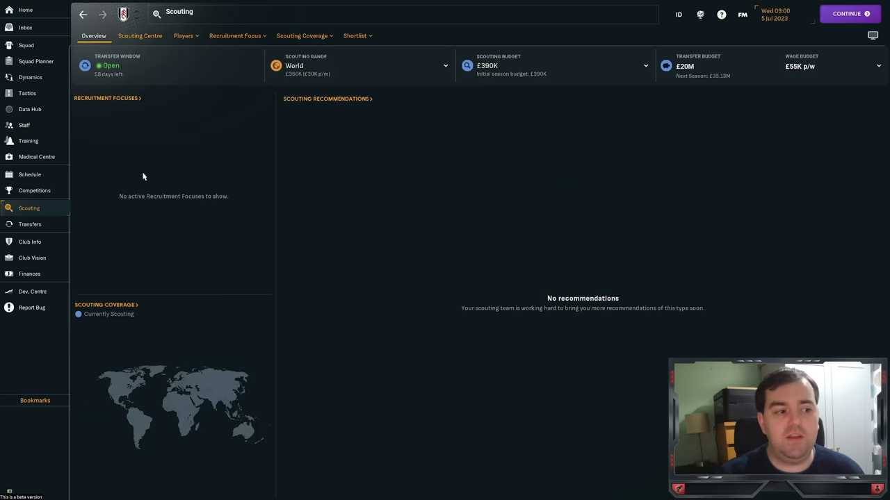
{"action": "left_click", "coordinate": [235, 36]}
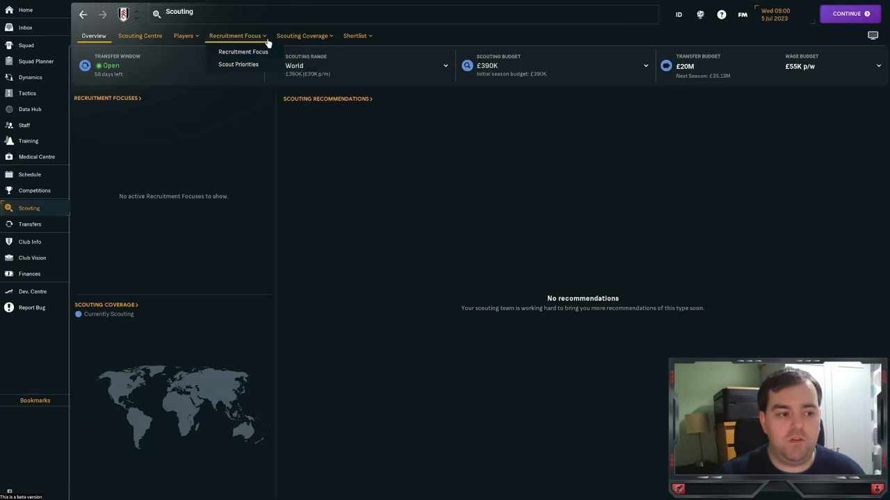
{"action": "left_click", "coordinate": [301, 36]}
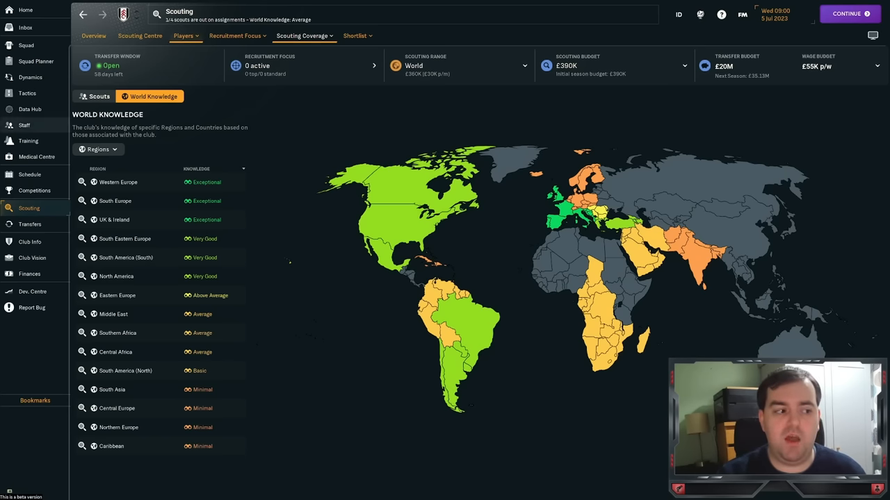
{"action": "left_click", "coordinate": [24, 125]}
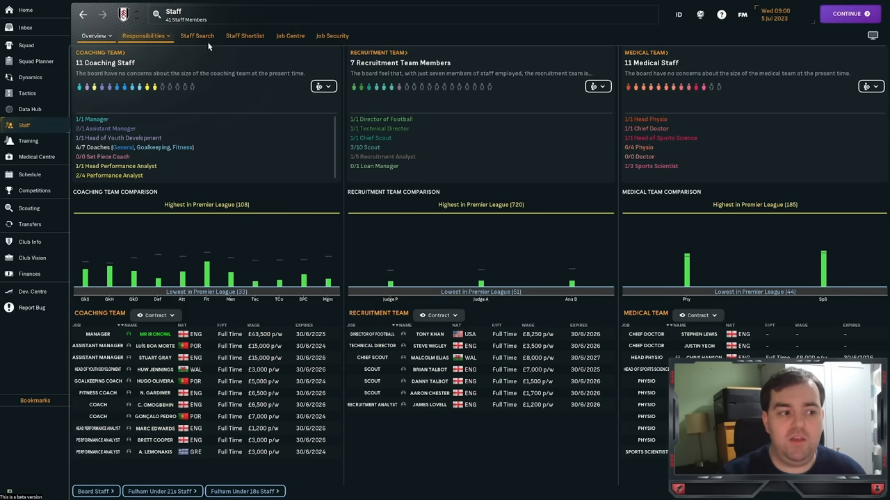
Step: Review the 14-result scout search and its adaptability and judging criteria, then reopen scouting
{"action": "left_click", "coordinate": [197, 36]}
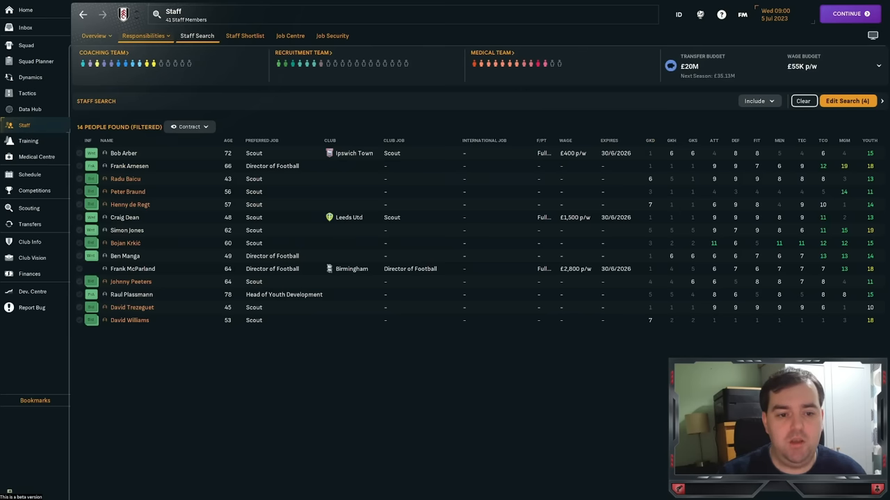
{"action": "left_click", "coordinate": [847, 101]}
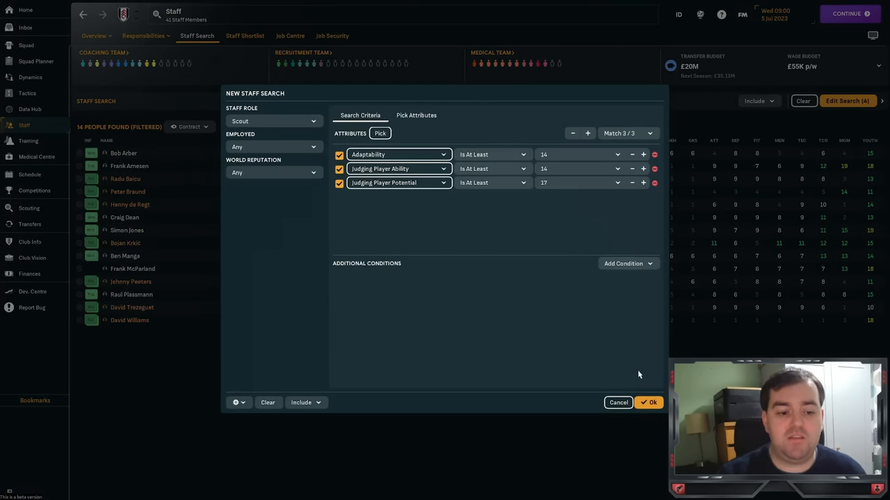
{"action": "left_click", "coordinate": [648, 402]}
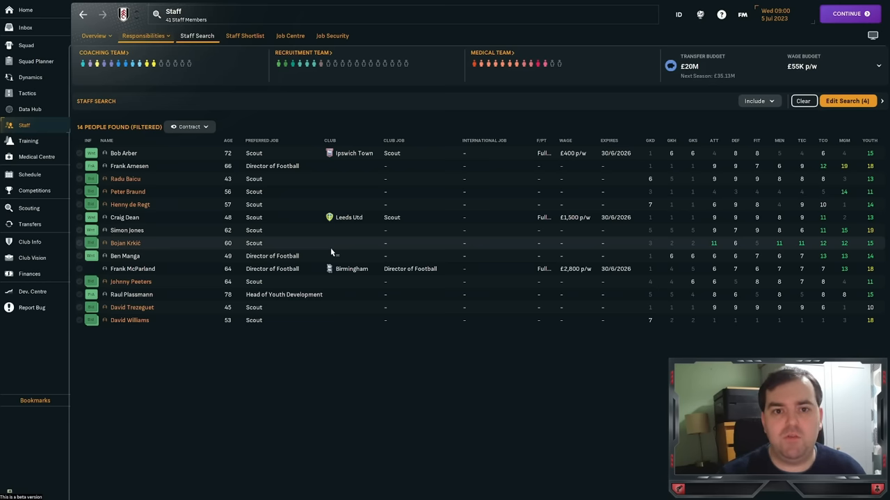
{"action": "left_click", "coordinate": [28, 208]}
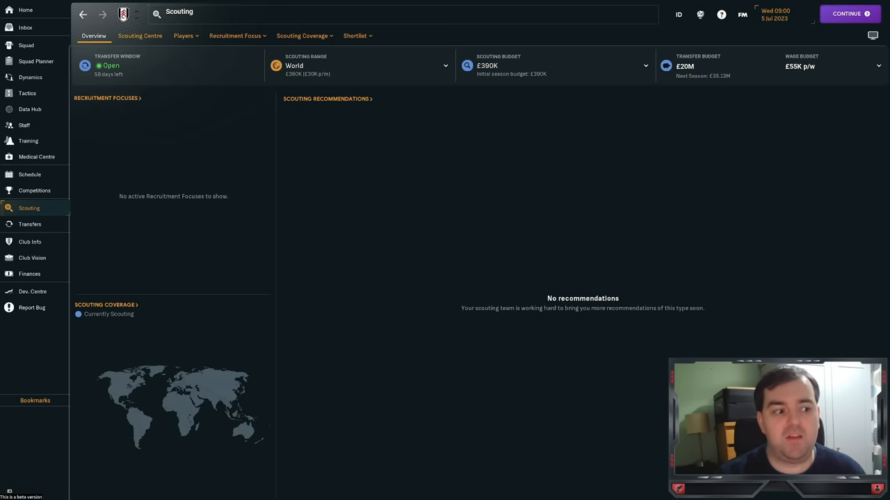
{"action": "mouse_move", "coordinate": [99, 104]}
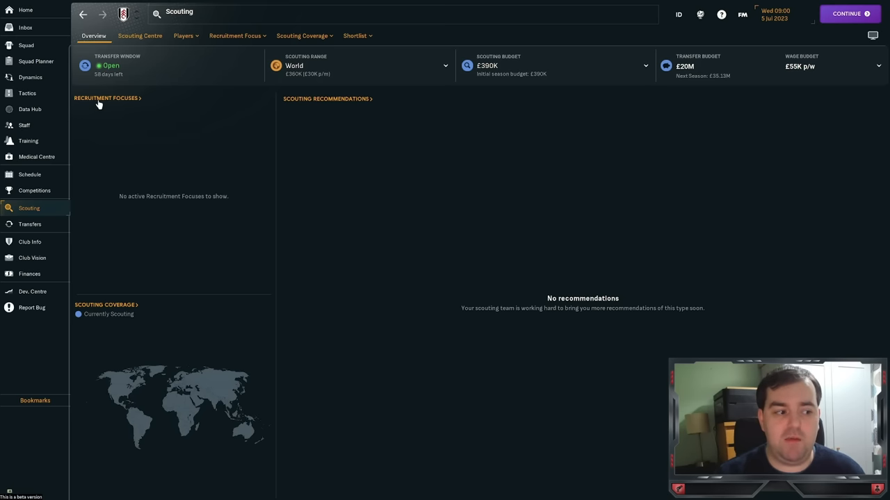
Step: Open the Recruitment Focuses section to begin a new focus
{"action": "left_click", "coordinate": [105, 98]}
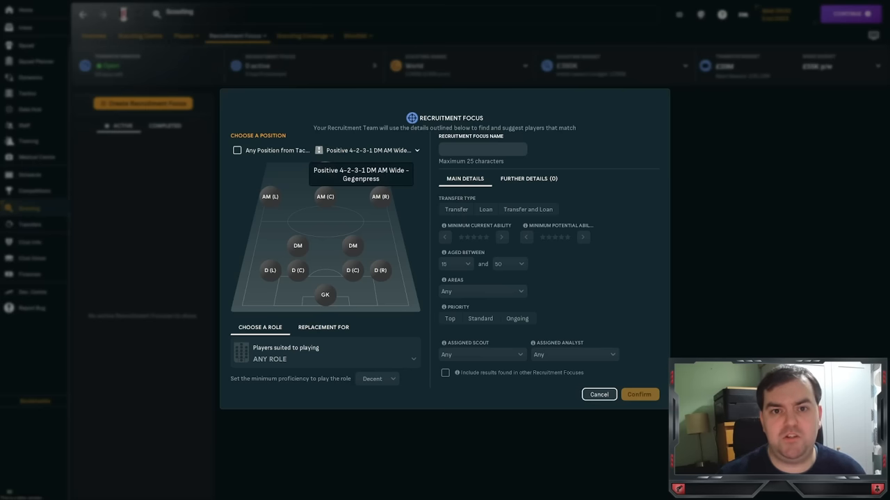
Step: Switch the focus positions to every pitch position and include Any Position from Tactic
{"action": "left_click", "coordinate": [372, 150]}
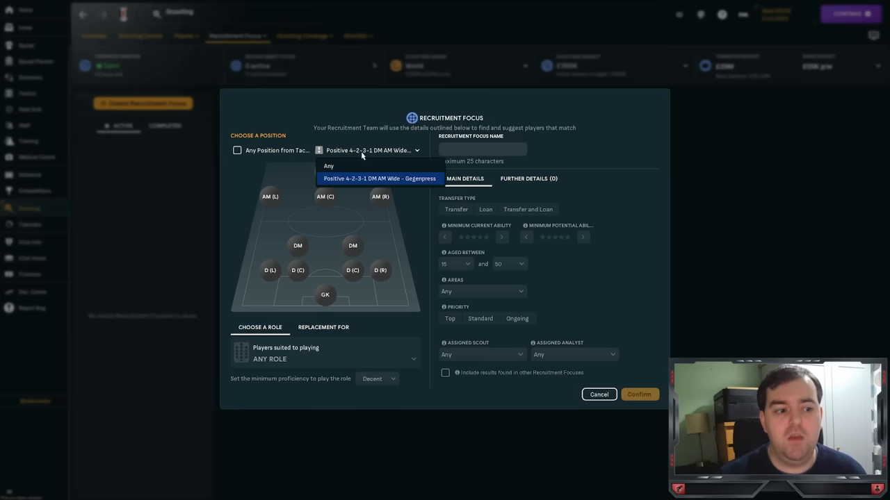
{"action": "mouse_move", "coordinate": [344, 155]}
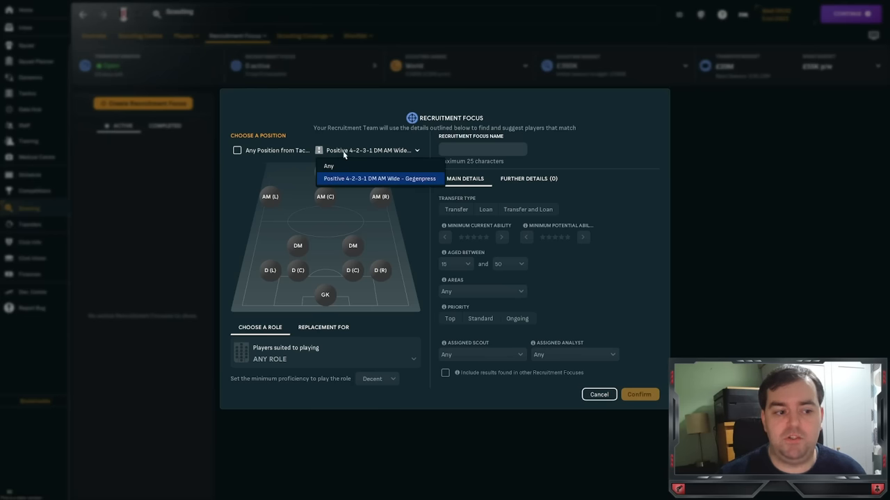
{"action": "left_click", "coordinate": [328, 165]}
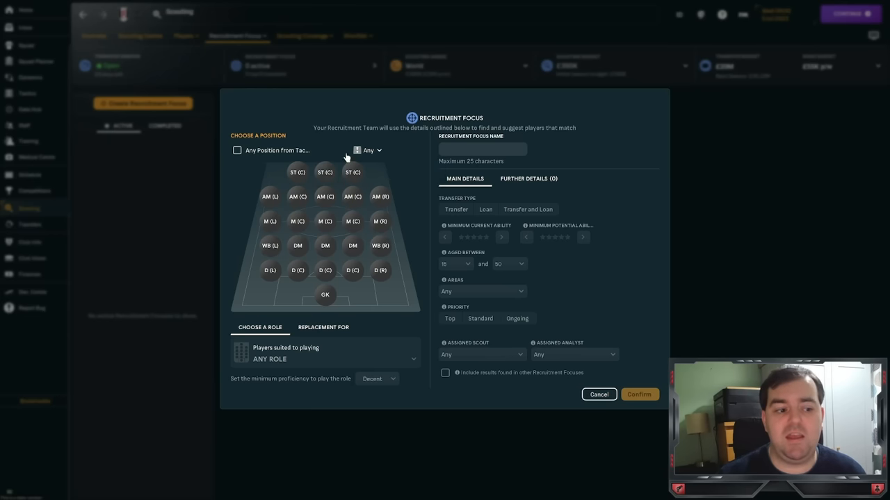
{"action": "left_click", "coordinate": [238, 151]}
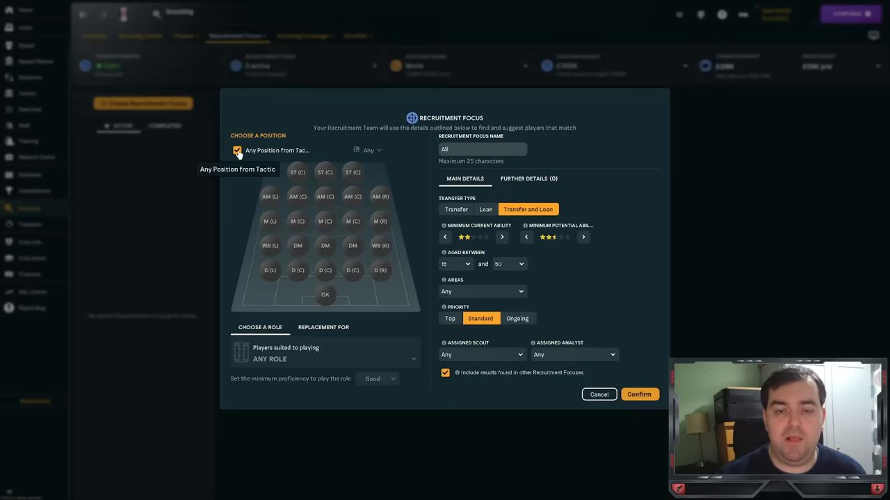
{"action": "mouse_move", "coordinate": [244, 152]}
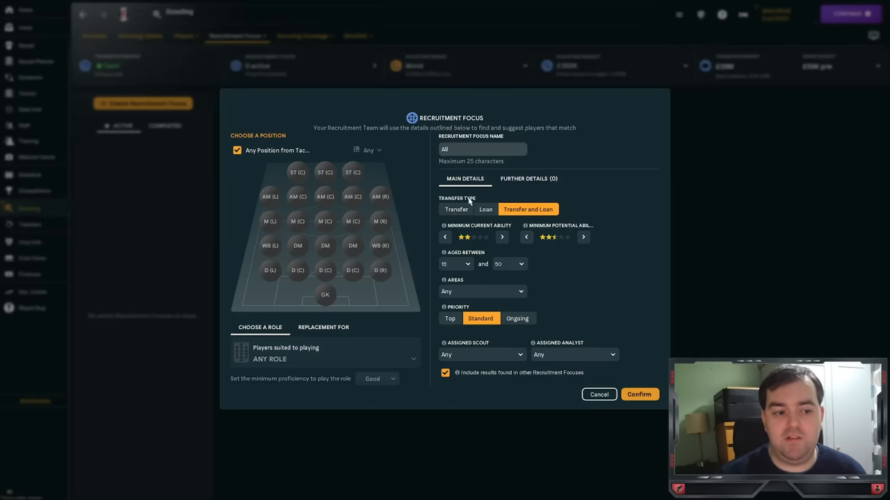
Step: Make the focus transfer-only with five-star minimum current and three-star minimum potential ability
{"action": "left_click", "coordinate": [456, 209]}
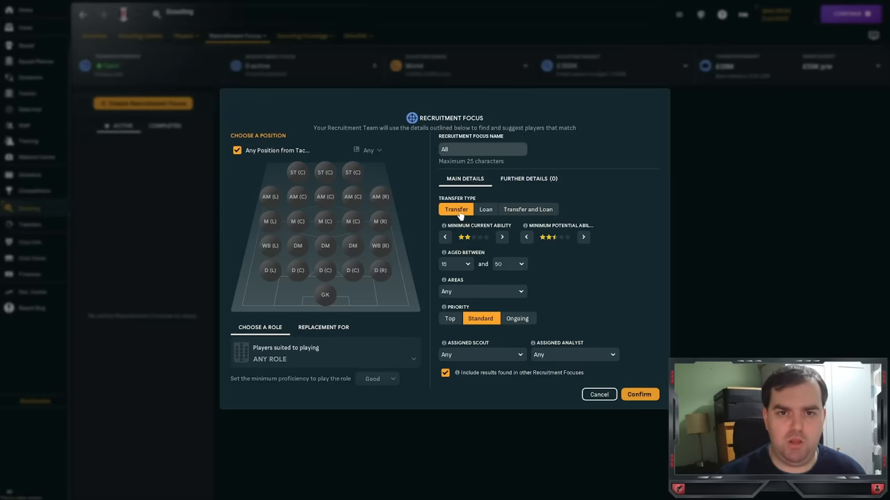
{"action": "left_click", "coordinate": [445, 237]}
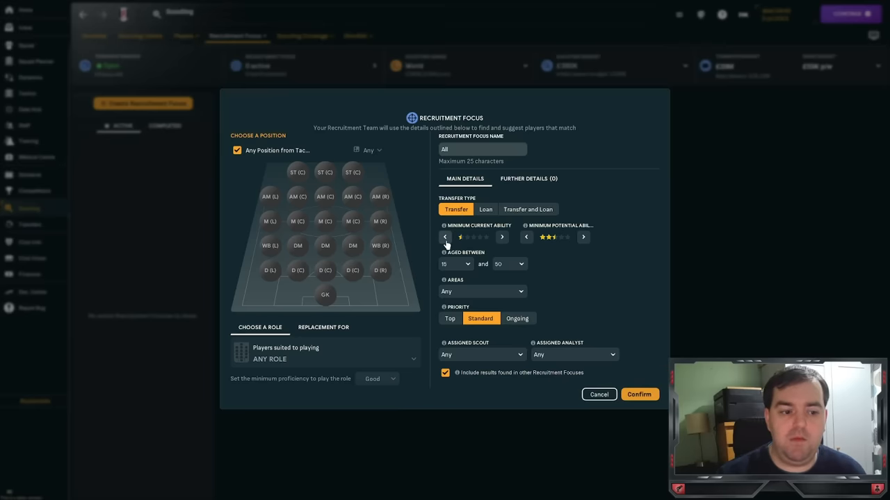
{"action": "left_click", "coordinate": [501, 237]}
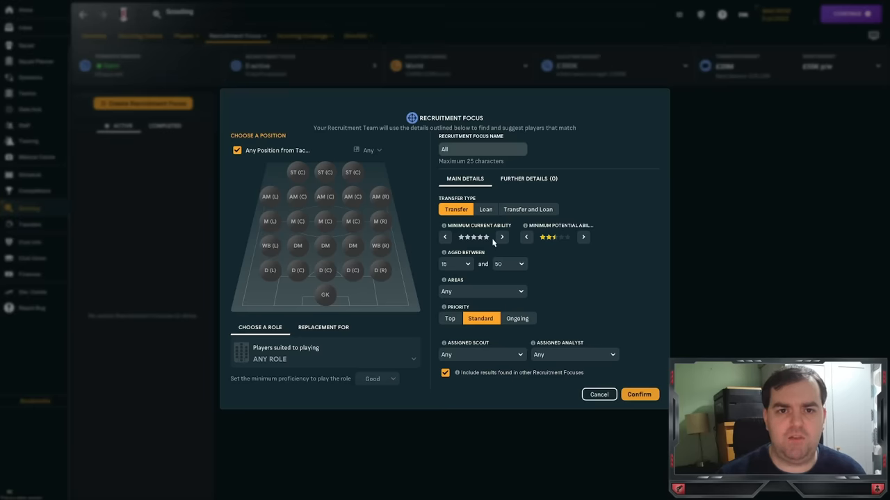
{"action": "left_click", "coordinate": [445, 237]}
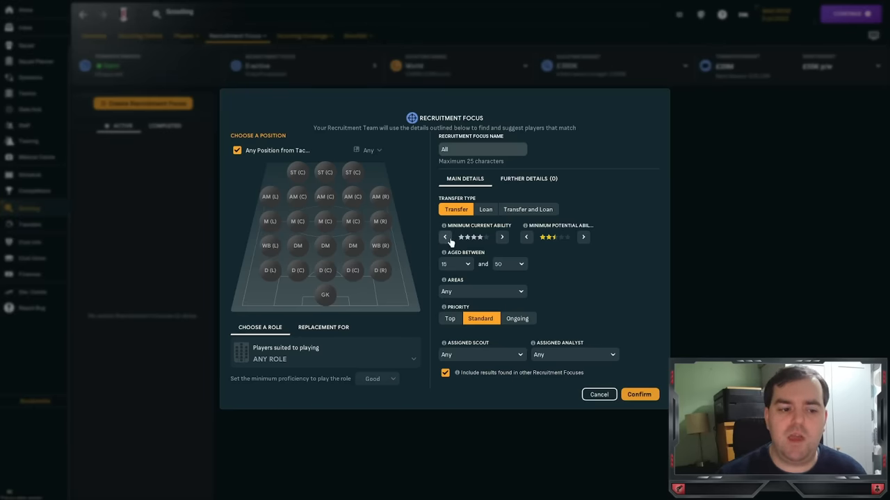
{"action": "left_click", "coordinate": [503, 237]}
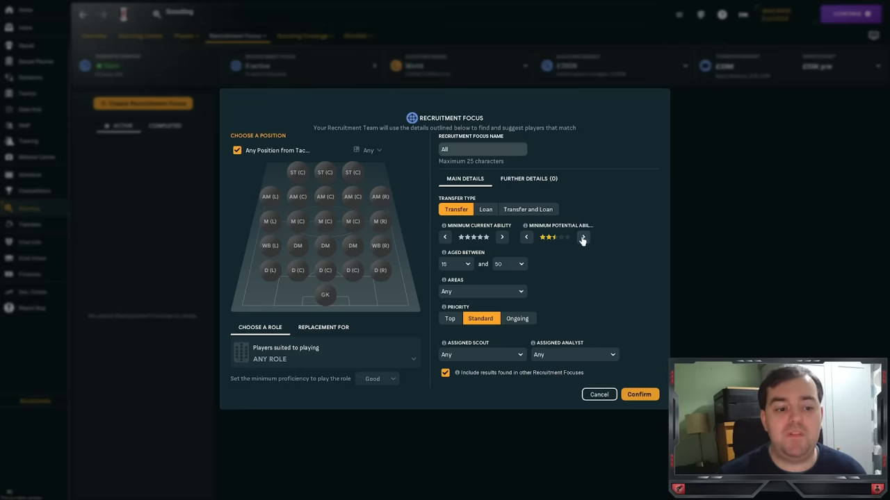
{"action": "left_click", "coordinate": [582, 238]}
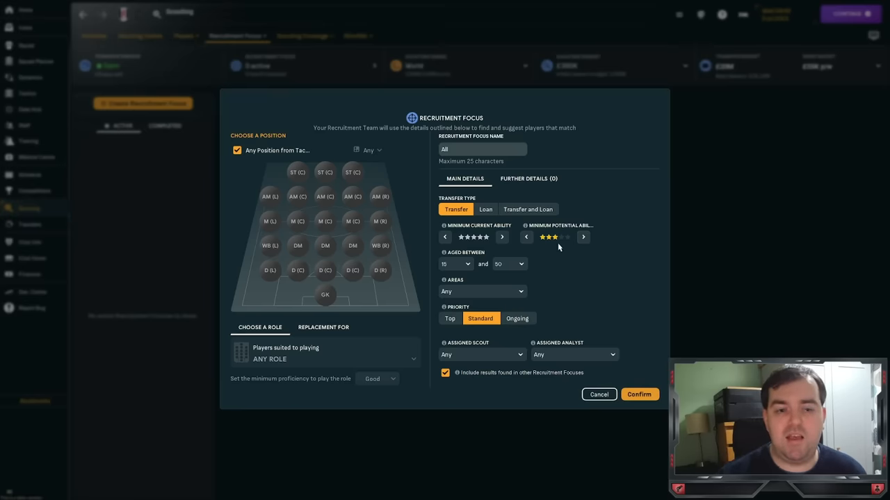
{"action": "mouse_move", "coordinate": [554, 248]}
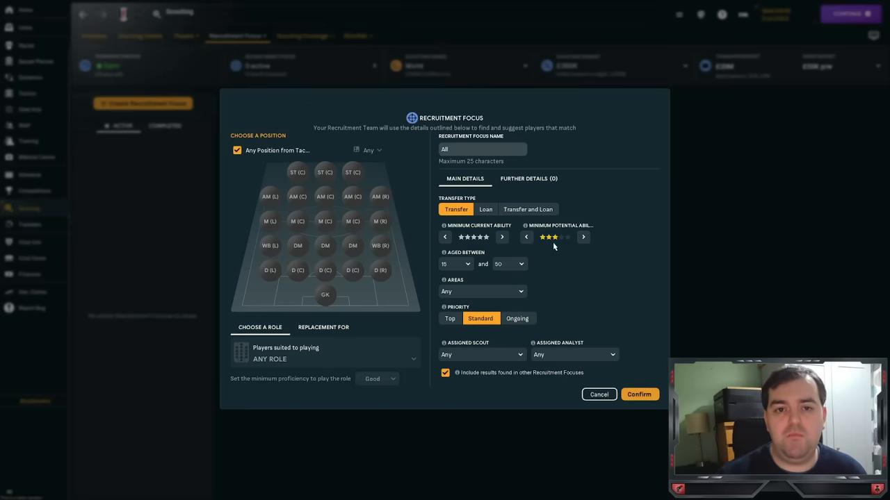
{"action": "mouse_move", "coordinate": [549, 237]}
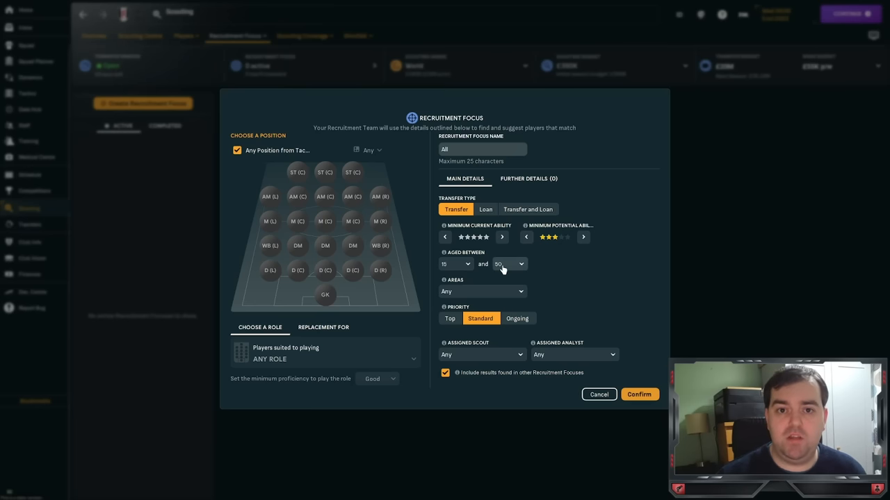
Step: Limit the focus to age 15, set ongoing priority, and exclude other focuses' results
{"action": "left_click", "coordinate": [508, 265]}
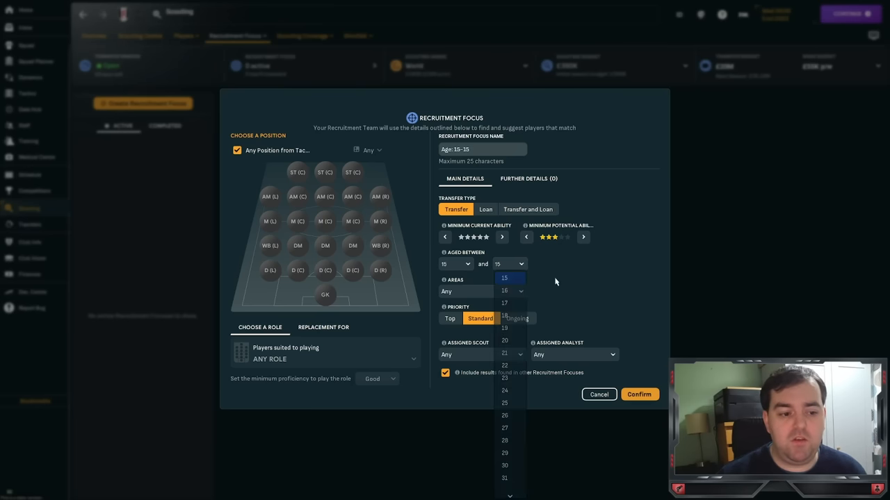
{"action": "left_click", "coordinate": [504, 278]}
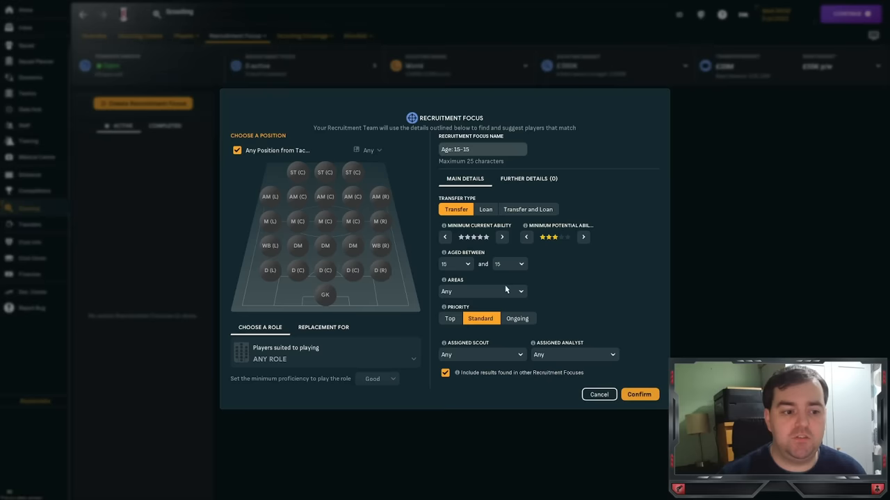
{"action": "mouse_move", "coordinate": [494, 266]}
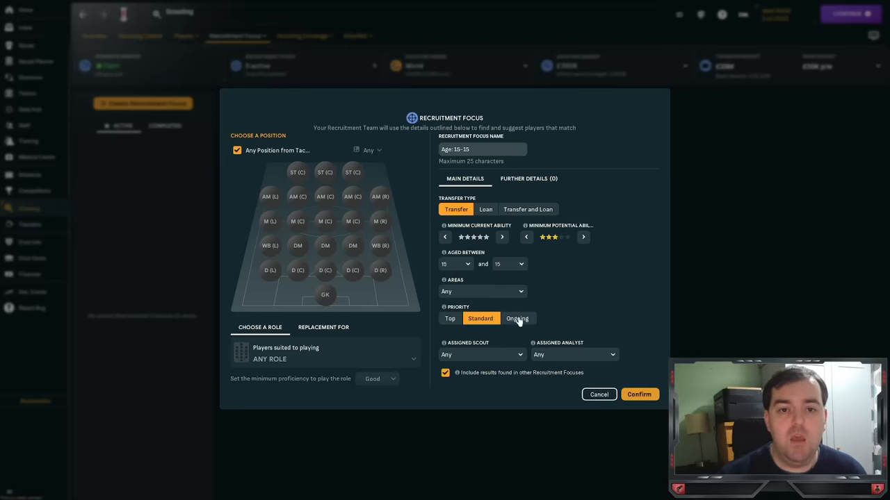
{"action": "left_click", "coordinate": [517, 318]}
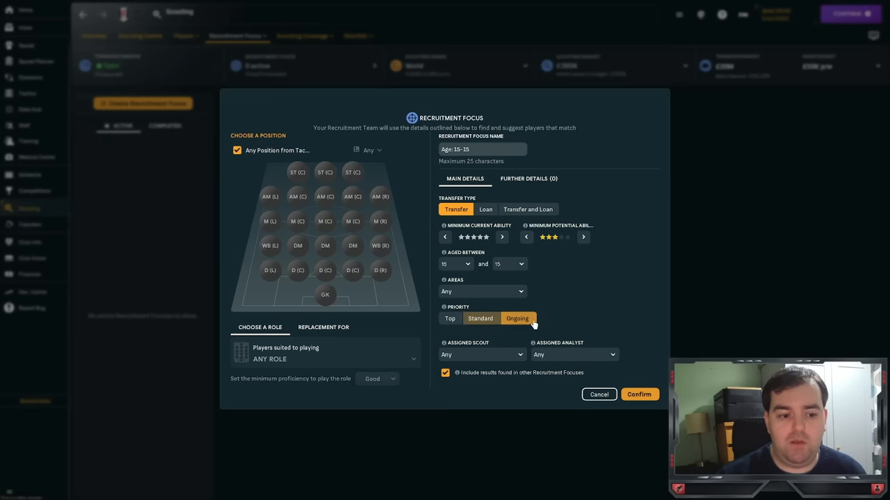
{"action": "left_click", "coordinate": [517, 318]}
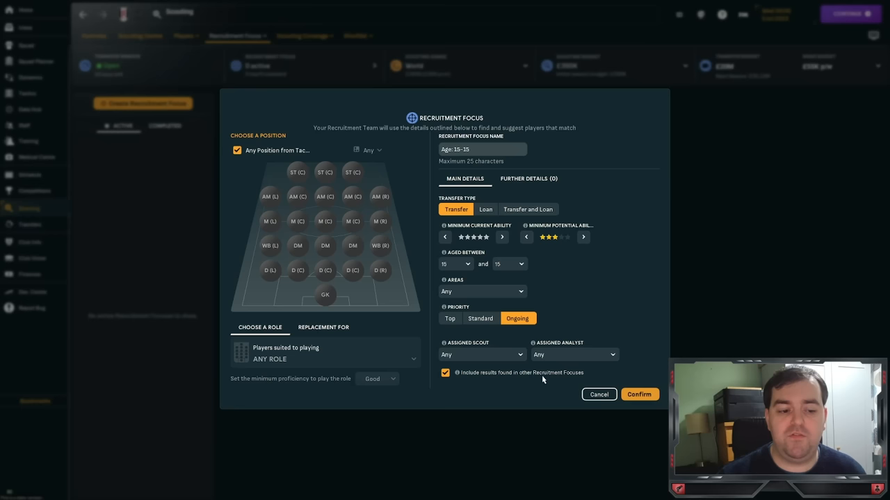
{"action": "left_click", "coordinate": [445, 374]}
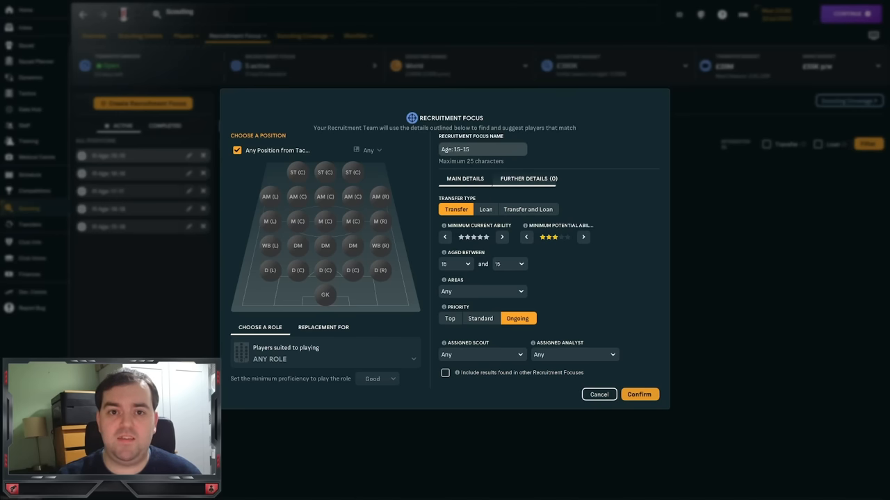
Step: Add and then remove a Transfer Value criterion, and confirm the Age: 15-15 focus
{"action": "left_click", "coordinate": [528, 178]}
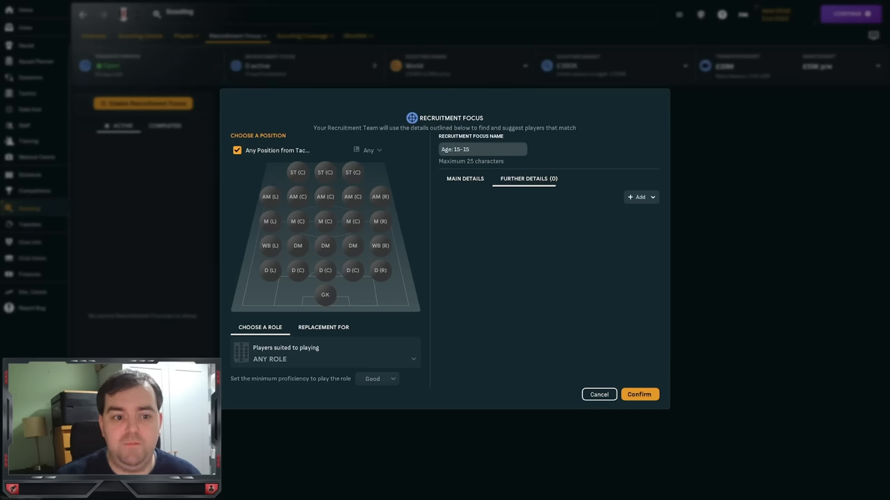
{"action": "left_click", "coordinate": [639, 196]}
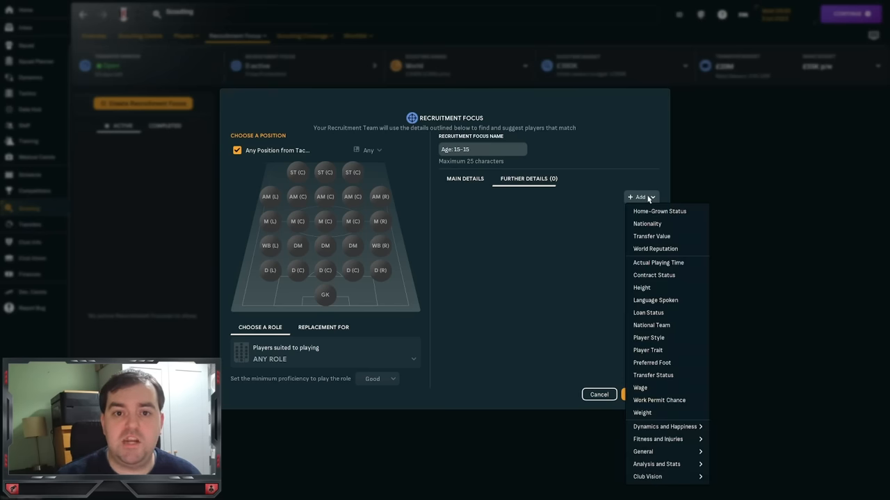
{"action": "mouse_move", "coordinate": [657, 438]}
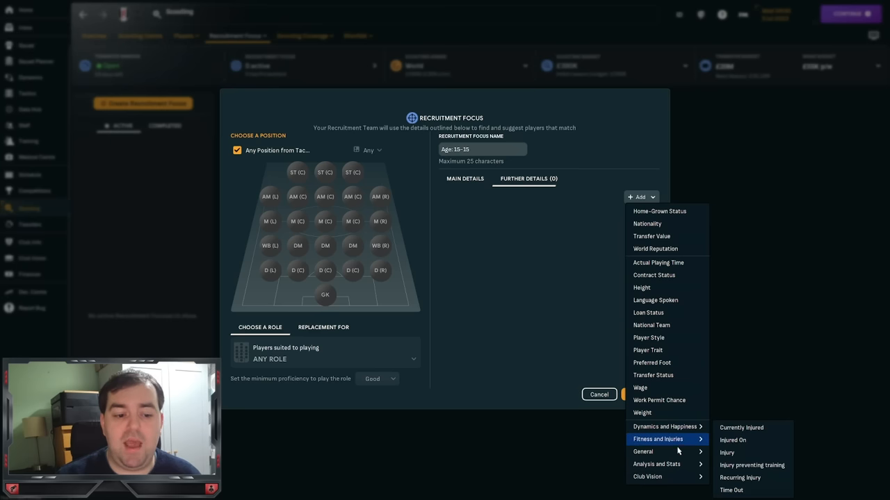
{"action": "mouse_move", "coordinate": [639, 388]}
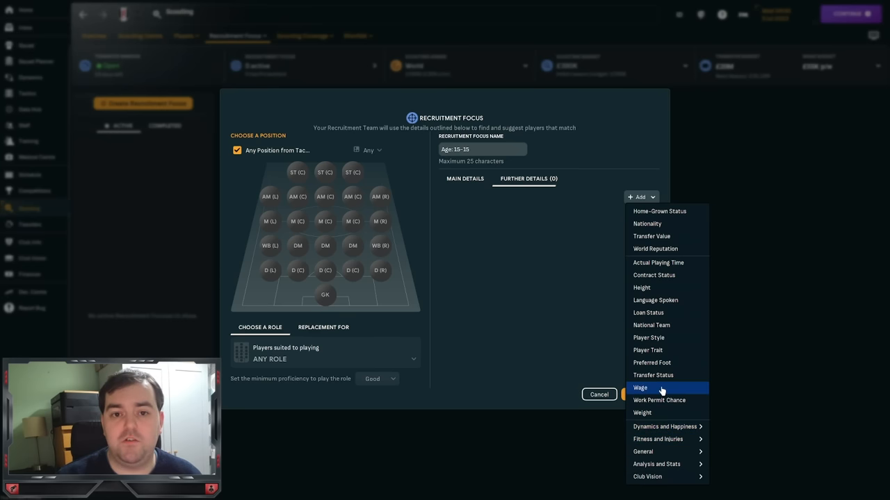
{"action": "left_click", "coordinate": [651, 236]}
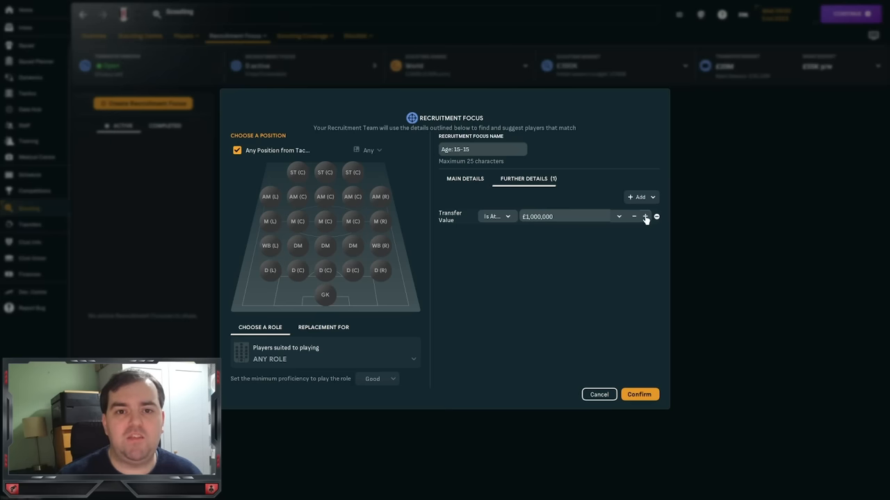
{"action": "mouse_move", "coordinate": [666, 217]}
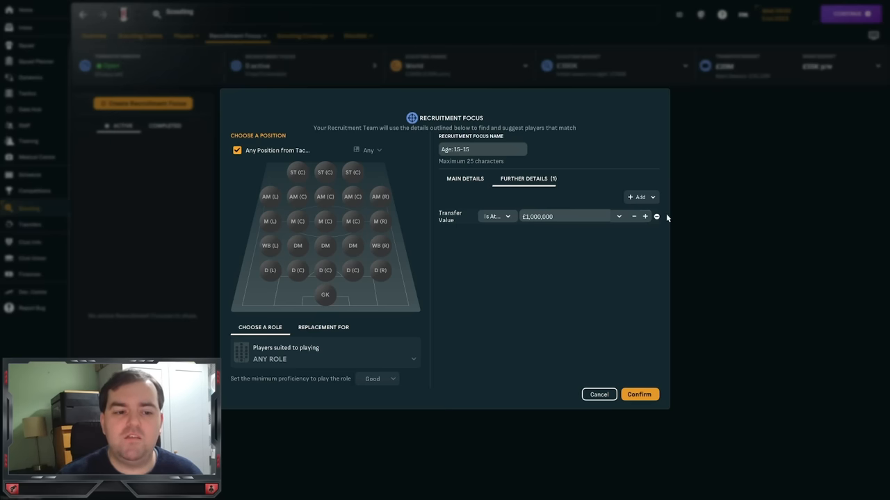
{"action": "left_click", "coordinate": [655, 217]}
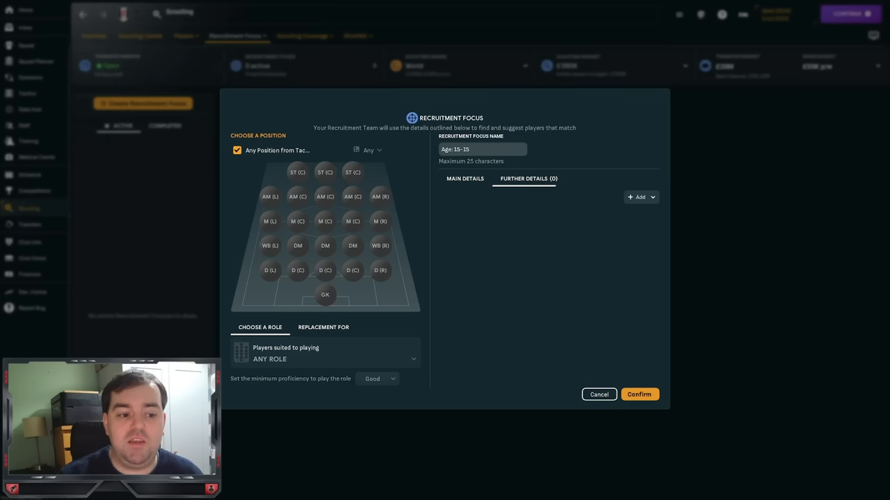
{"action": "left_click", "coordinate": [638, 395]}
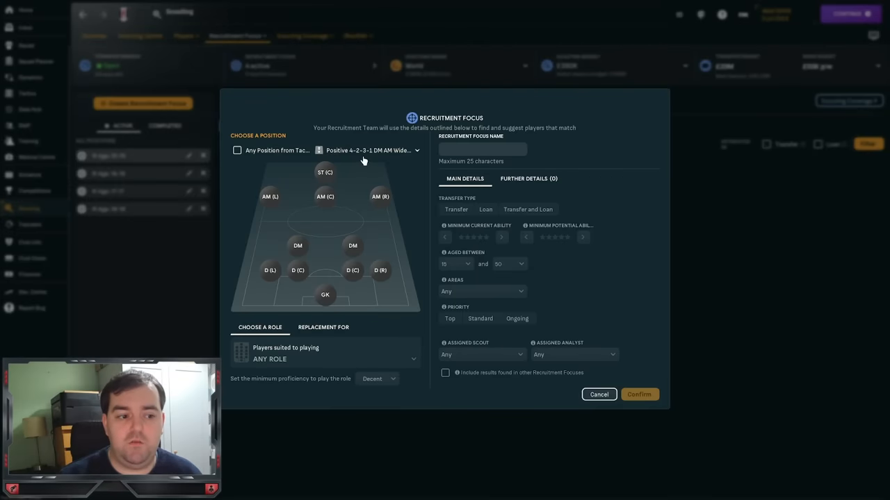
Step: Build the Age: 15-18 focus with any position, adjusted ability stars and upper age 18
{"action": "left_click", "coordinate": [237, 150]}
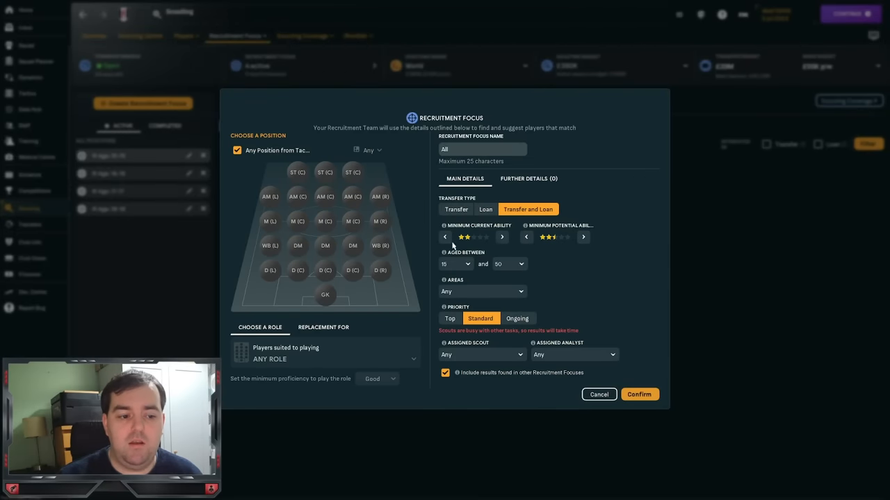
{"action": "left_click", "coordinate": [502, 237]}
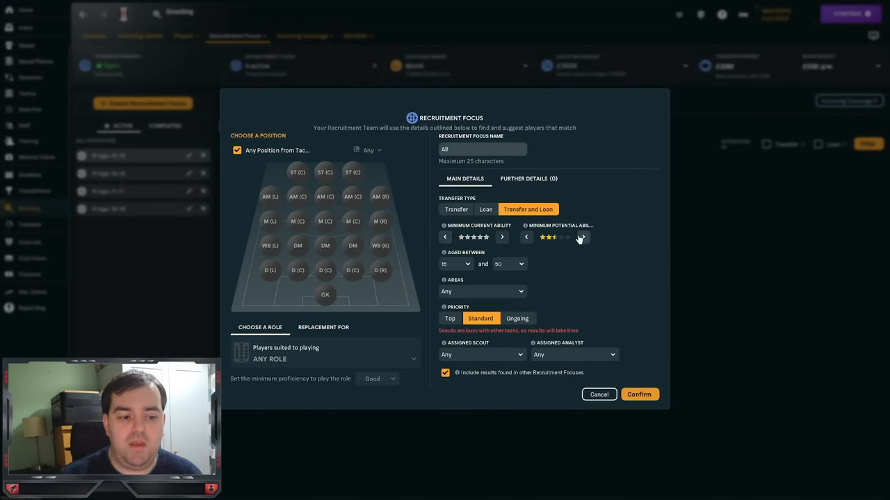
{"action": "left_click", "coordinate": [509, 264]}
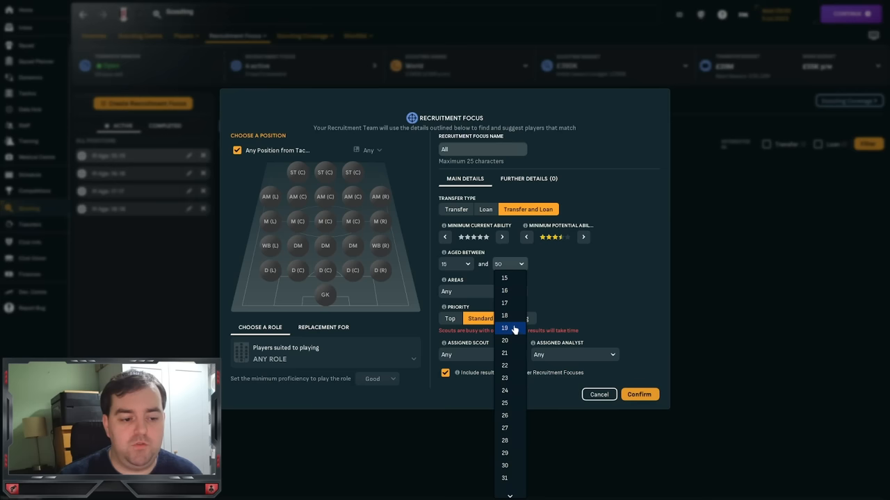
{"action": "left_click", "coordinate": [504, 315]}
{"action": "type", "text": "Age: 15-18"}
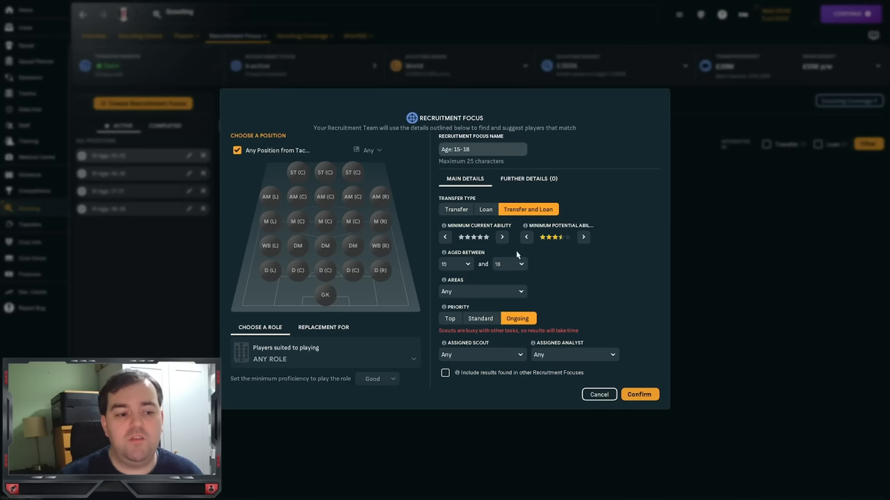
{"action": "mouse_move", "coordinate": [536, 261]}
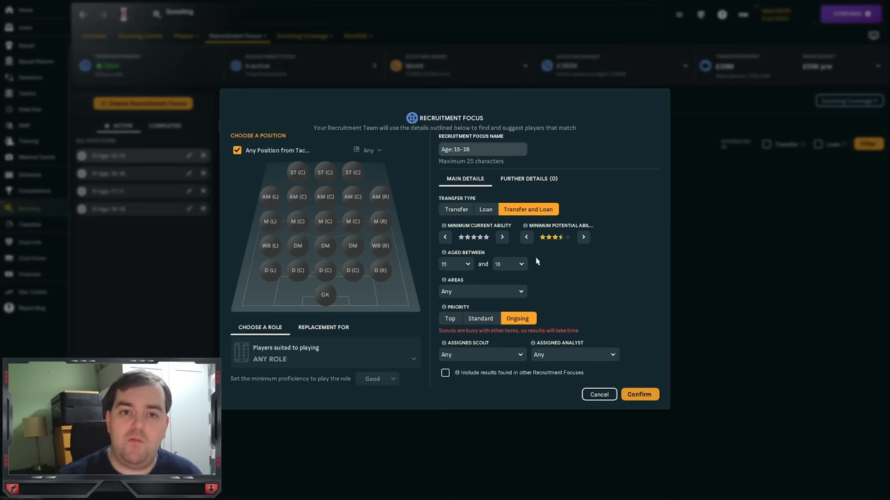
{"action": "mouse_move", "coordinate": [542, 339]}
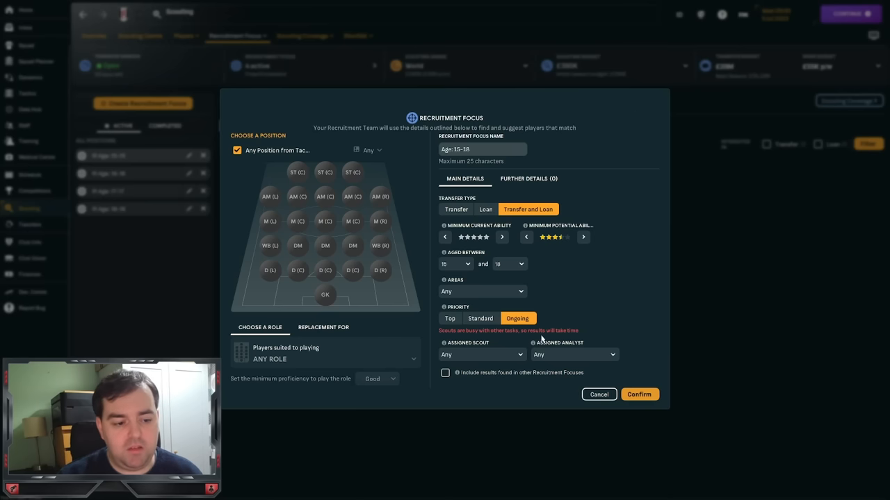
{"action": "mouse_move", "coordinate": [579, 321]}
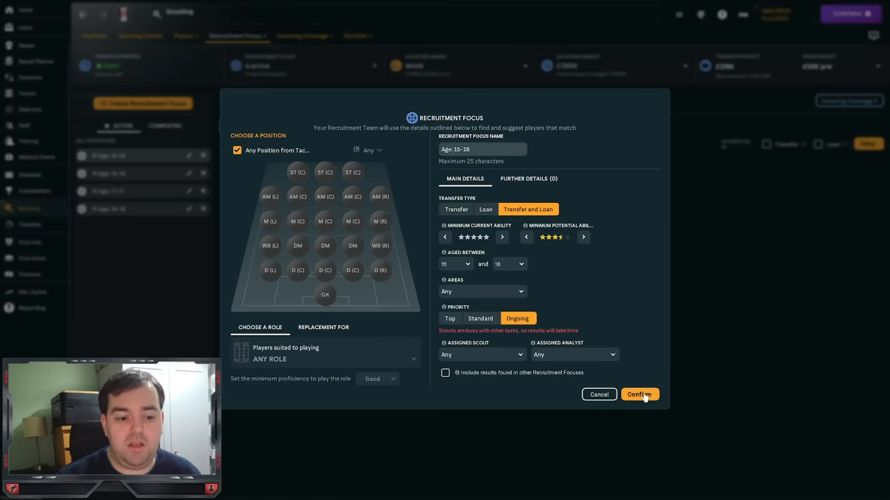
{"action": "left_click", "coordinate": [639, 394]}
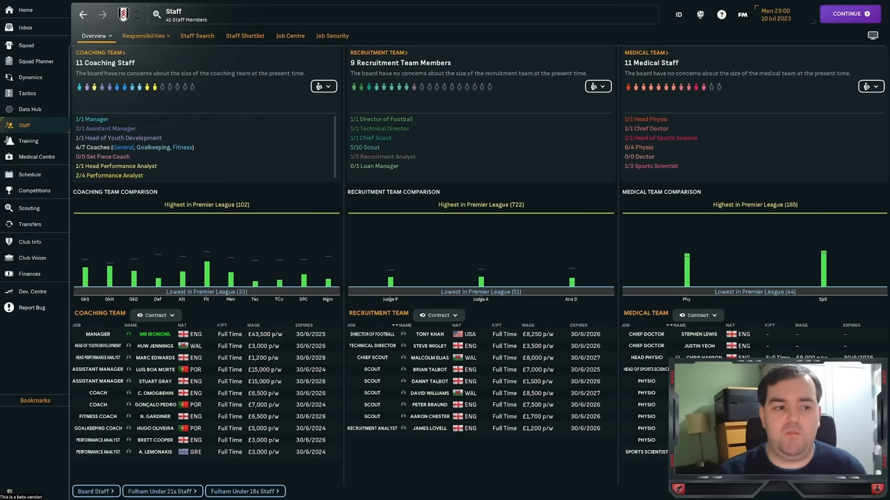
Step: Check recruitment team improvement options, then return to the scouting overview
{"action": "left_click", "coordinate": [597, 87]}
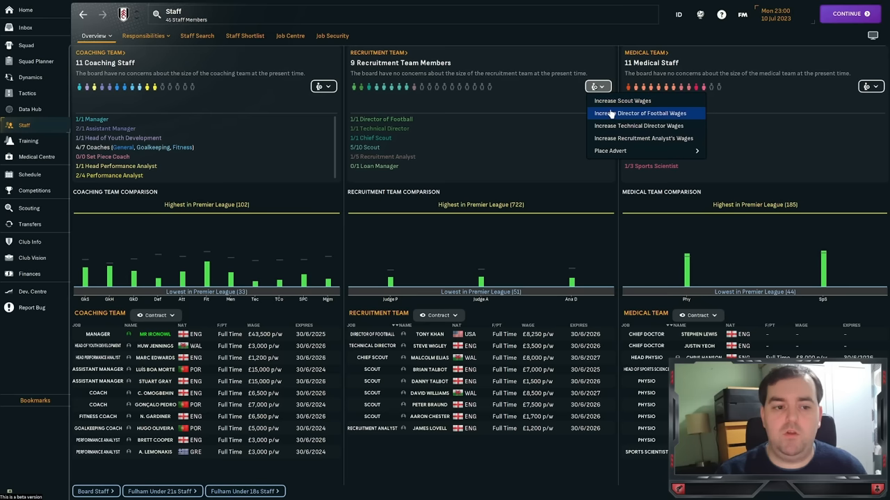
{"action": "mouse_move", "coordinate": [622, 101]}
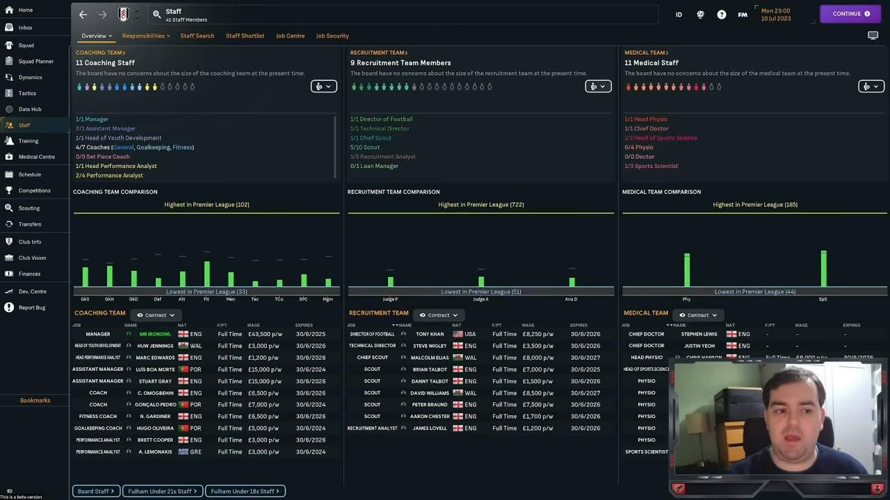
{"action": "mouse_move", "coordinate": [592, 118]}
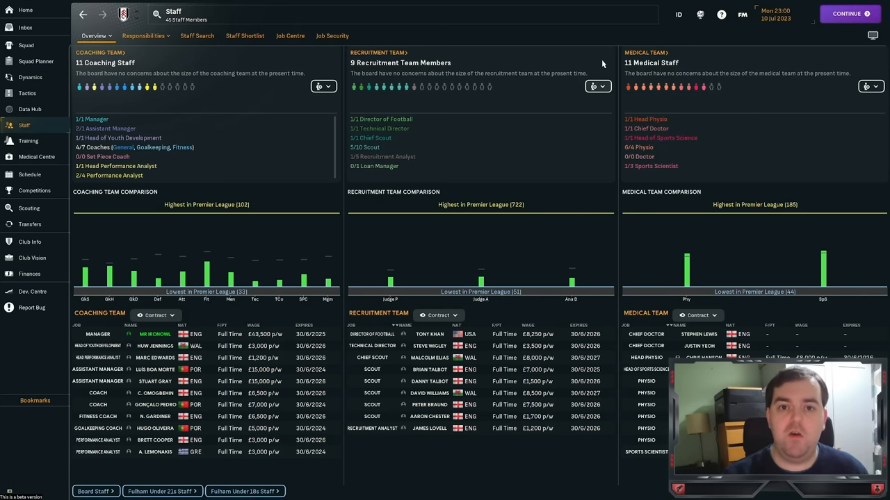
{"action": "left_click", "coordinate": [28, 208]}
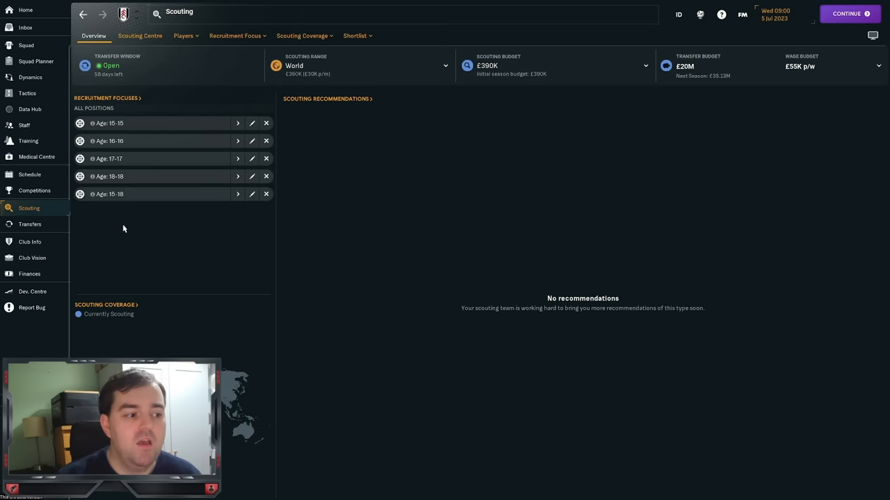
{"action": "mouse_move", "coordinate": [169, 111]}
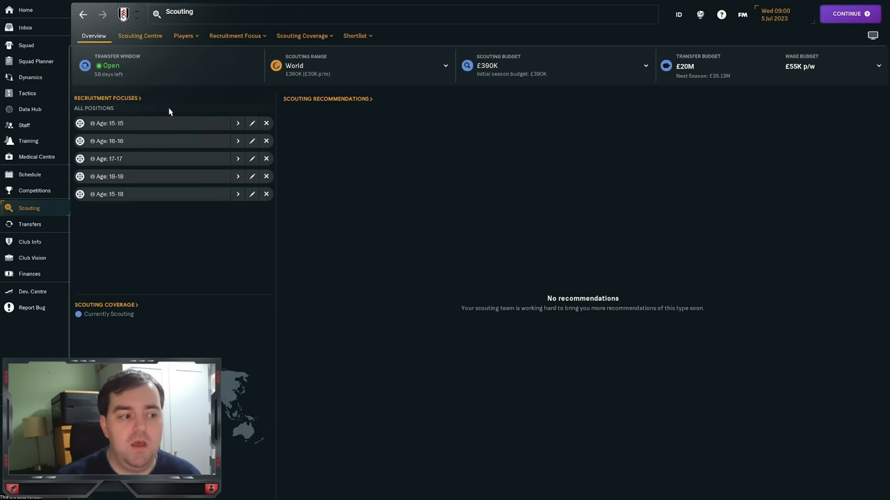
Step: Start a new recruitment focus and try ST (C), then D (C), as target position
{"action": "left_click", "coordinate": [234, 36]}
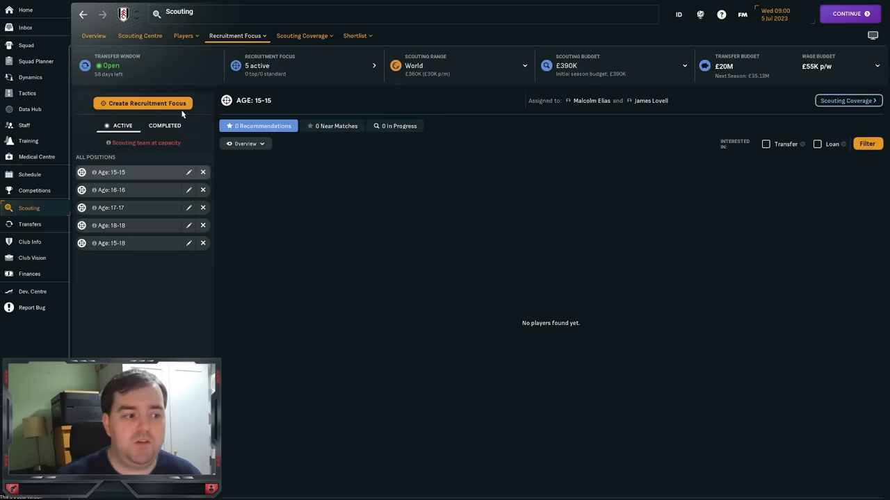
{"action": "left_click", "coordinate": [147, 103]}
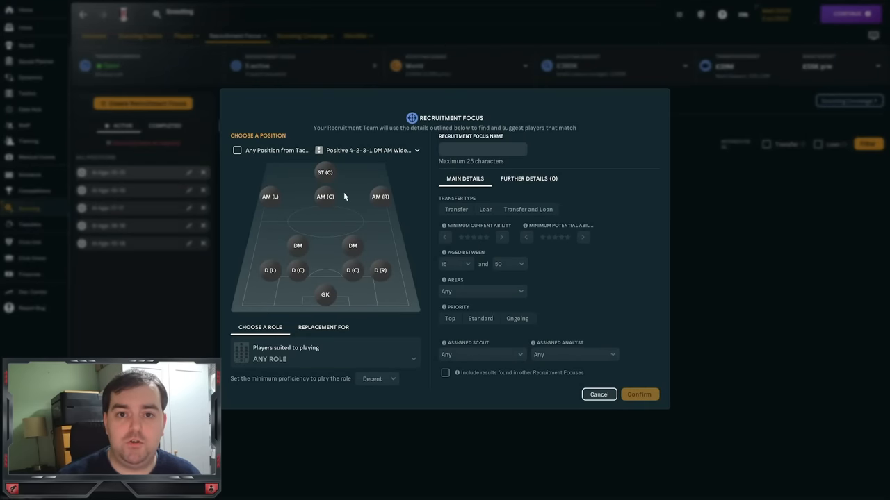
{"action": "left_click", "coordinate": [324, 172]}
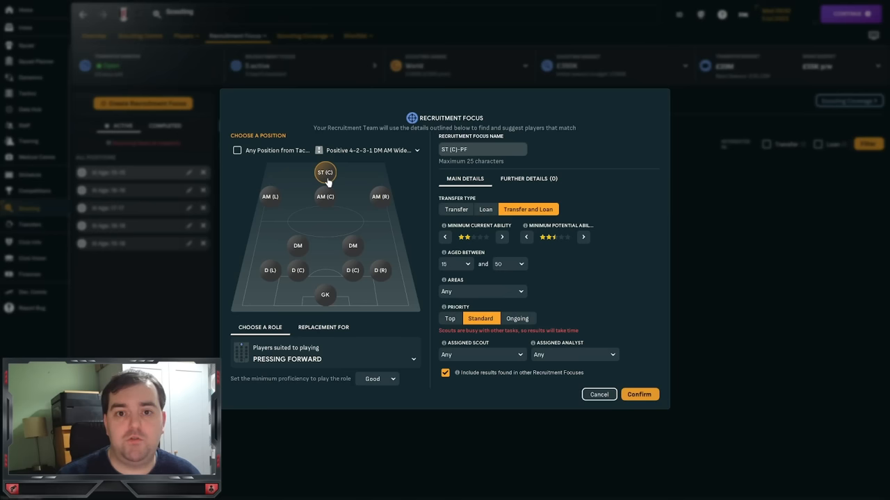
{"action": "left_click", "coordinate": [298, 270]}
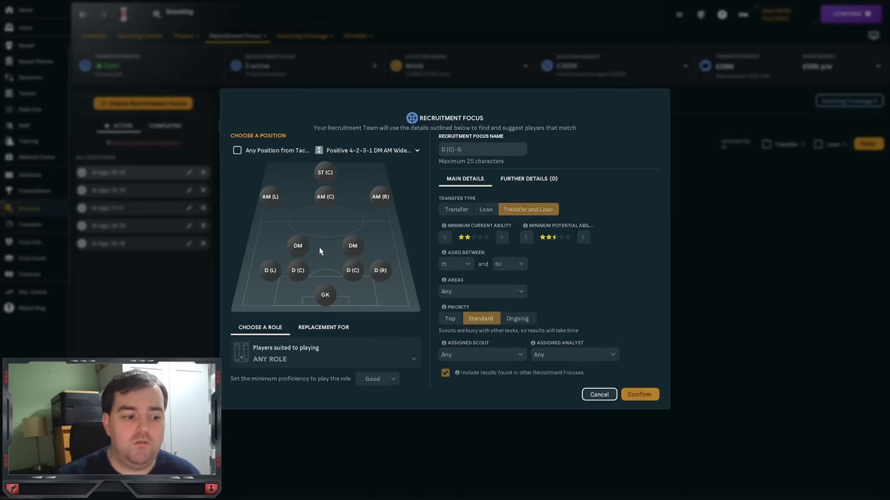
Step: Toggle Any Position from Tactic on and off, then try the formation and Areas choosers
{"action": "left_click", "coordinate": [237, 150]}
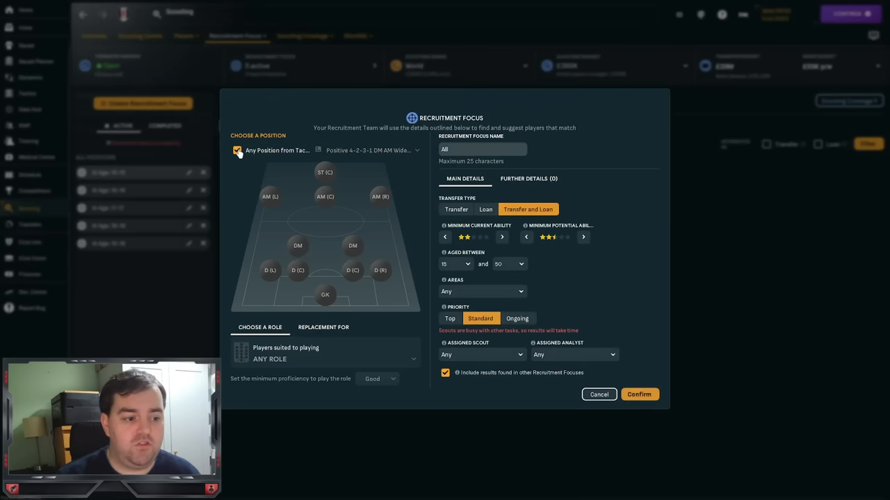
{"action": "left_click", "coordinate": [237, 150]}
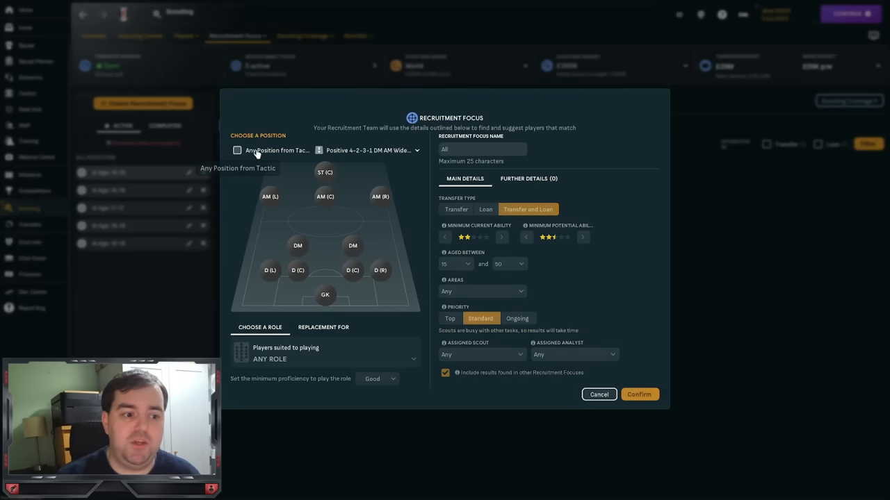
{"action": "left_click", "coordinate": [368, 150]}
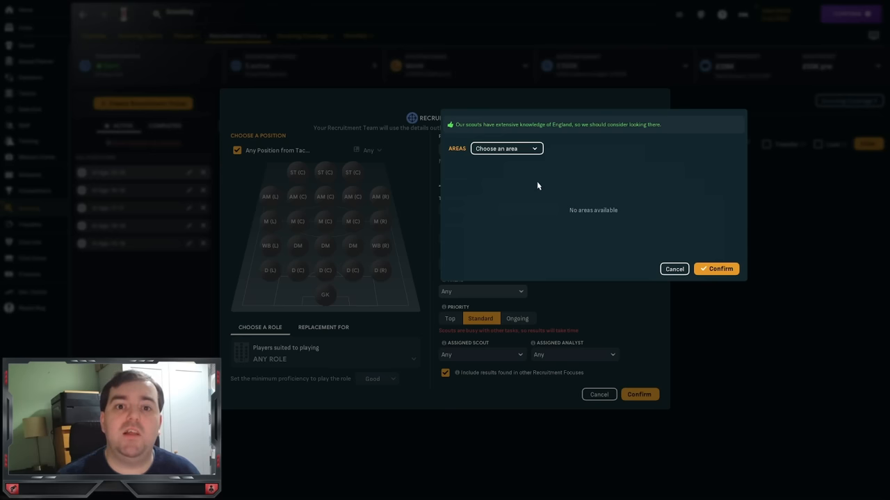
{"action": "left_click", "coordinate": [506, 148]}
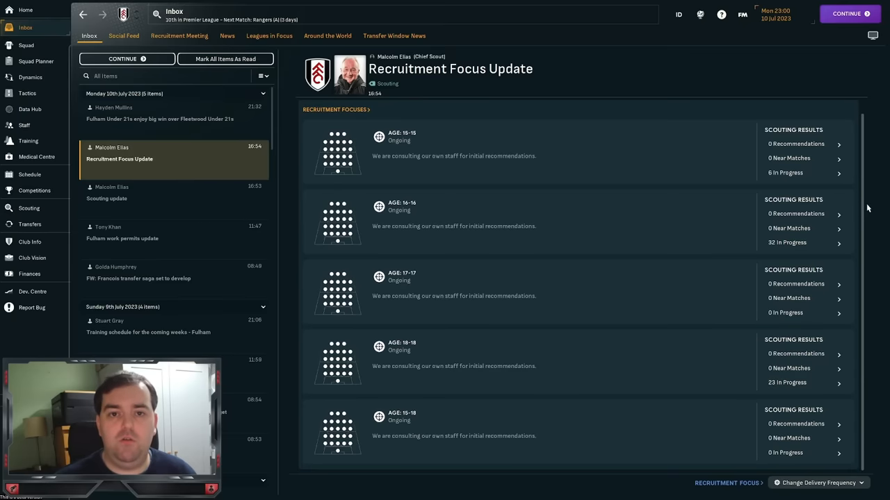
{"action": "mouse_move", "coordinate": [786, 164]}
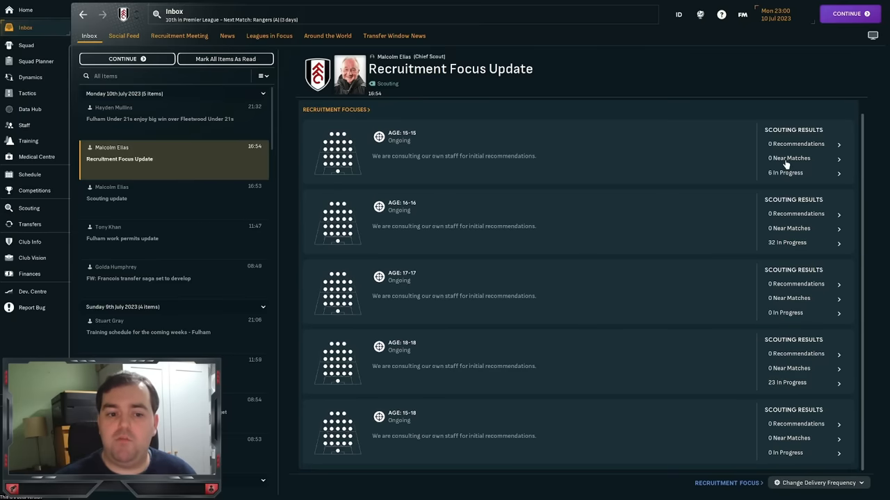
{"action": "mouse_move", "coordinate": [785, 150]}
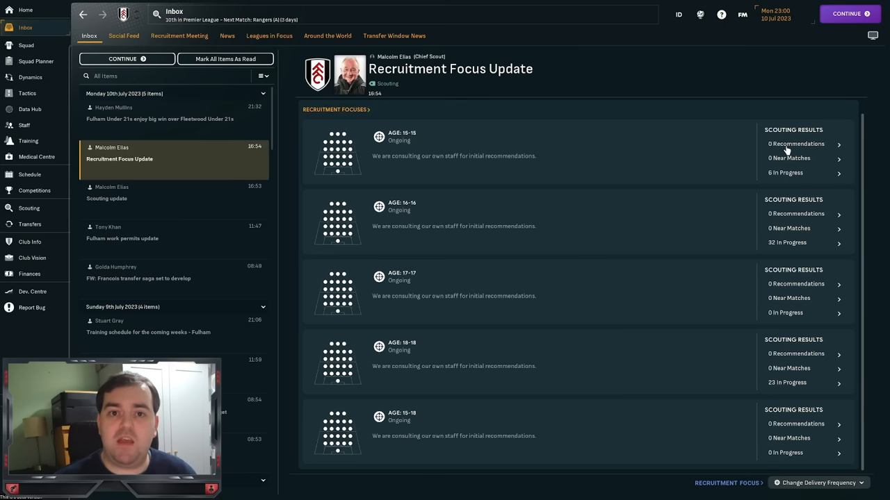
{"action": "mouse_move", "coordinate": [815, 490]}
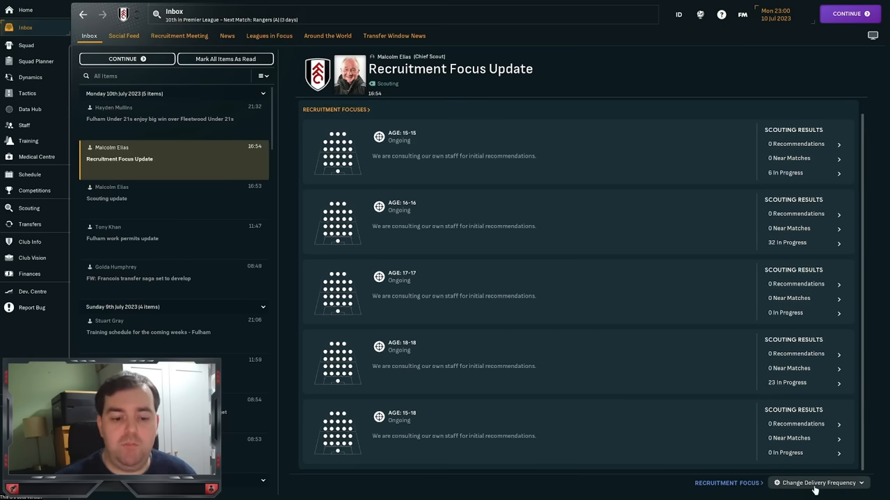
Step: Open the chief scout's Recruitment Focus Update and check each age focus's scouting results
{"action": "left_click", "coordinate": [819, 482]}
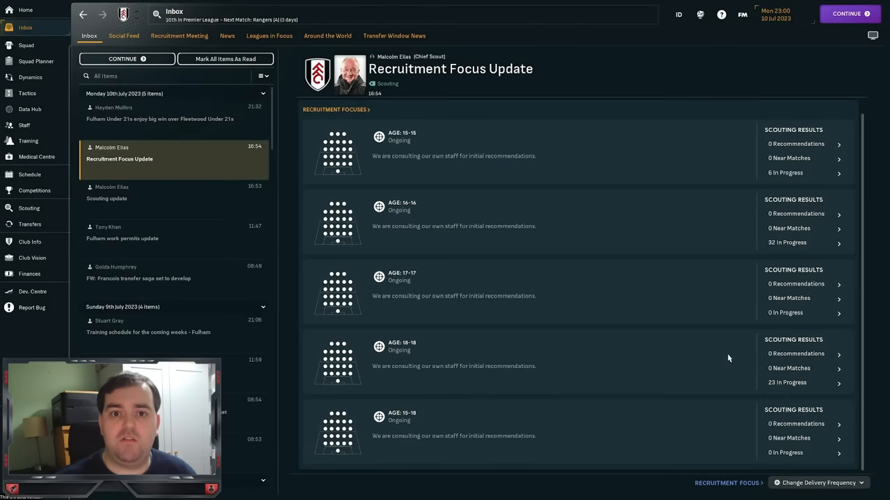
{"action": "mouse_move", "coordinate": [788, 388]}
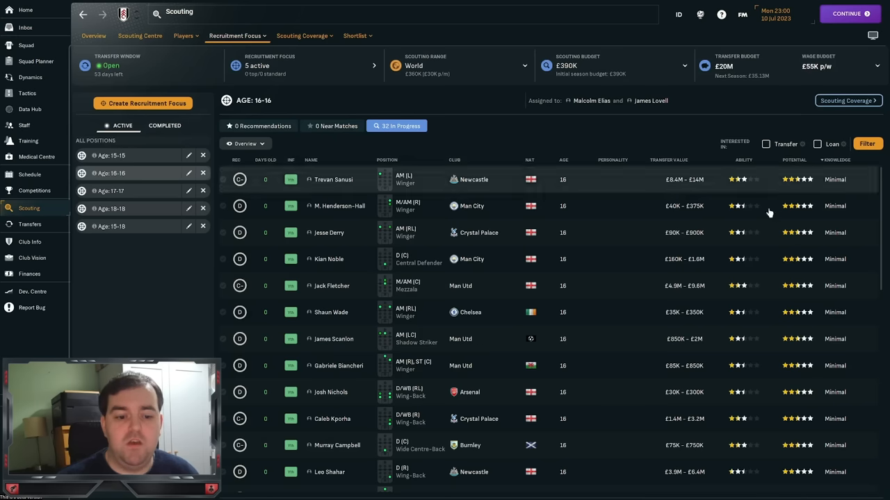
{"action": "mouse_move", "coordinate": [744, 339]}
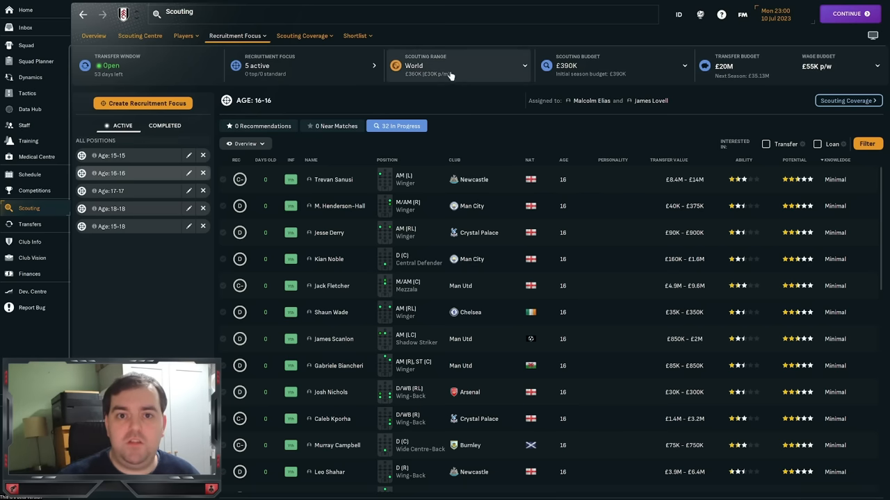
Step: Add a 'Youth' shortlist via New Shortlist, then return to the Age 16-16 focus results
{"action": "left_click", "coordinate": [355, 36]}
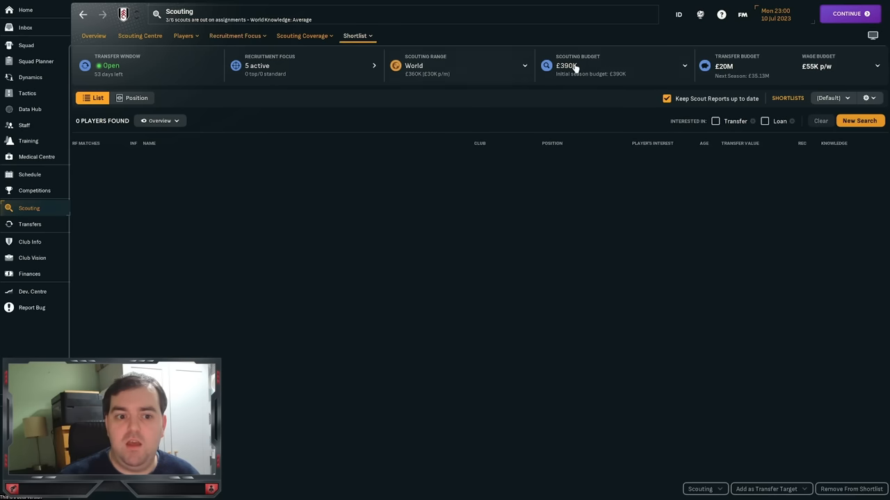
{"action": "left_click", "coordinate": [831, 98]}
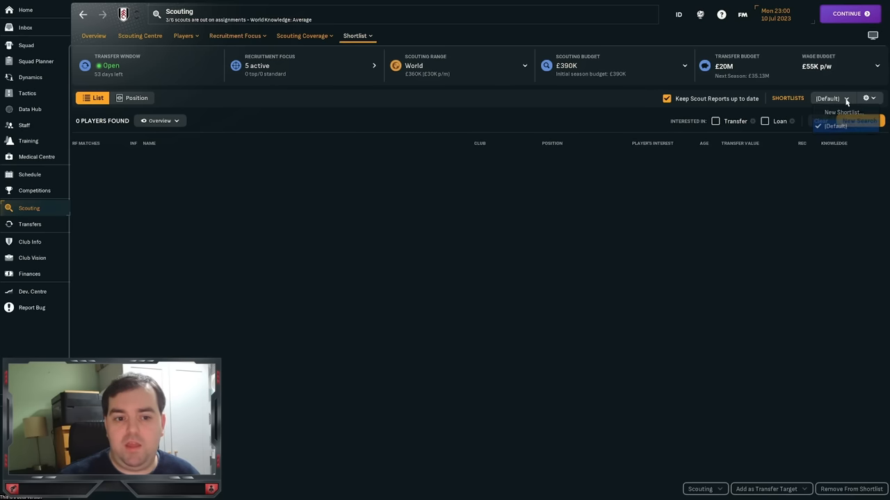
{"action": "left_click", "coordinate": [841, 112]}
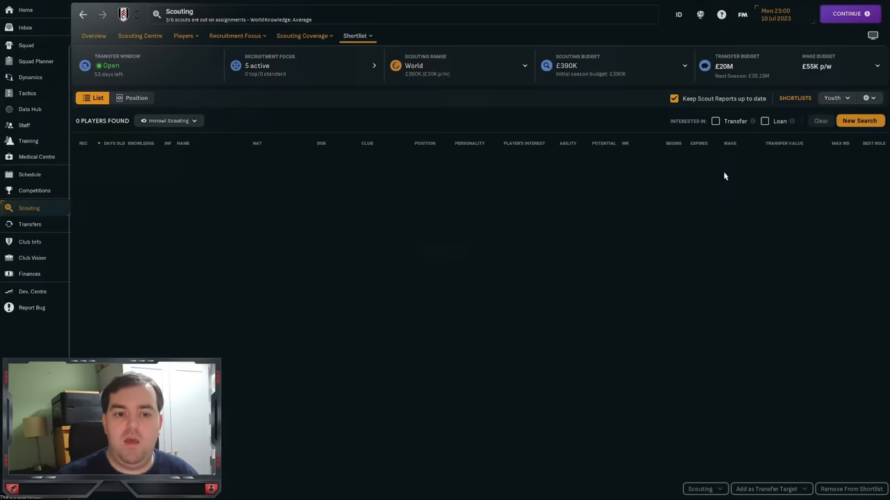
{"action": "left_click", "coordinate": [834, 97]}
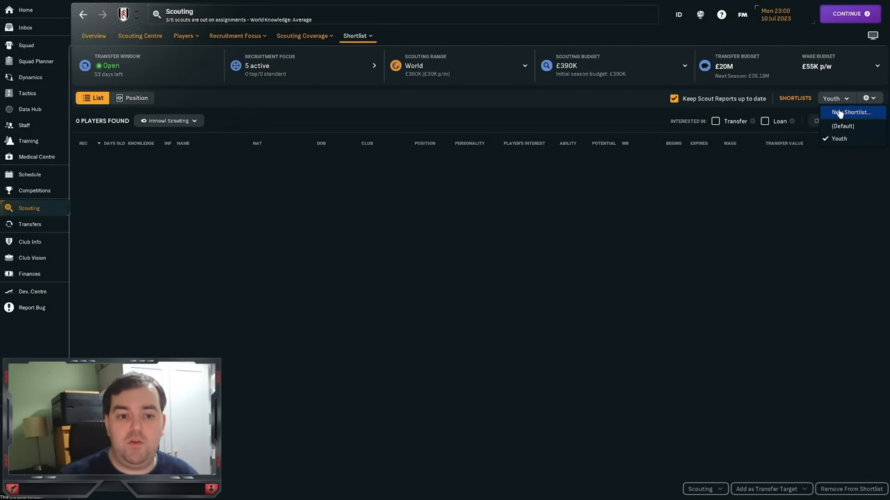
{"action": "left_click", "coordinate": [851, 112]}
{"action": "type", "text": "Expensive"}
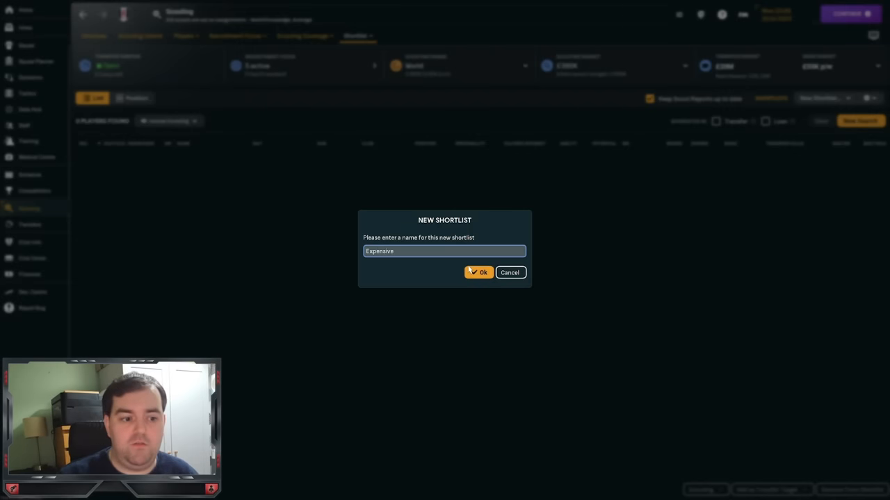
{"action": "left_click", "coordinate": [479, 272]}
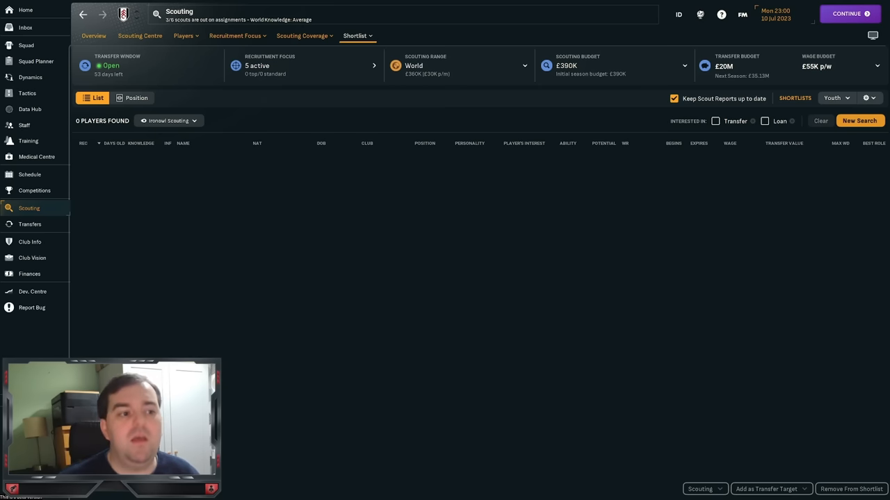
{"action": "left_click", "coordinate": [234, 36]}
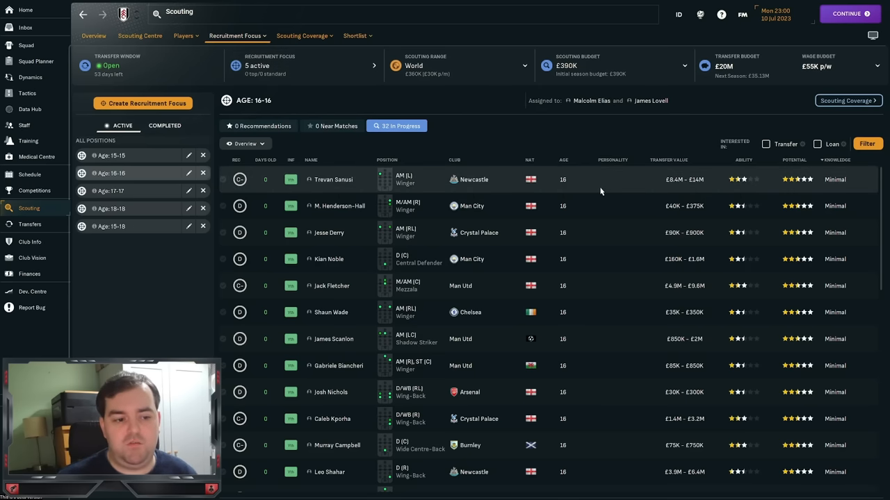
Step: Select Trevan Sanusi through Osman Kamara and add them to the Youth shortlist
{"action": "left_click", "coordinate": [333, 179]}
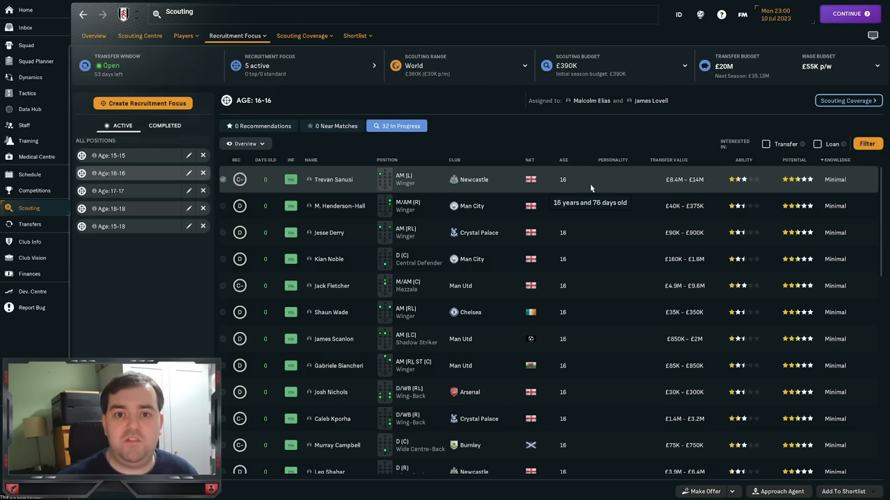
{"action": "mouse_move", "coordinate": [586, 190]}
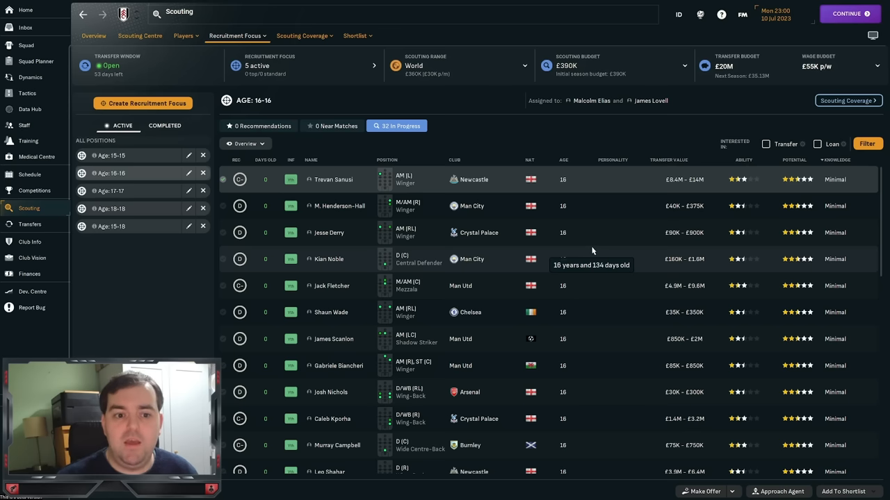
{"action": "mouse_move", "coordinate": [581, 201]}
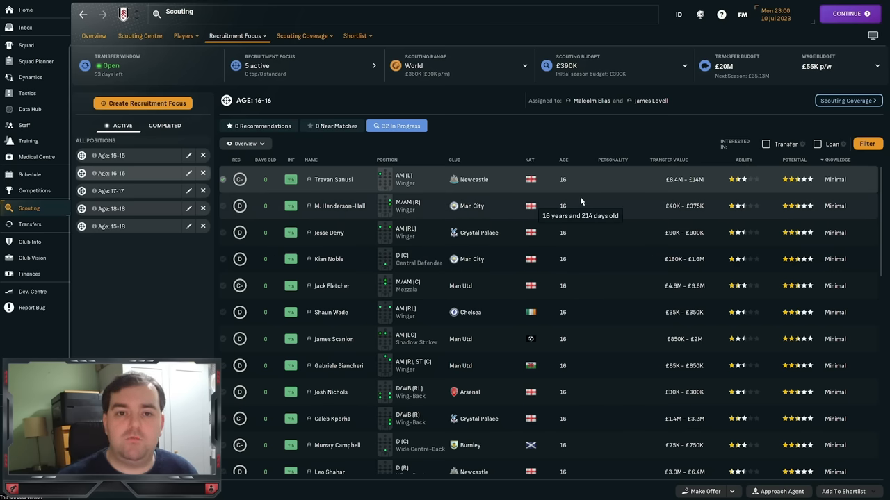
{"action": "mouse_move", "coordinate": [690, 250]}
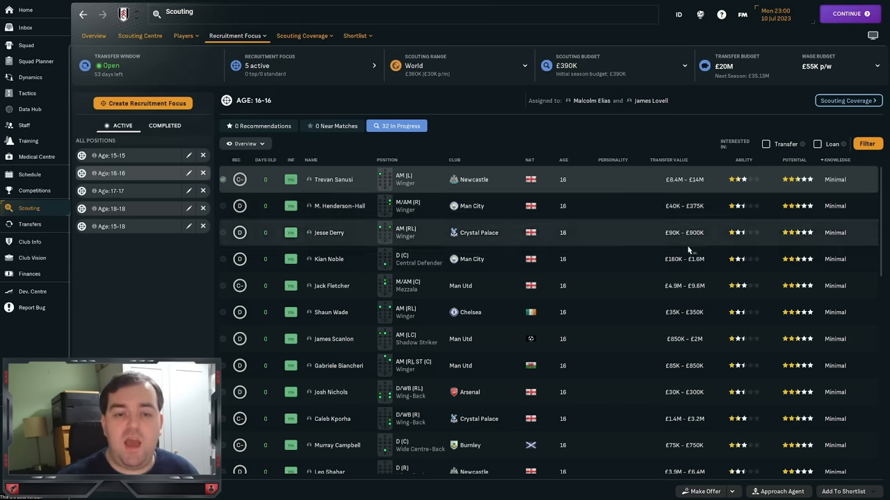
{"action": "left_click", "coordinate": [684, 232]}
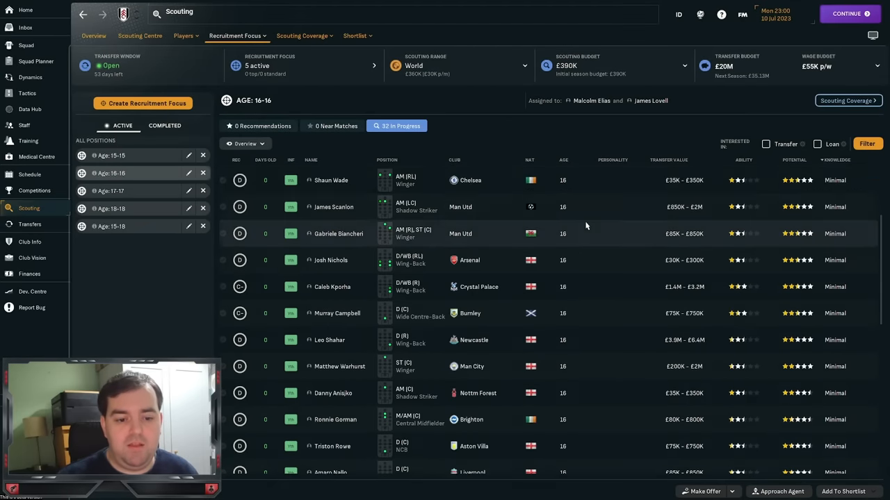
{"action": "scroll", "scroll_direction": "down", "scroll_amount": 3}
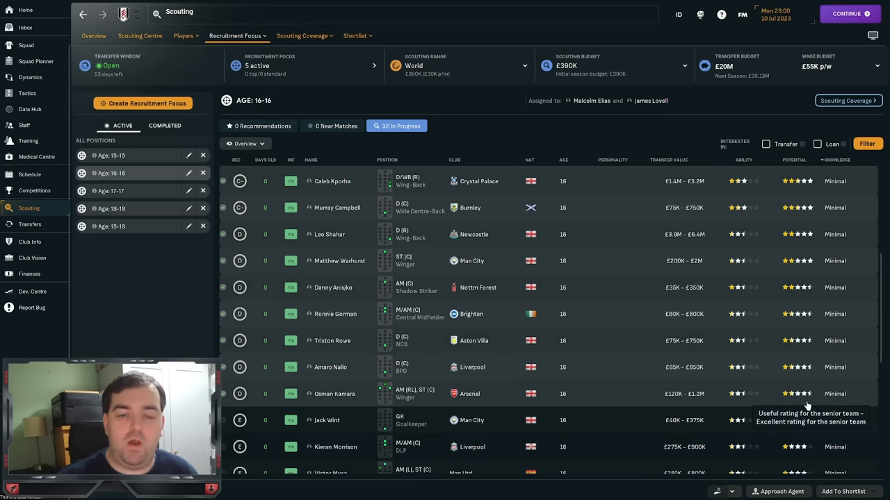
{"action": "mouse_move", "coordinate": [776, 395]}
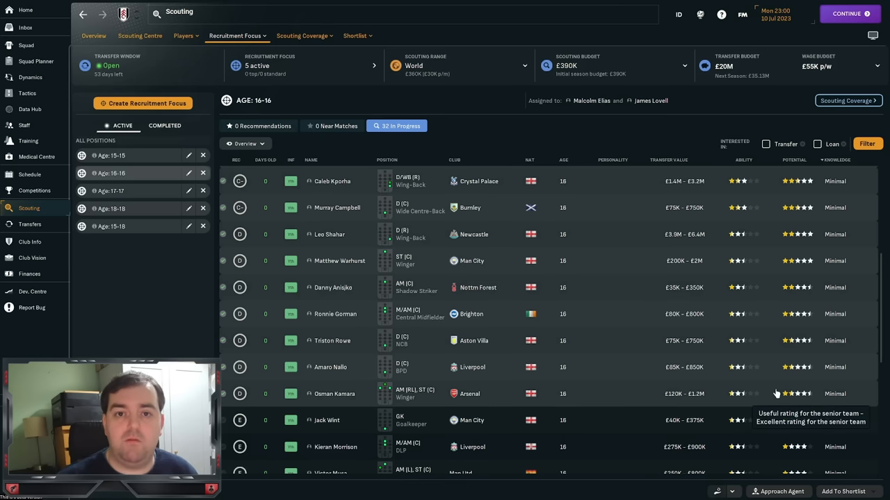
{"action": "mouse_move", "coordinate": [635, 406]}
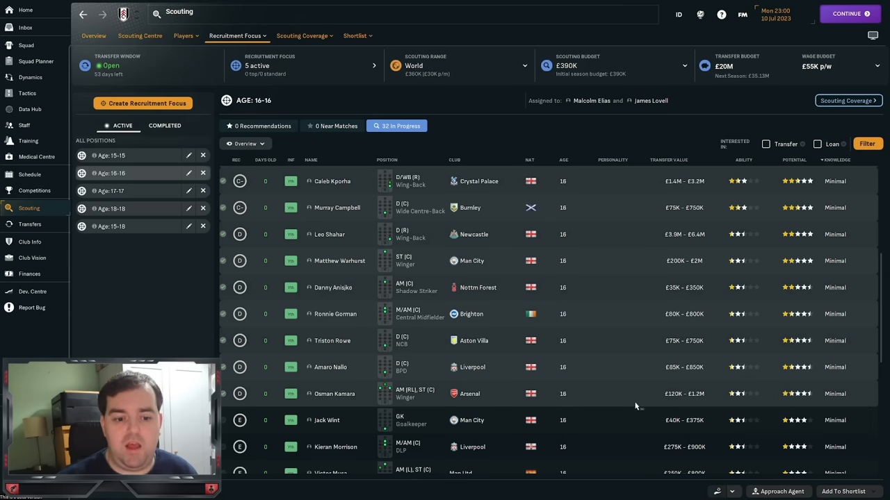
{"action": "mouse_move", "coordinate": [695, 371]}
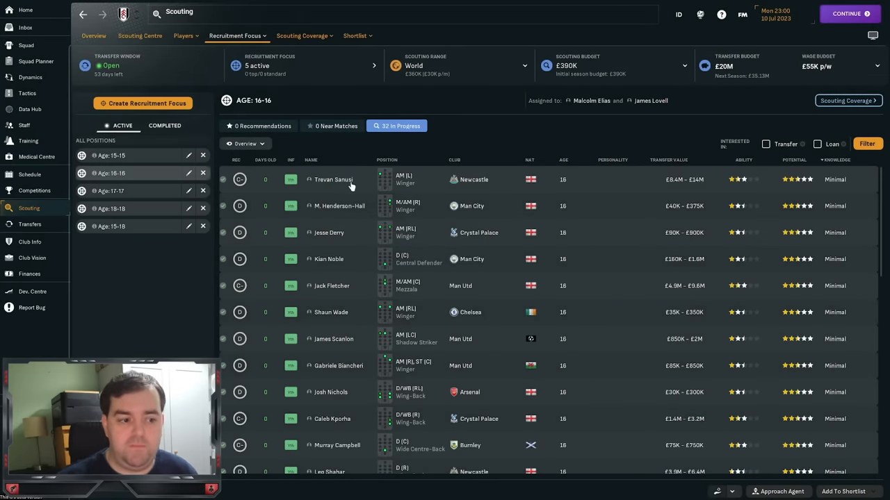
{"action": "right_click", "coordinate": [351, 179]}
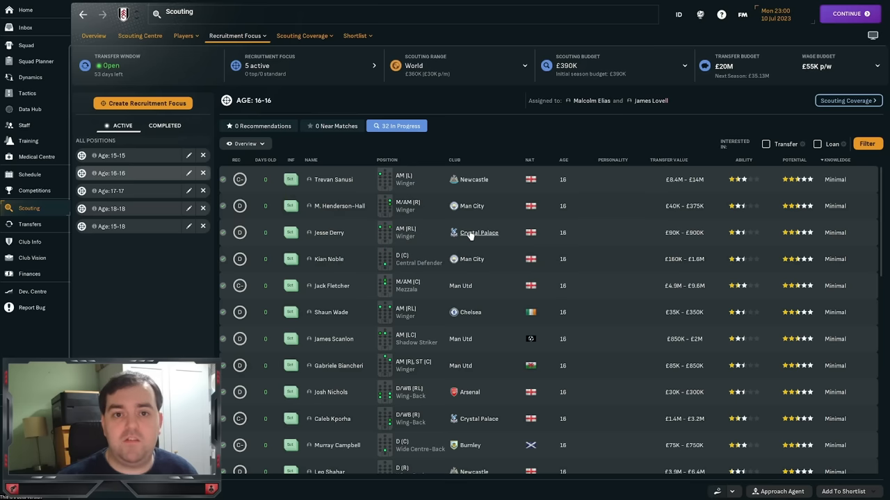
{"action": "mouse_move", "coordinate": [478, 233]}
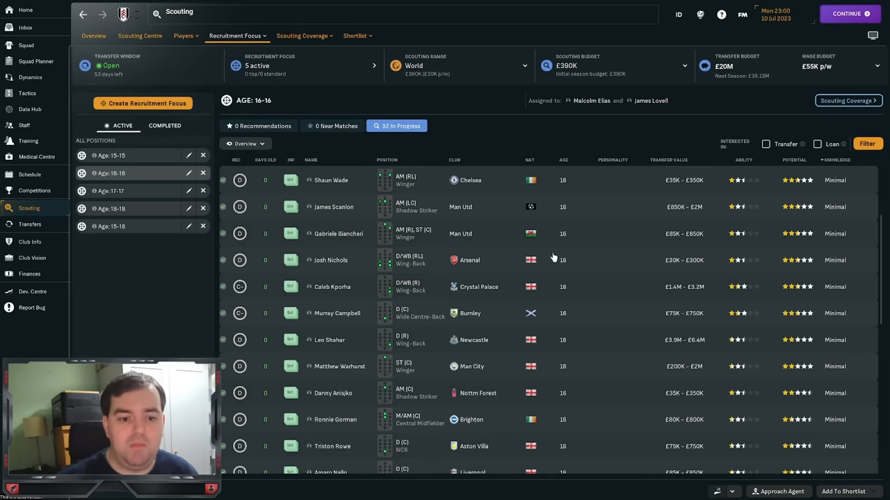
{"action": "scroll", "scroll_direction": "down", "scroll_amount": 3}
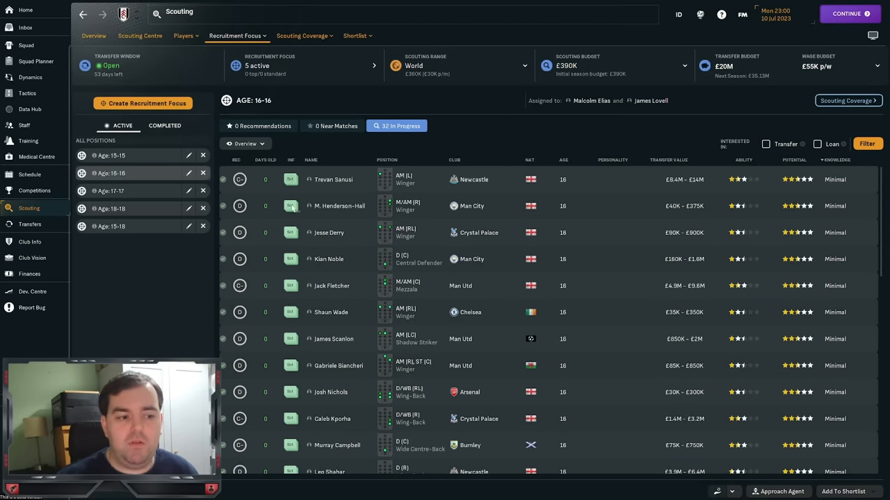
{"action": "mouse_move", "coordinate": [362, 233]}
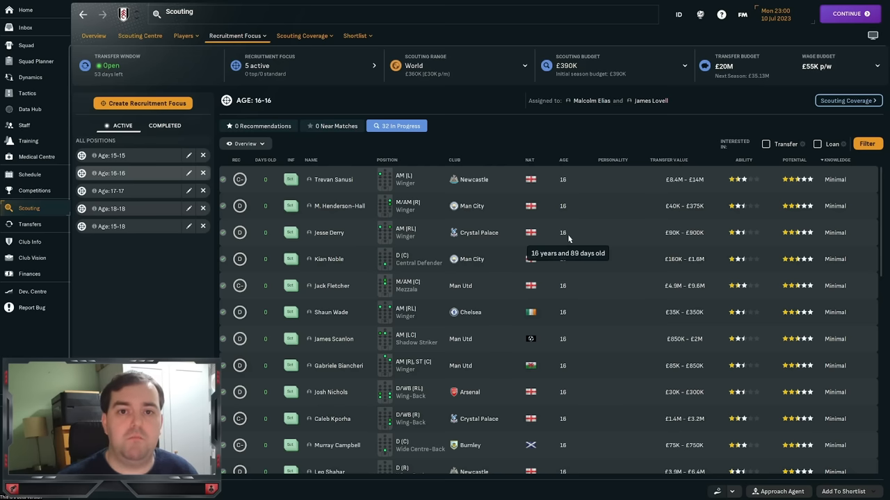
{"action": "scroll", "scroll_direction": "down", "scroll_amount": 3}
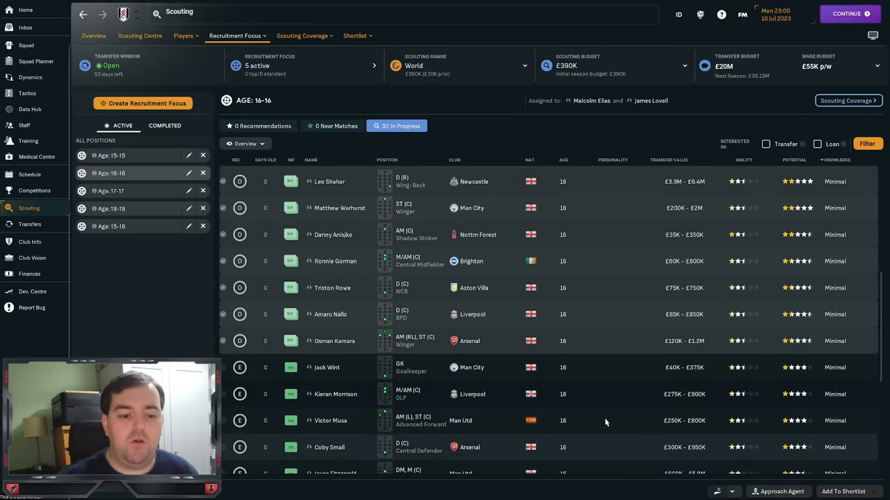
{"action": "mouse_move", "coordinate": [524, 334]}
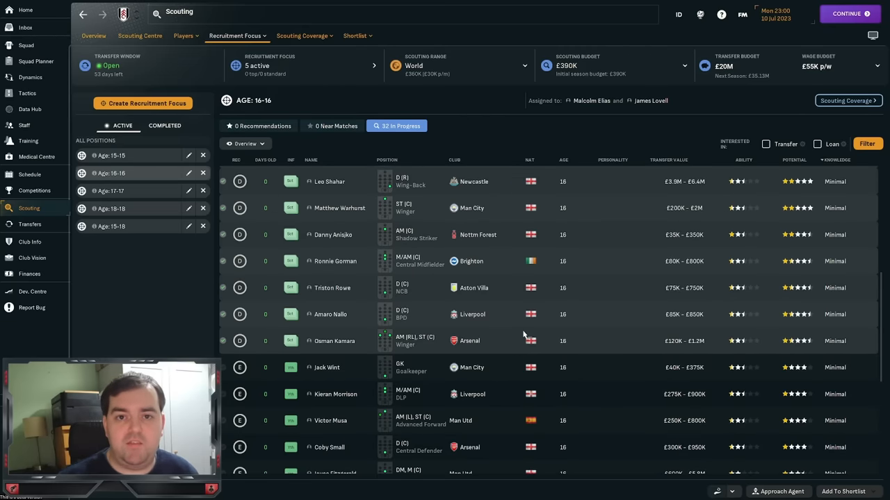
Step: Open the Age 18-18 focus, select prospects from Dário Essugo, and add them to Youth
{"action": "left_click", "coordinate": [111, 209]}
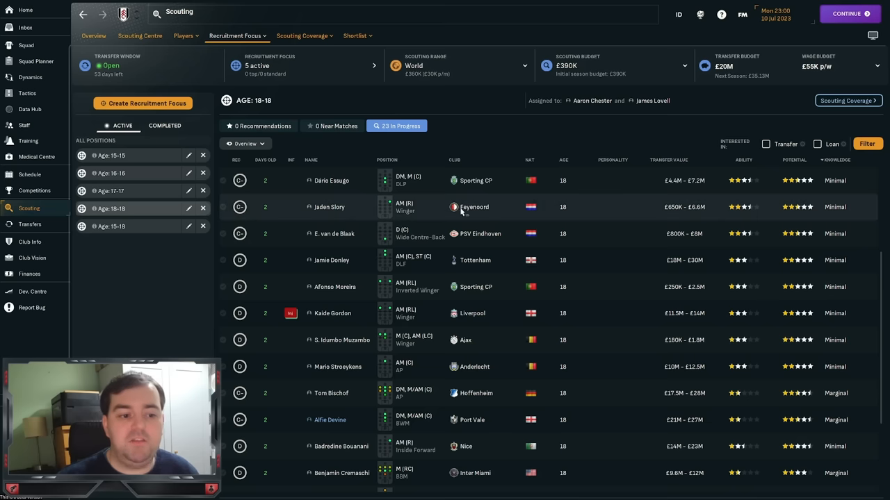
{"action": "left_click", "coordinate": [332, 180]}
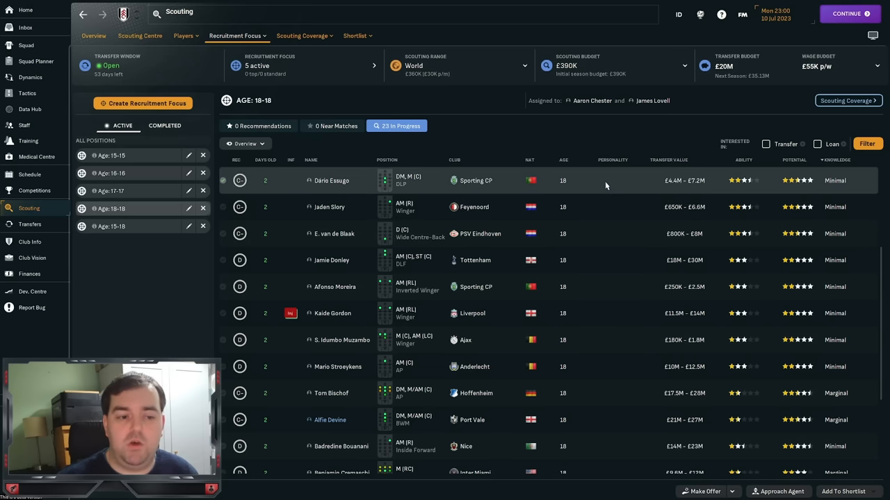
{"action": "mouse_move", "coordinate": [504, 253]}
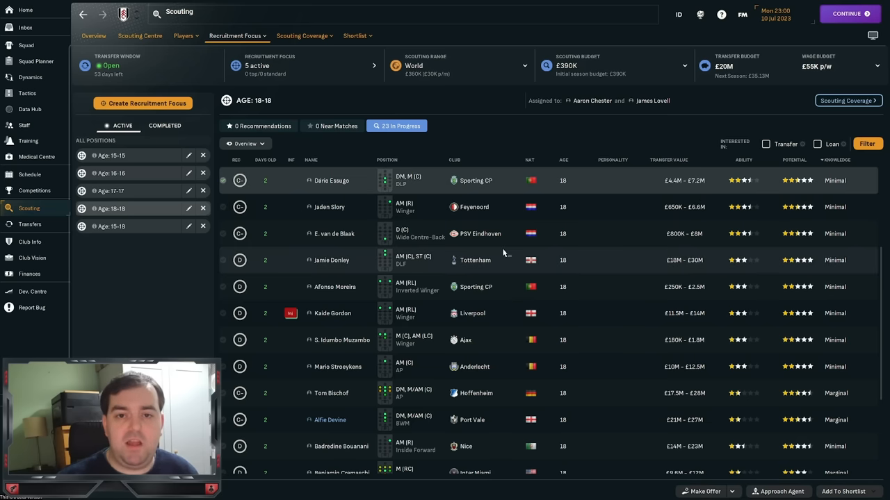
{"action": "scroll", "scroll_direction": "down", "scroll_amount": 3}
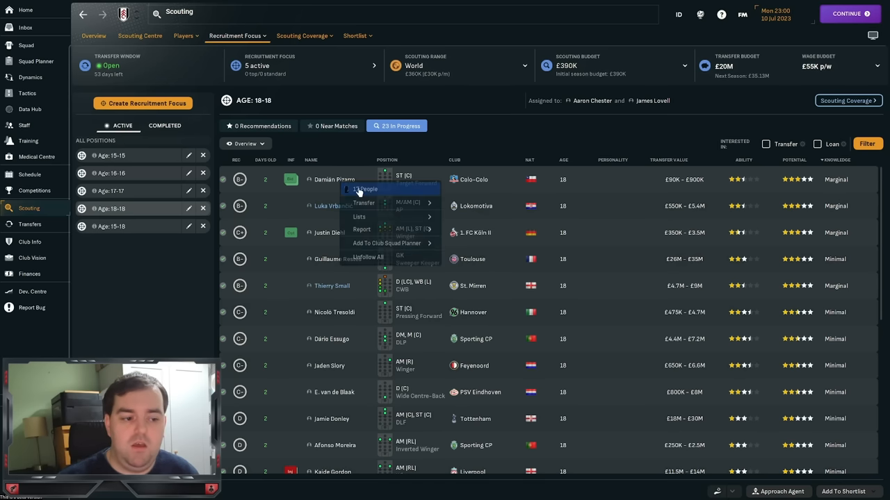
{"action": "left_click", "coordinate": [426, 78]}
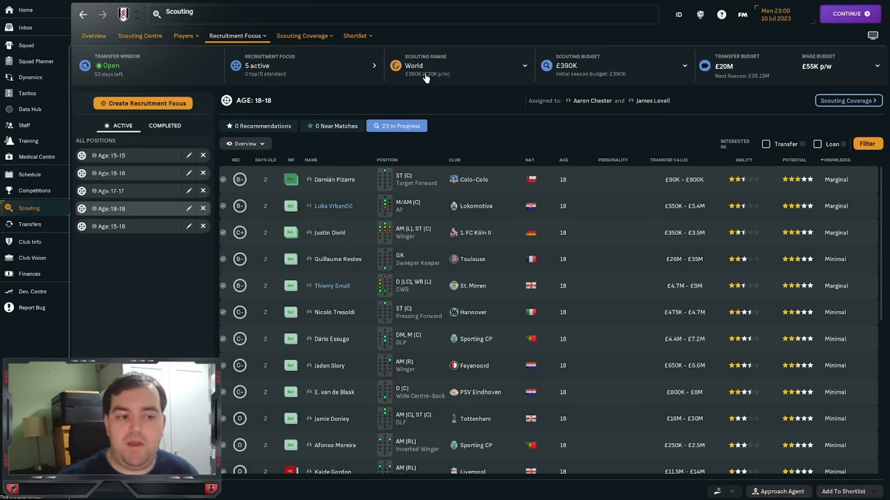
Step: Show the Youth shortlist and switch its column view to Ironowl Scouting
{"action": "left_click", "coordinate": [355, 35]}
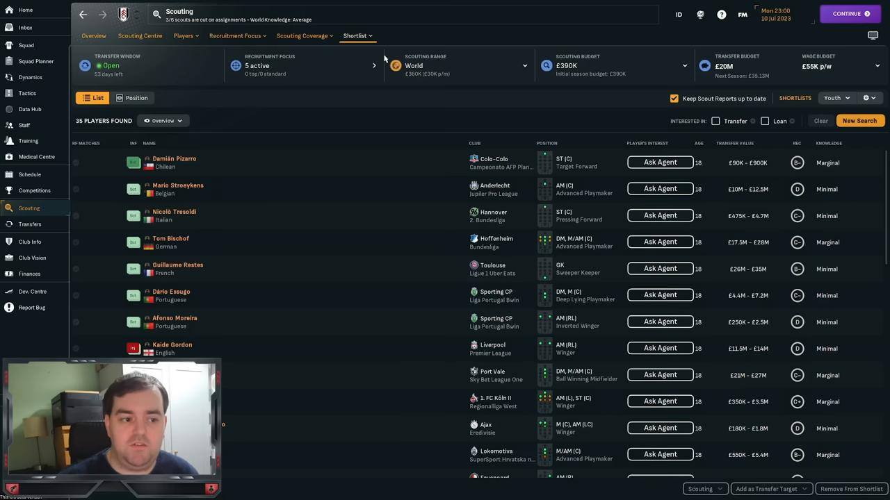
{"action": "mouse_move", "coordinate": [161, 128]}
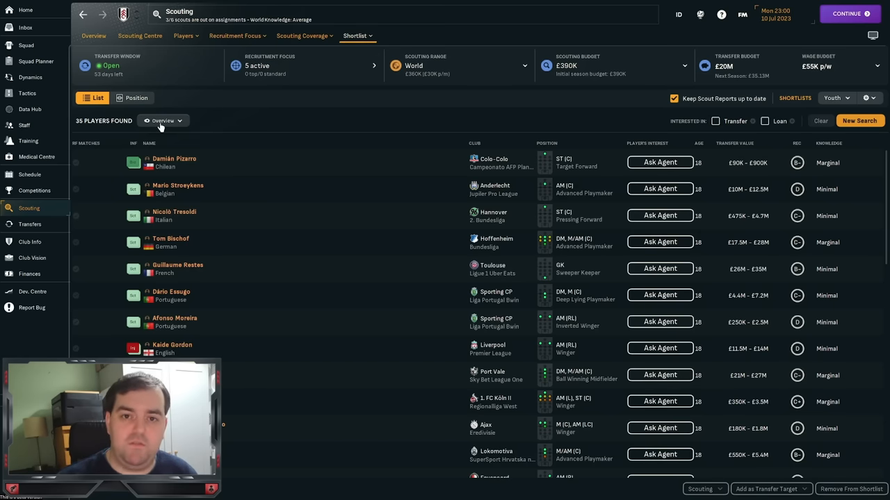
{"action": "left_click", "coordinate": [162, 121]}
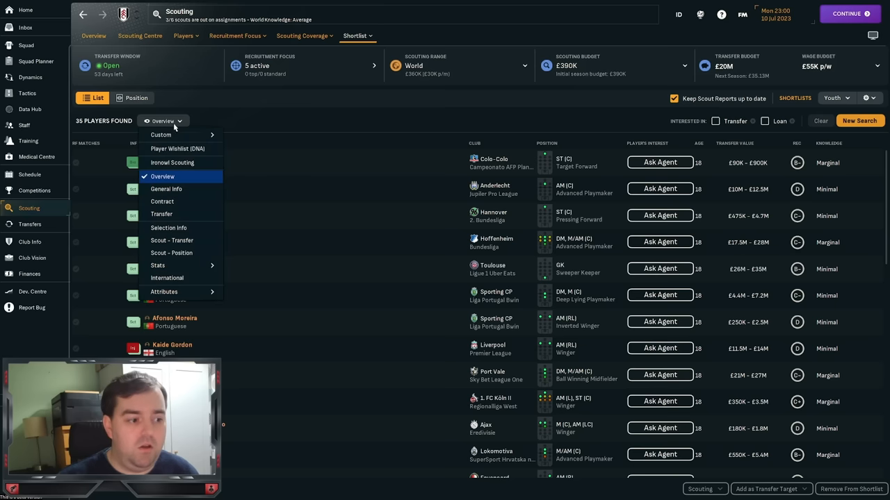
{"action": "mouse_move", "coordinate": [171, 162]}
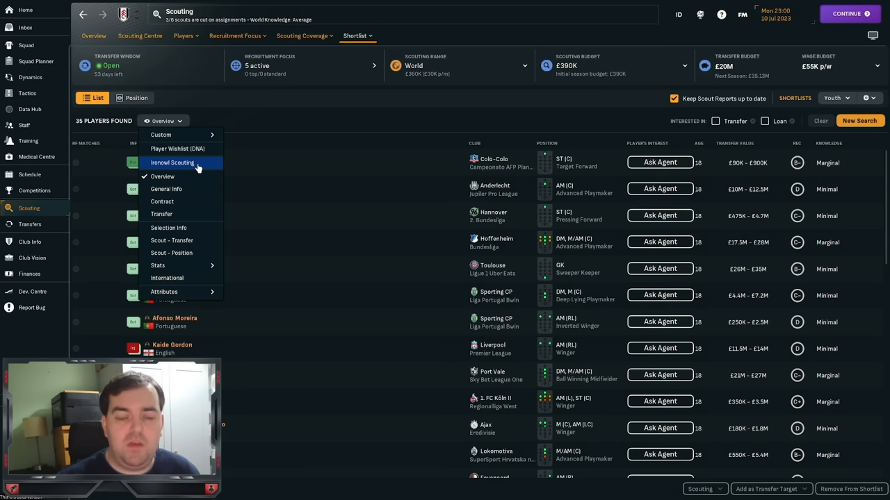
{"action": "mouse_move", "coordinate": [192, 135]}
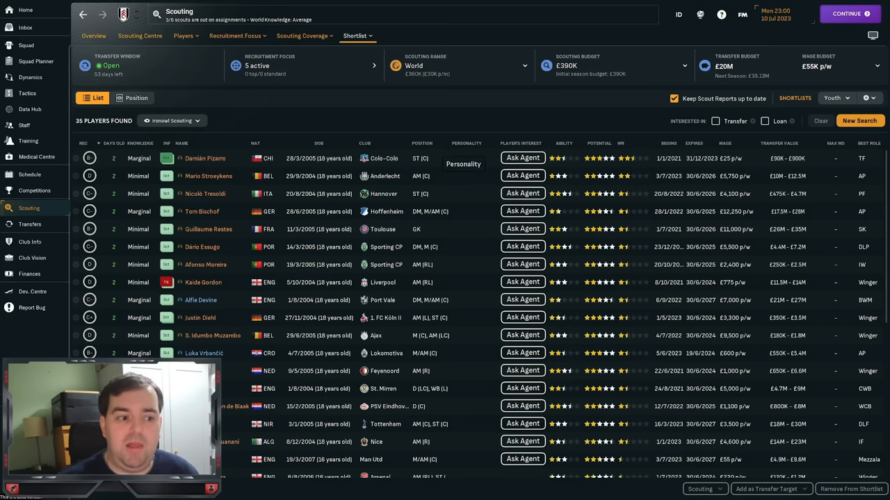
{"action": "mouse_move", "coordinate": [316, 167]}
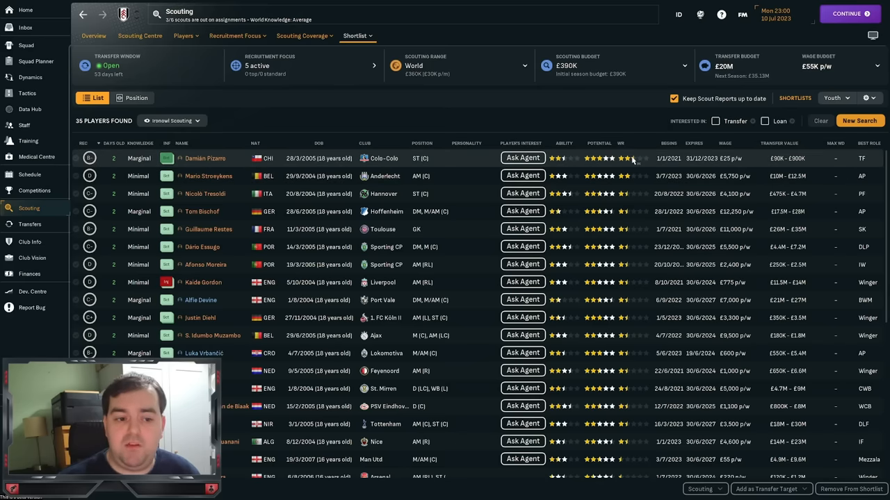
{"action": "mouse_move", "coordinate": [621, 143]}
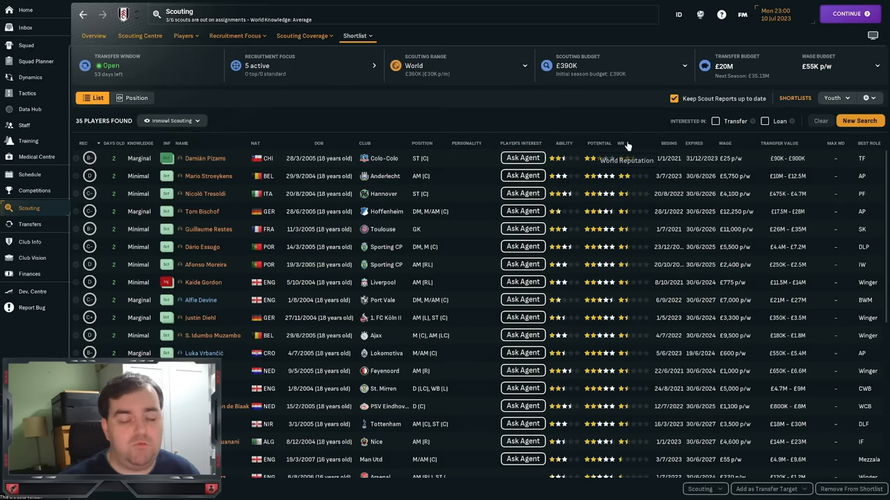
{"action": "mouse_move", "coordinate": [629, 149]}
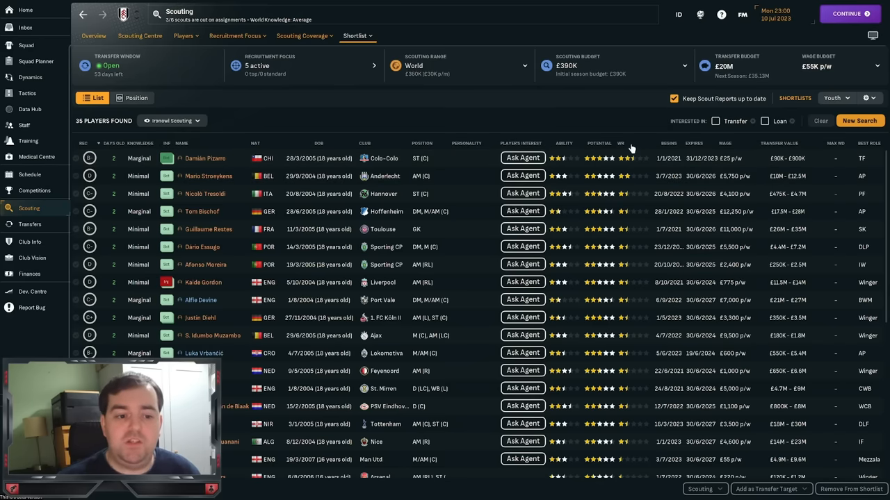
{"action": "mouse_move", "coordinate": [621, 143]}
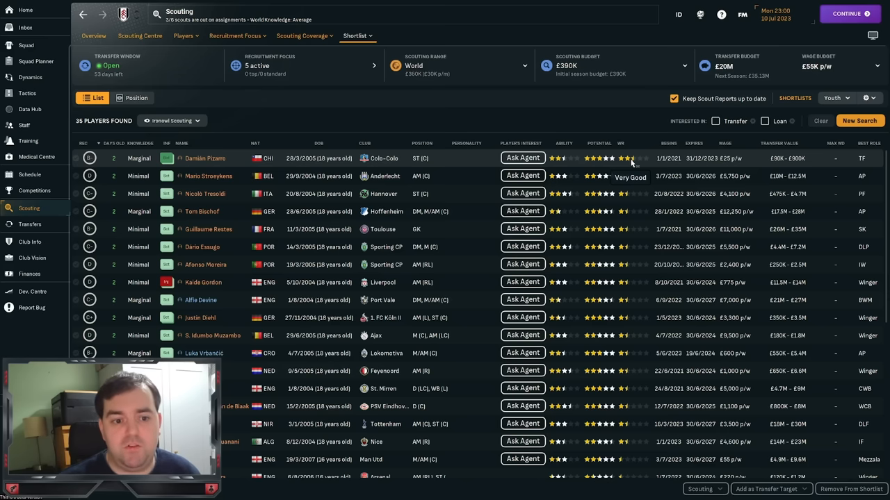
{"action": "mouse_move", "coordinate": [671, 149]}
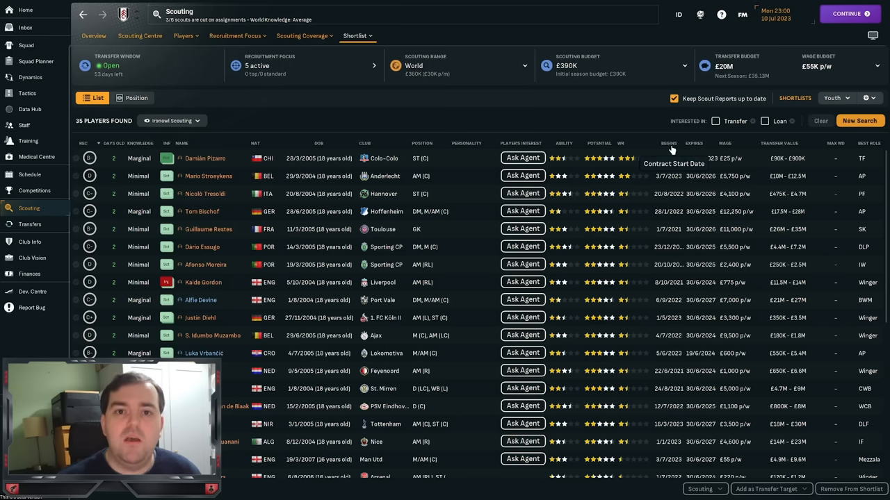
{"action": "mouse_move", "coordinate": [706, 146]}
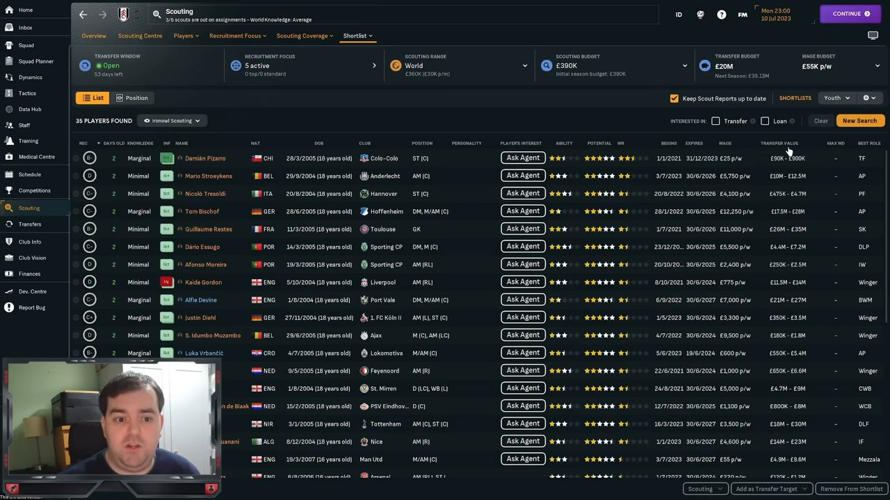
{"action": "mouse_move", "coordinate": [787, 157]}
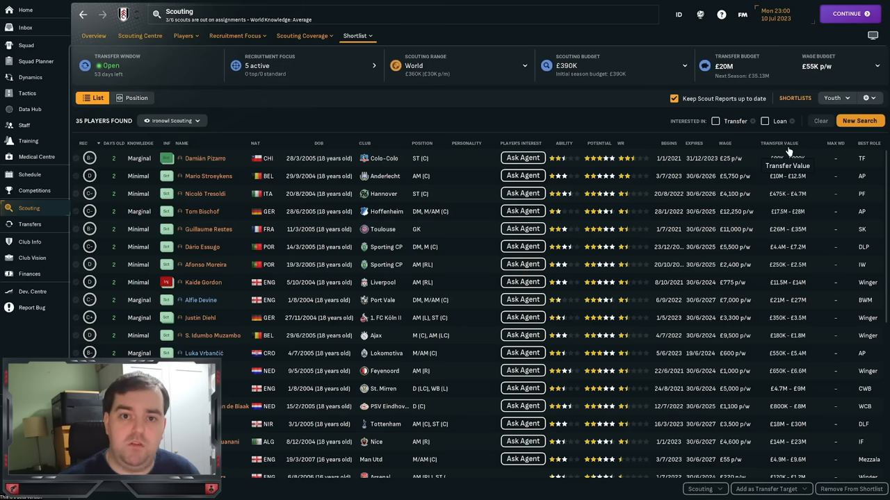
{"action": "mouse_move", "coordinate": [837, 150]}
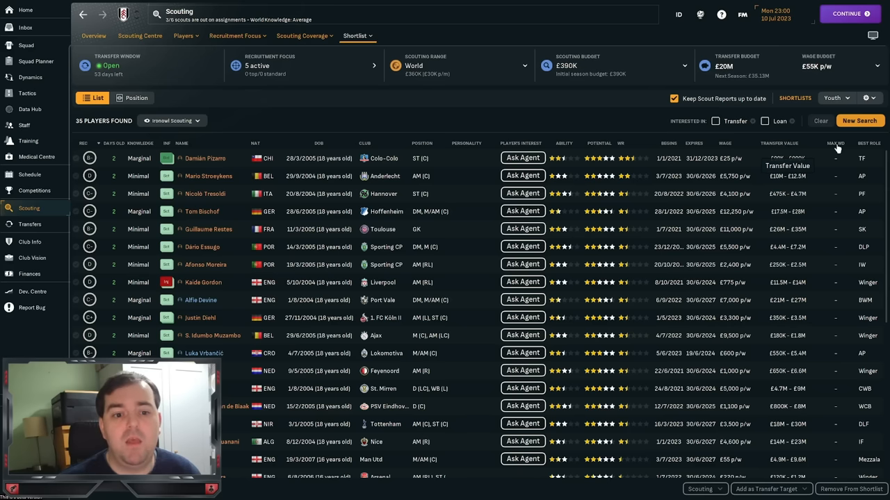
{"action": "mouse_move", "coordinate": [837, 144]}
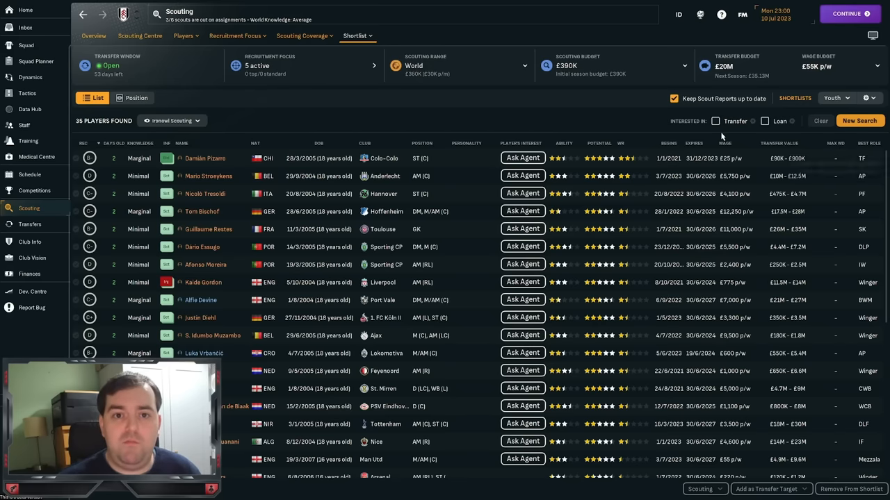
{"action": "mouse_move", "coordinate": [522, 157]}
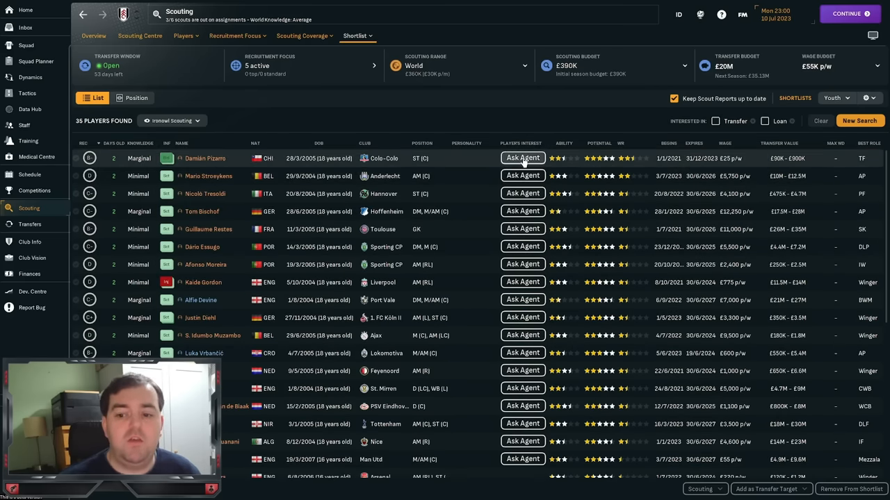
Step: Ask agent Felipe Rojas about Damián Pizarro, reply Very Interested, and end the chat
{"action": "left_click", "coordinate": [522, 158]}
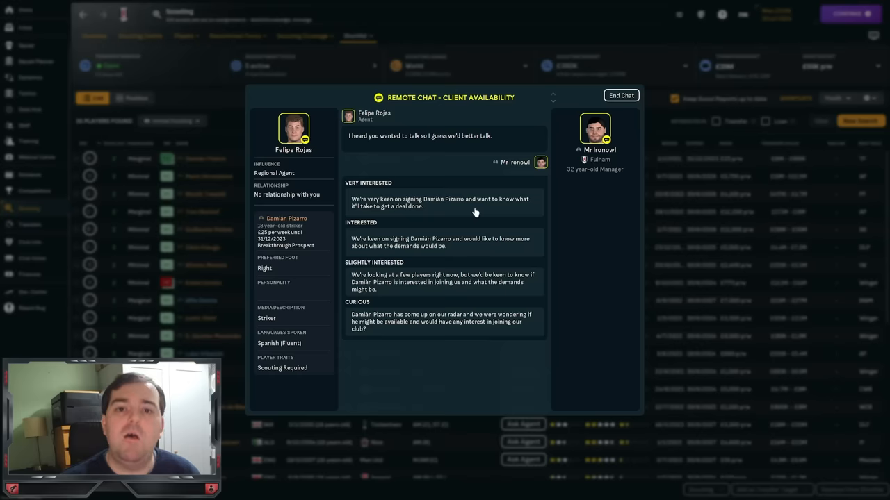
{"action": "mouse_move", "coordinate": [404, 213]}
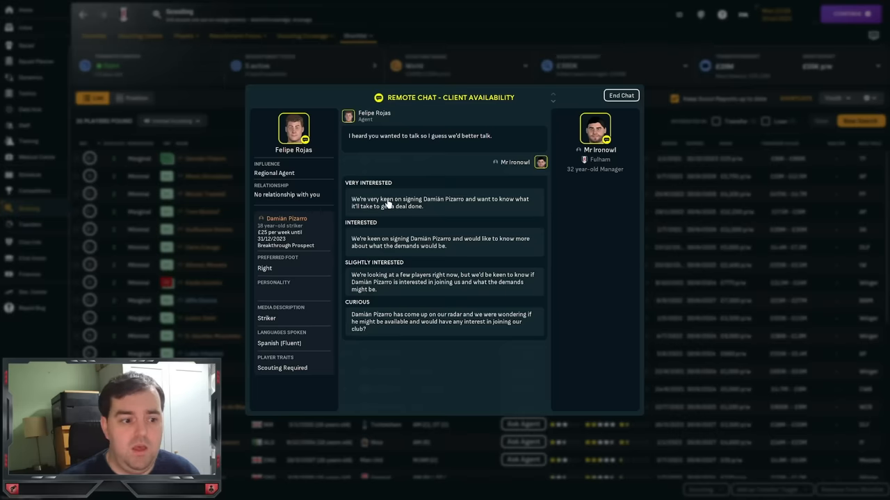
{"action": "left_click", "coordinate": [440, 202]}
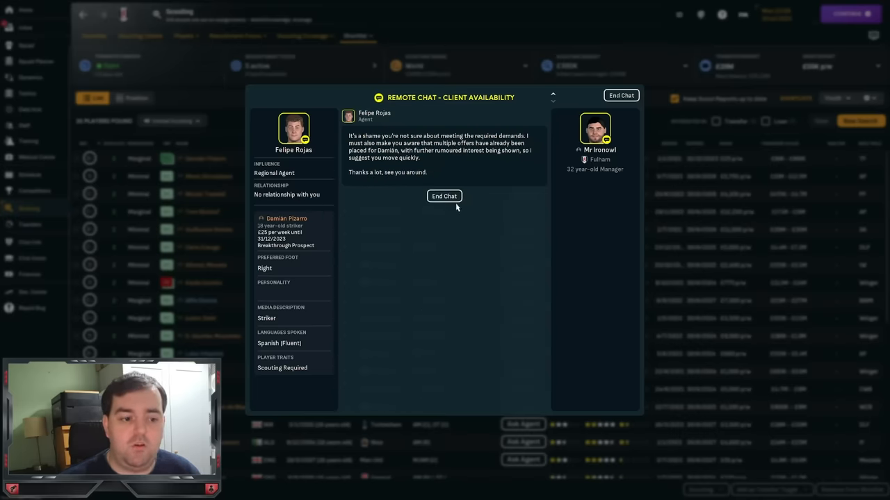
{"action": "left_click", "coordinate": [444, 196]}
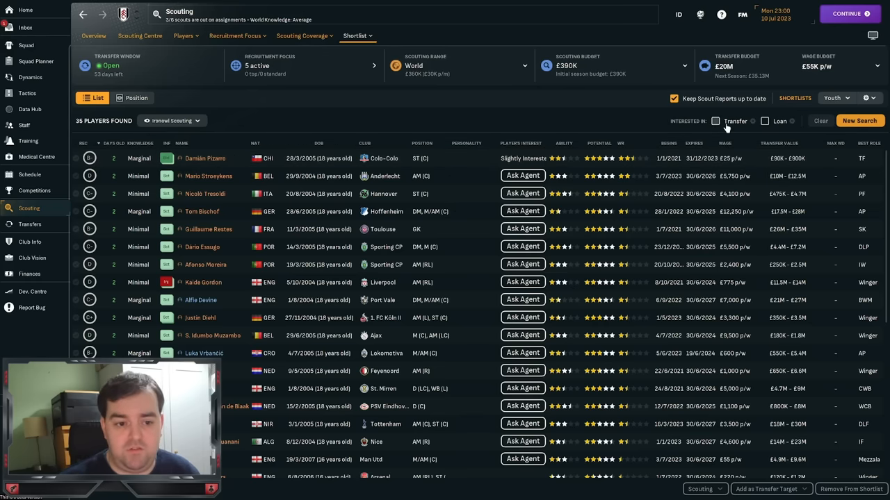
Step: Filter the Youth shortlist to Interested In: Transfer and select the 26 listed players
{"action": "left_click", "coordinate": [716, 121]}
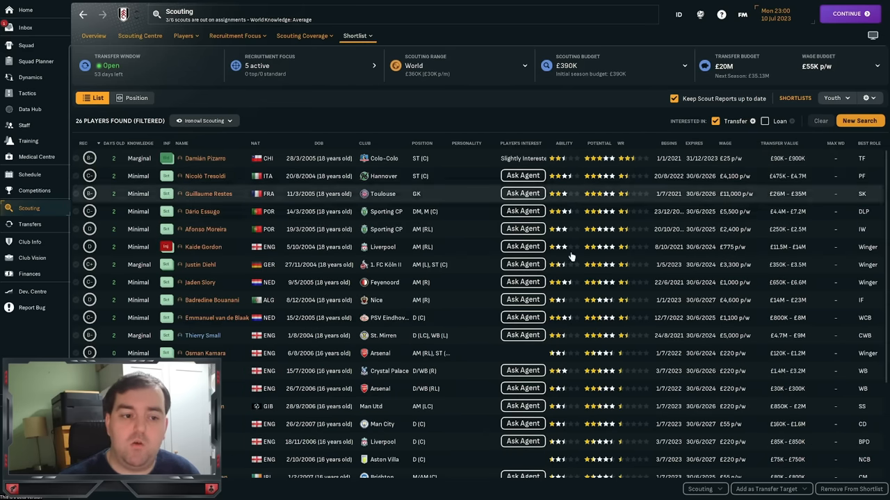
{"action": "left_click", "coordinate": [523, 157]}
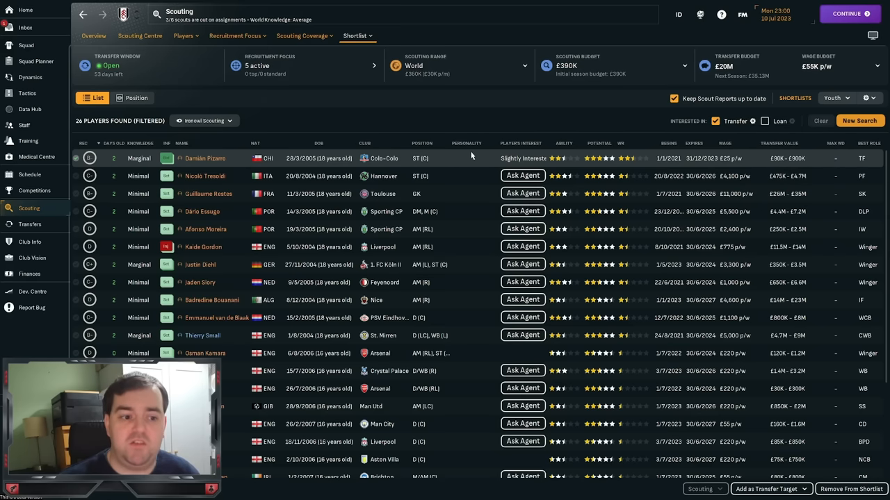
{"action": "scroll", "scroll_direction": "down", "scroll_amount": 3}
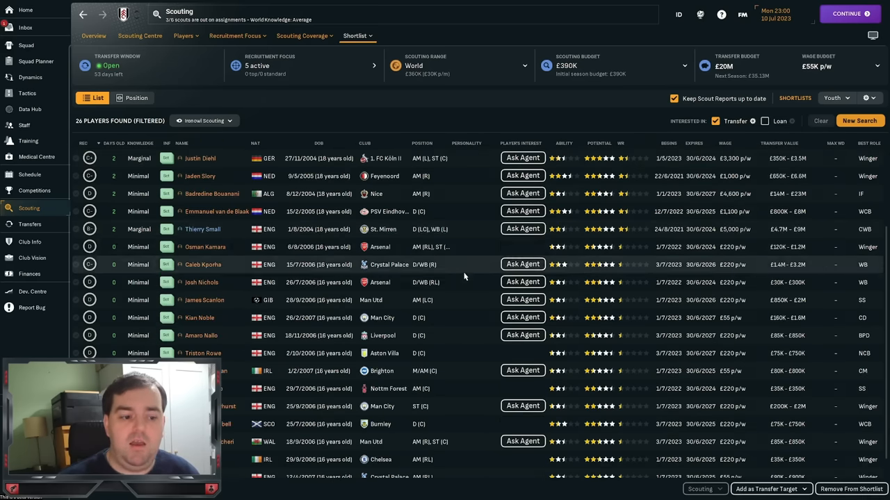
{"action": "scroll", "scroll_direction": "down", "scroll_amount": 3}
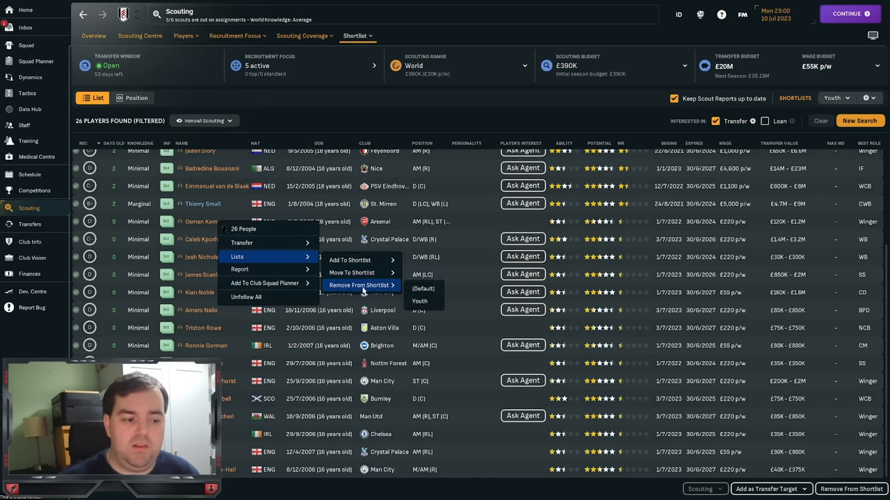
{"action": "mouse_move", "coordinate": [419, 289]}
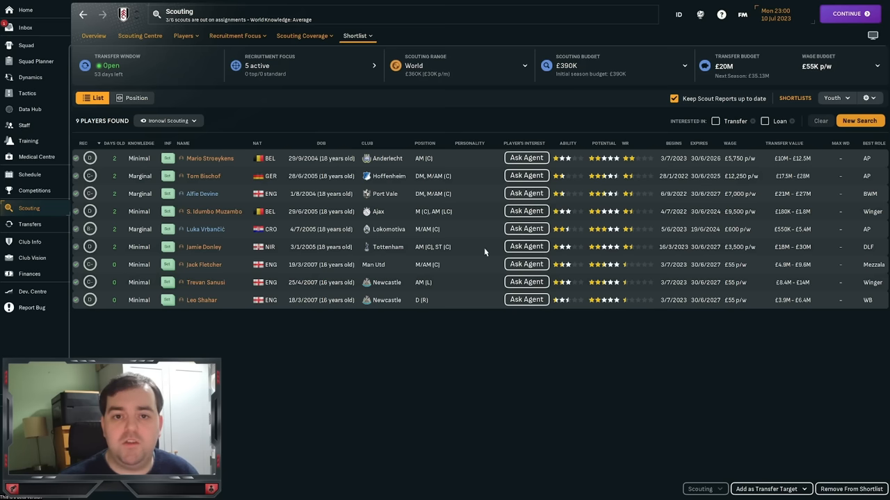
{"action": "mouse_move", "coordinate": [680, 299]}
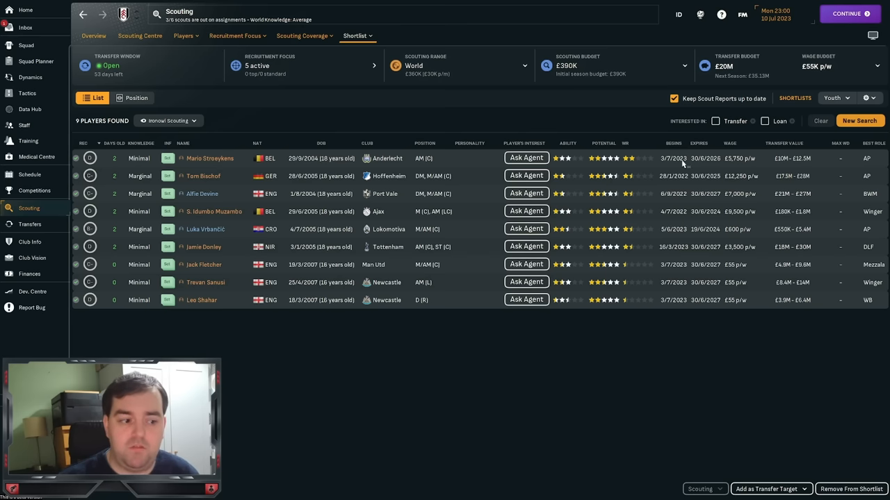
{"action": "mouse_move", "coordinate": [304, 180]}
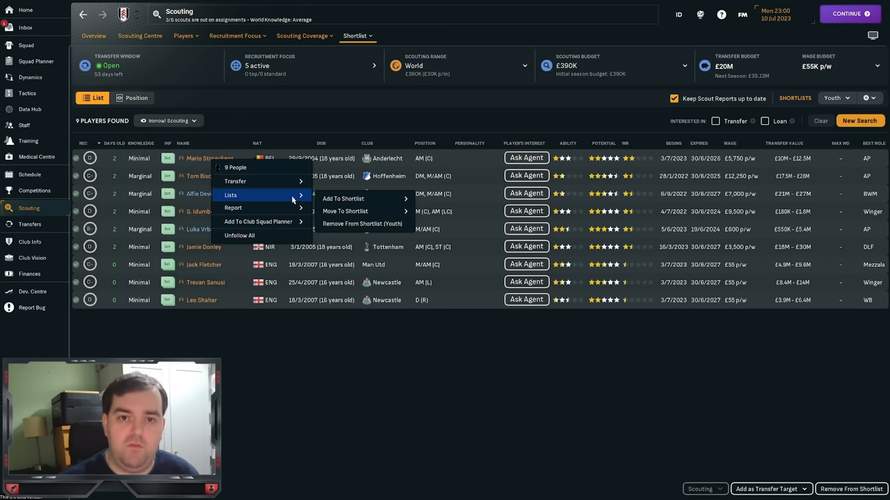
{"action": "mouse_move", "coordinate": [300, 200]}
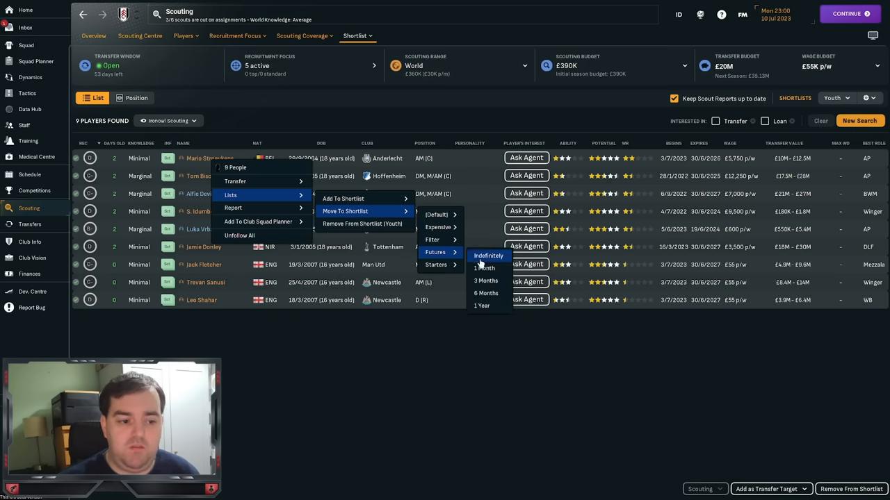
Step: Move the nine remaining prospects into the Futures shortlist indefinitely
{"action": "left_click", "coordinate": [488, 256]}
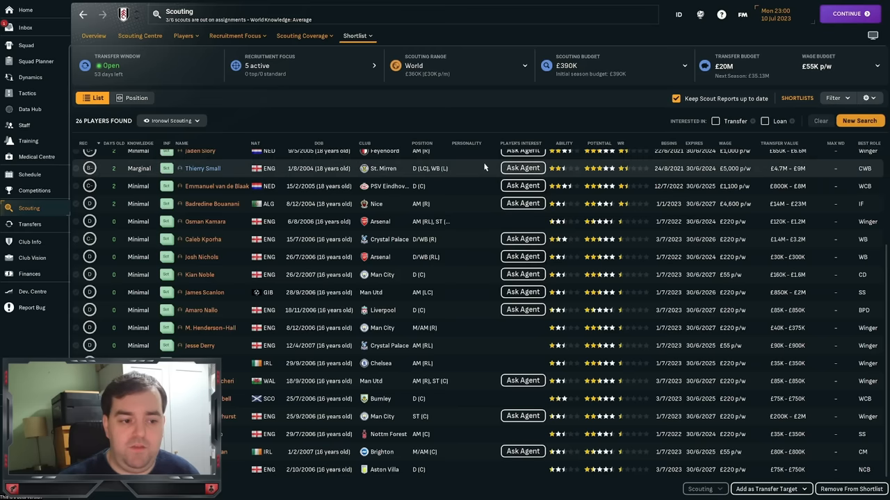
Step: Bring up player actions on the Filter shortlist, then load the 26-player Youth shortlist
{"action": "right_click", "coordinate": [203, 169]}
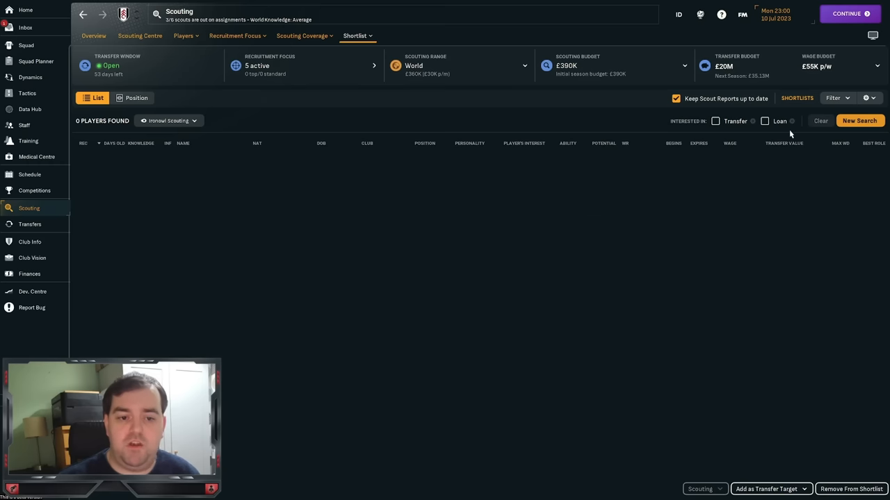
{"action": "mouse_move", "coordinate": [706, 130]}
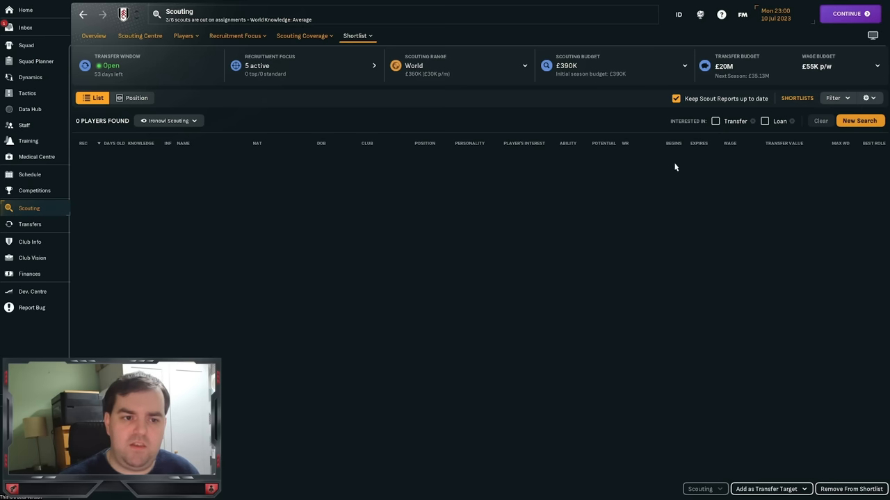
{"action": "mouse_move", "coordinate": [612, 201]}
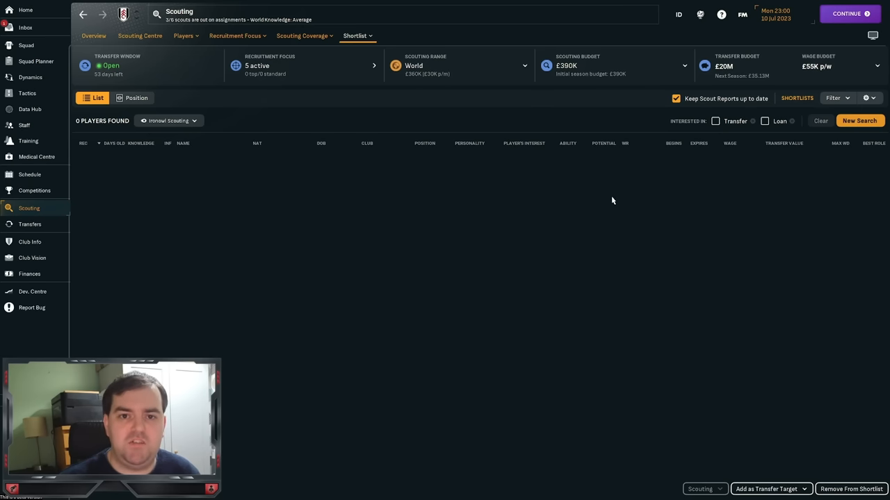
{"action": "left_click", "coordinate": [859, 120]}
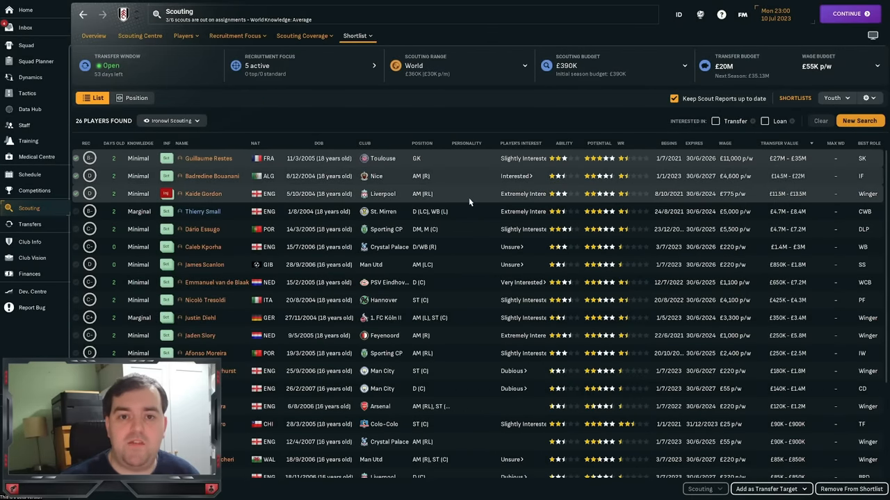
{"action": "mouse_move", "coordinate": [459, 198]}
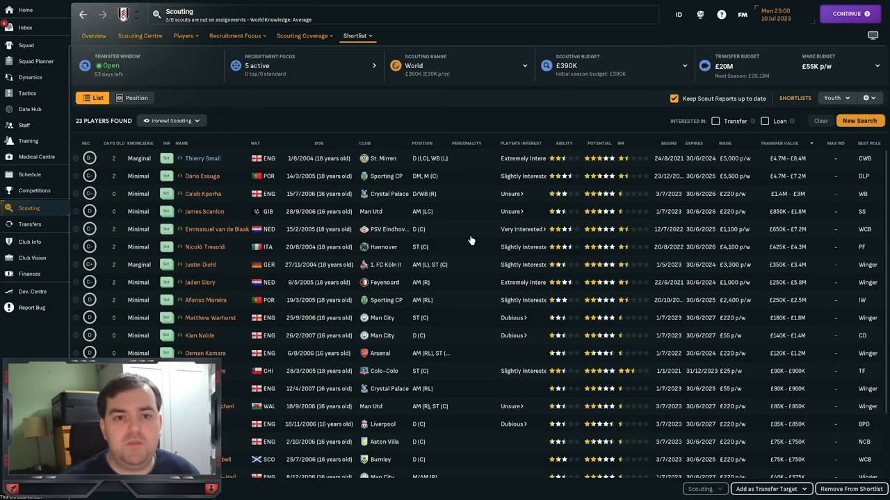
{"action": "mouse_move", "coordinate": [470, 229]}
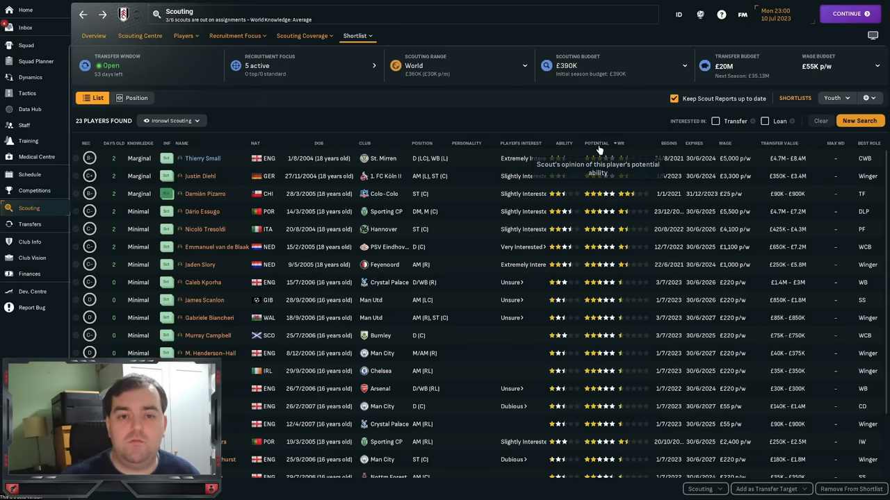
{"action": "mouse_move", "coordinate": [417, 206]}
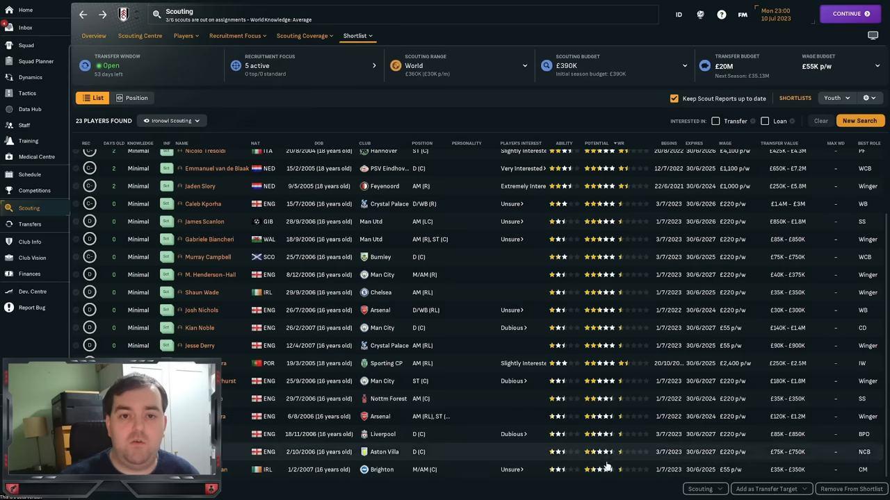
{"action": "mouse_move", "coordinate": [606, 425]}
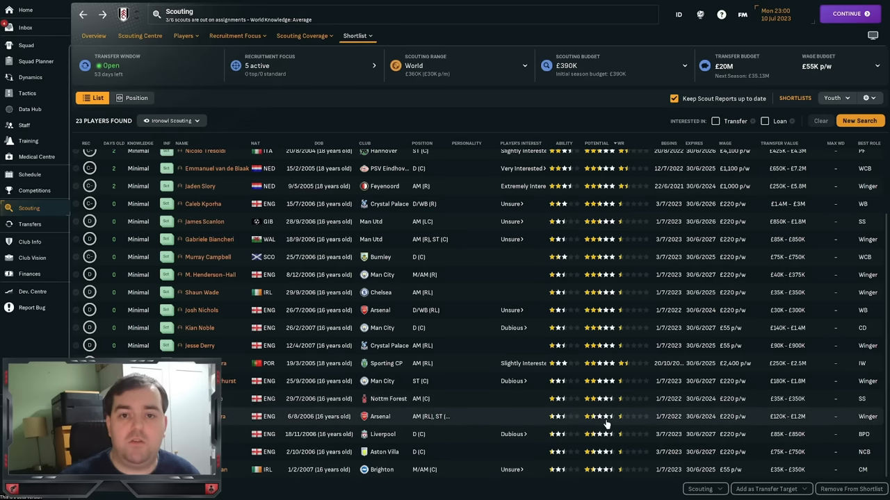
{"action": "mouse_move", "coordinate": [598, 420]}
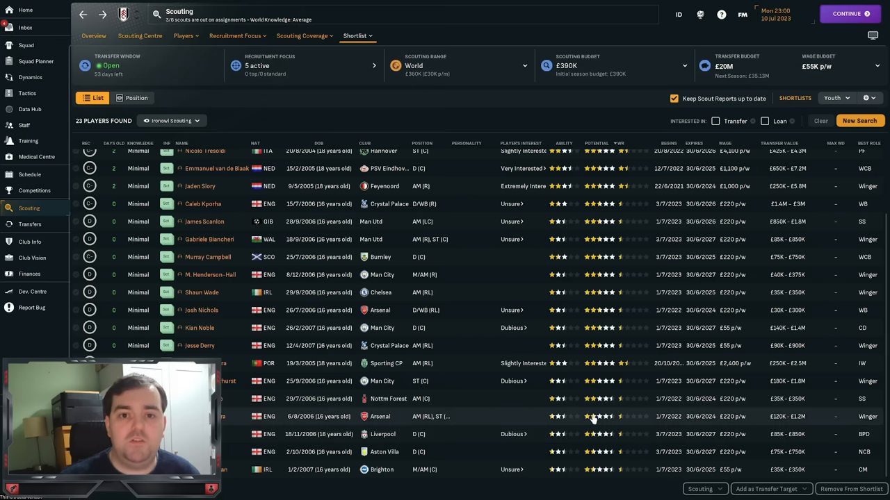
{"action": "mouse_move", "coordinate": [456, 394]}
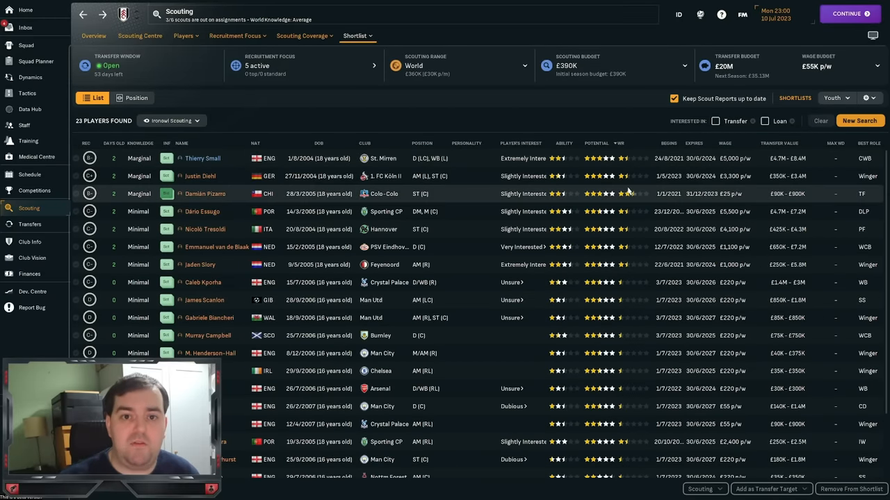
{"action": "mouse_move", "coordinate": [625, 202]}
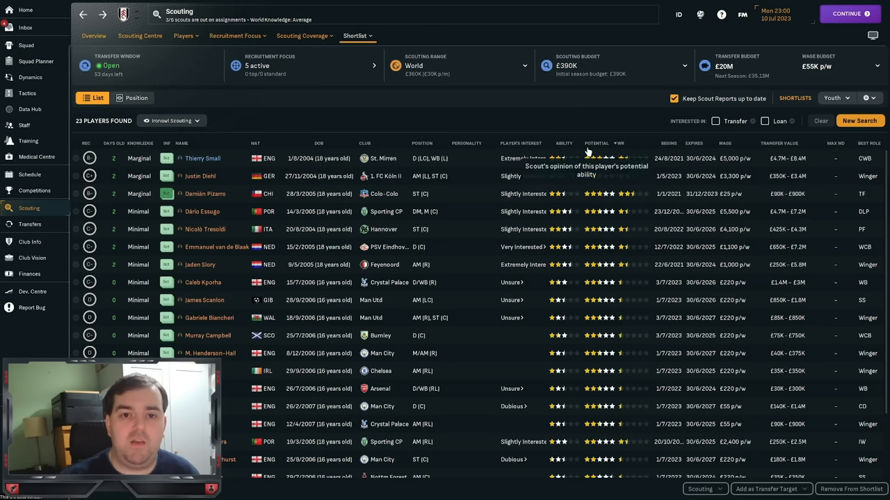
{"action": "mouse_move", "coordinate": [608, 211]}
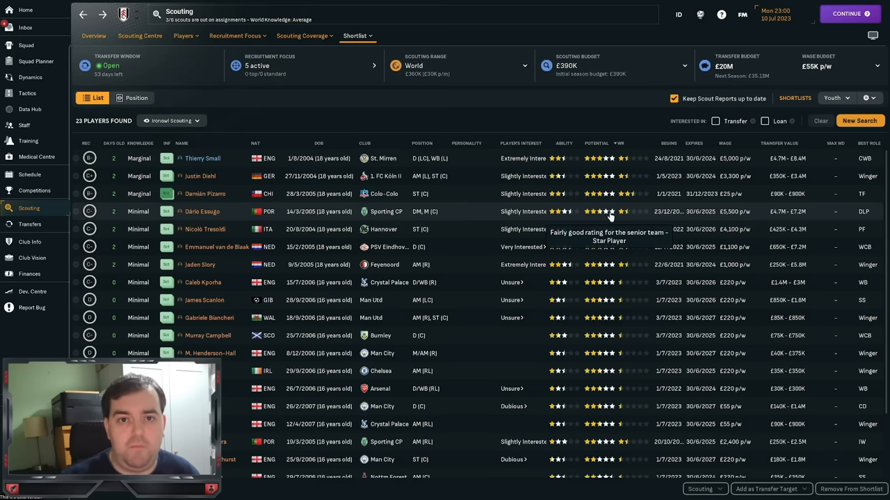
{"action": "mouse_move", "coordinate": [470, 241]}
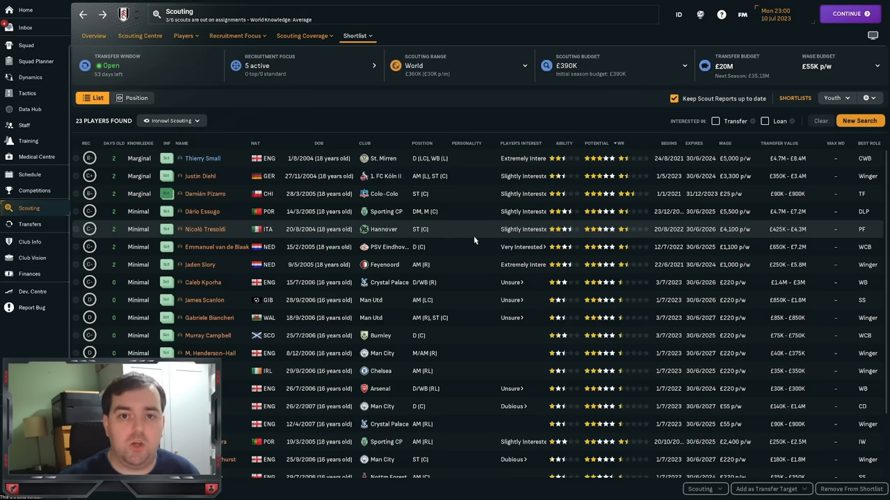
Step: In Scouting Centre report settings, set 'Started scouting player' to Don't receive
{"action": "left_click", "coordinate": [140, 35]}
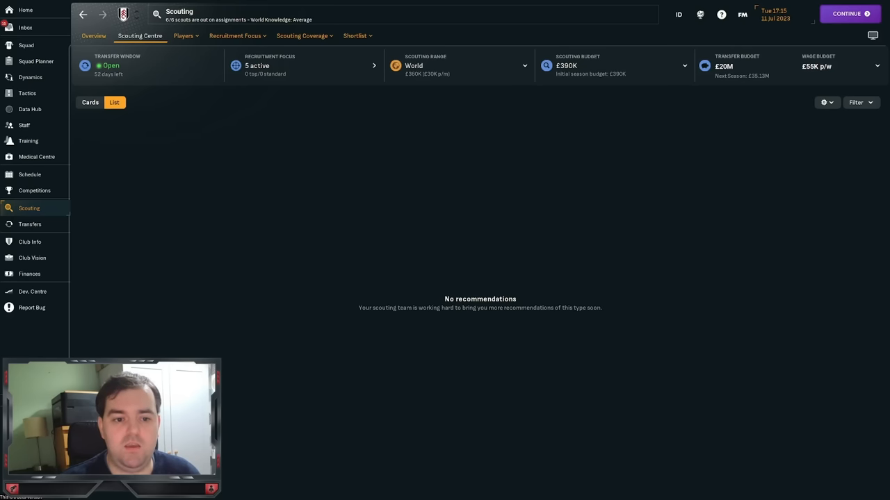
{"action": "left_click", "coordinate": [823, 102]}
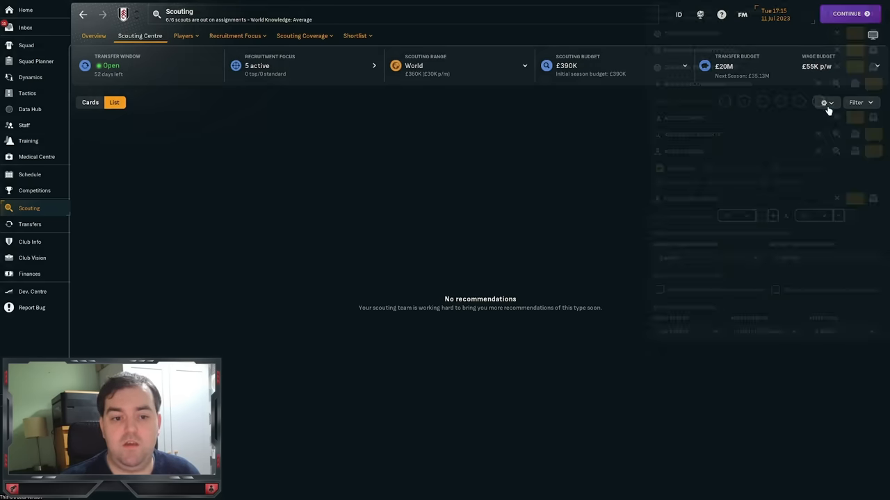
{"action": "left_click", "coordinate": [824, 102]}
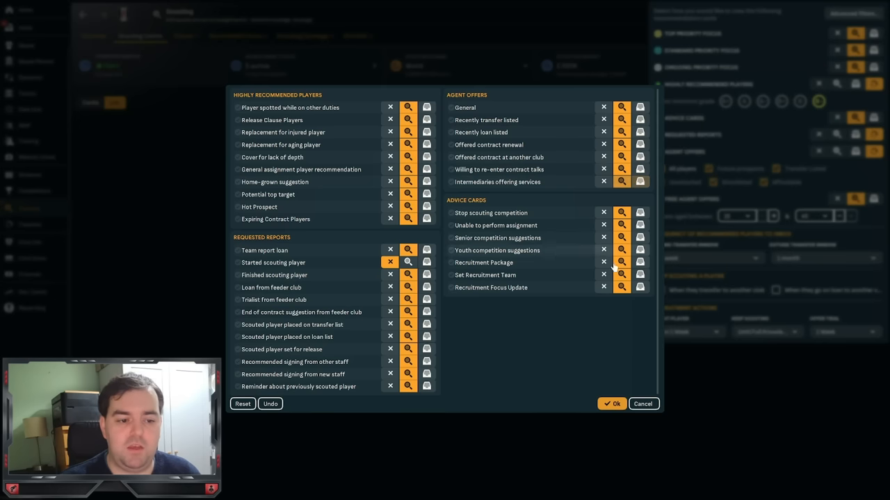
{"action": "mouse_move", "coordinate": [341, 269]}
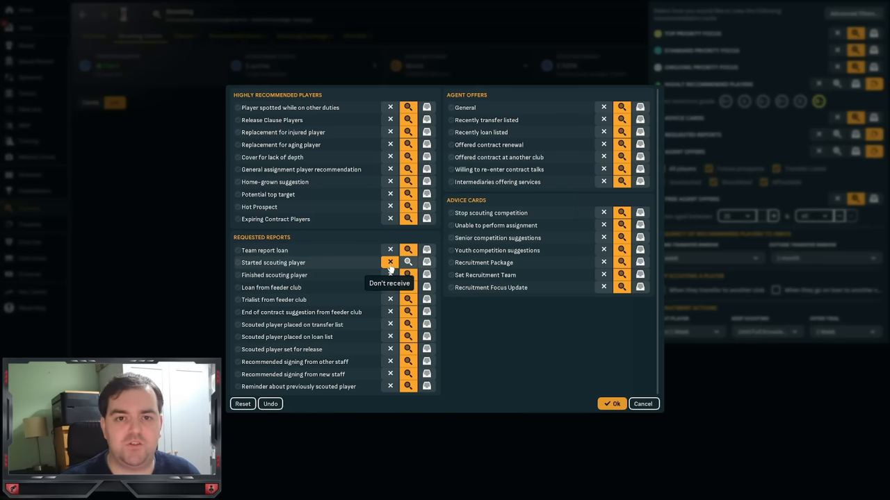
{"action": "left_click", "coordinate": [390, 262]}
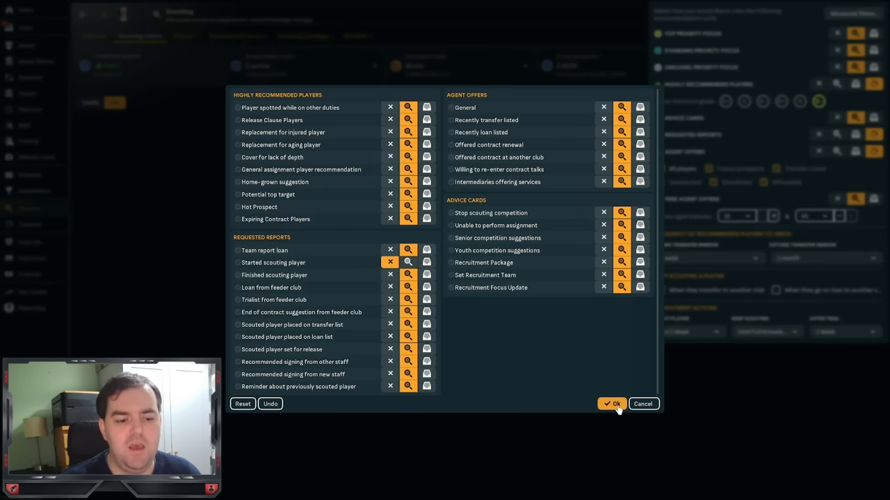
{"action": "left_click", "coordinate": [611, 403]}
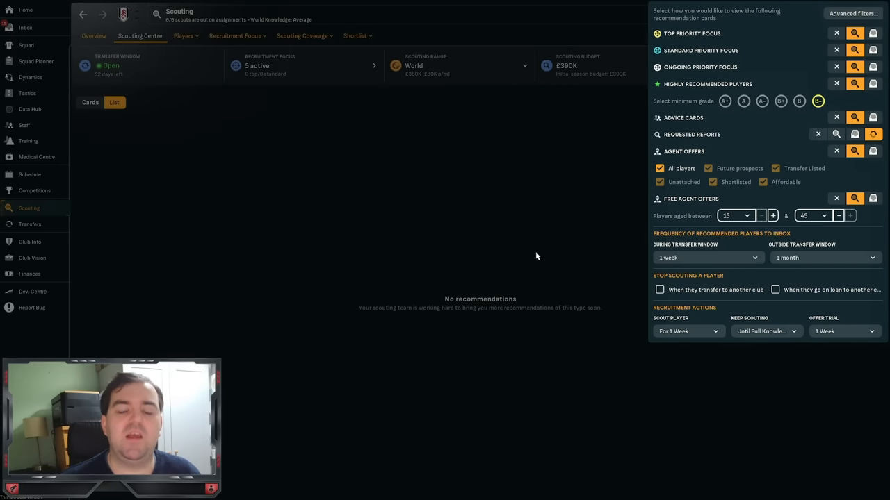
{"action": "mouse_move", "coordinate": [367, 205]}
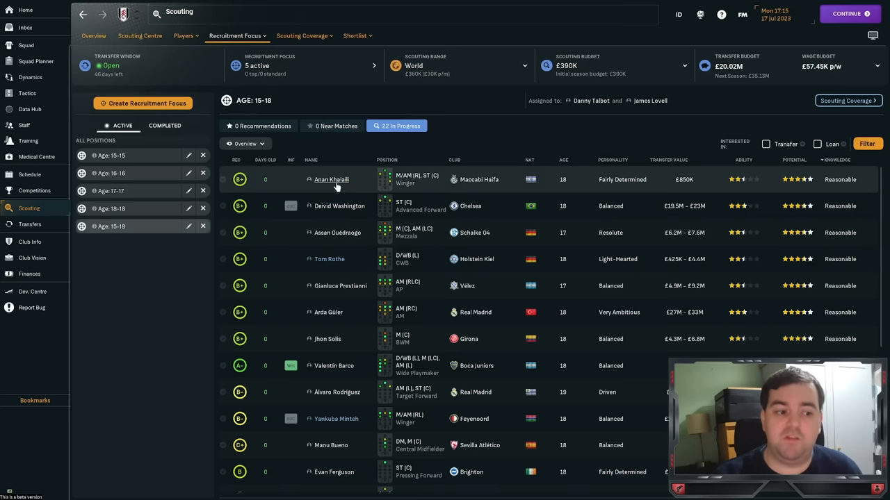
{"action": "mouse_move", "coordinate": [344, 187]}
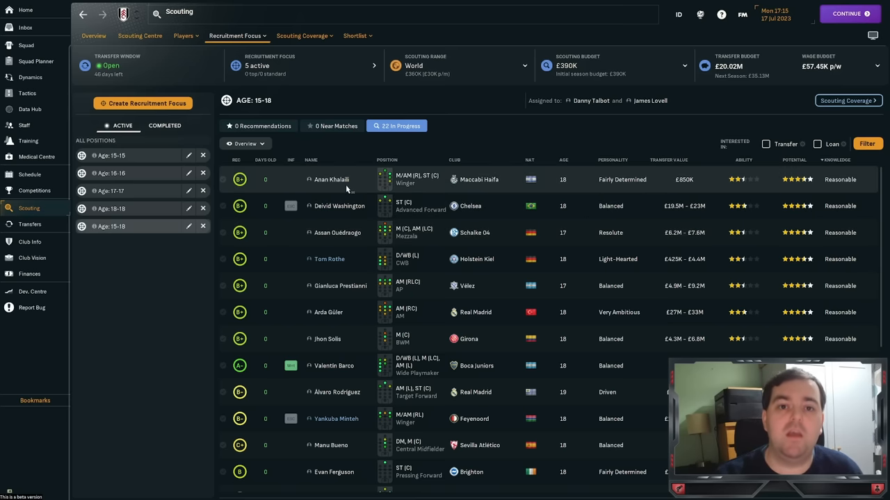
{"action": "mouse_move", "coordinate": [354, 186]}
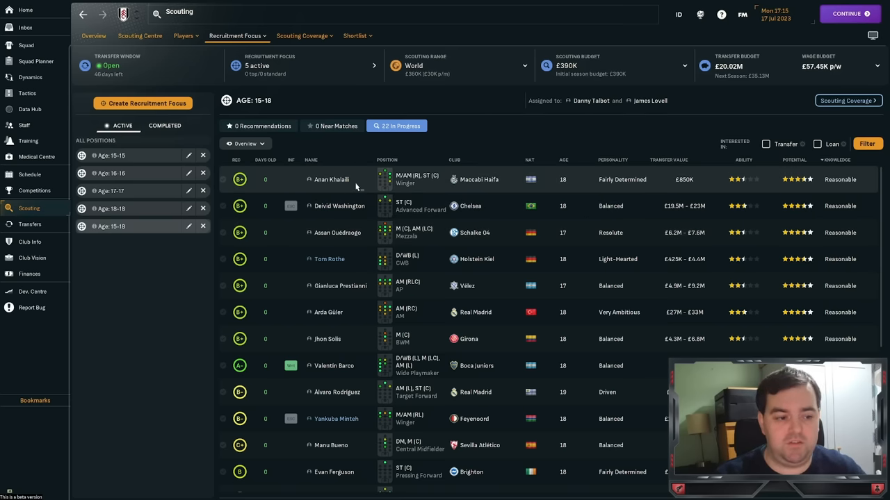
Step: Add the 18 selected Age 15-18 prospects to the Youth shortlist, bringing it to 50
{"action": "scroll", "scroll_direction": "down", "scroll_amount": 3}
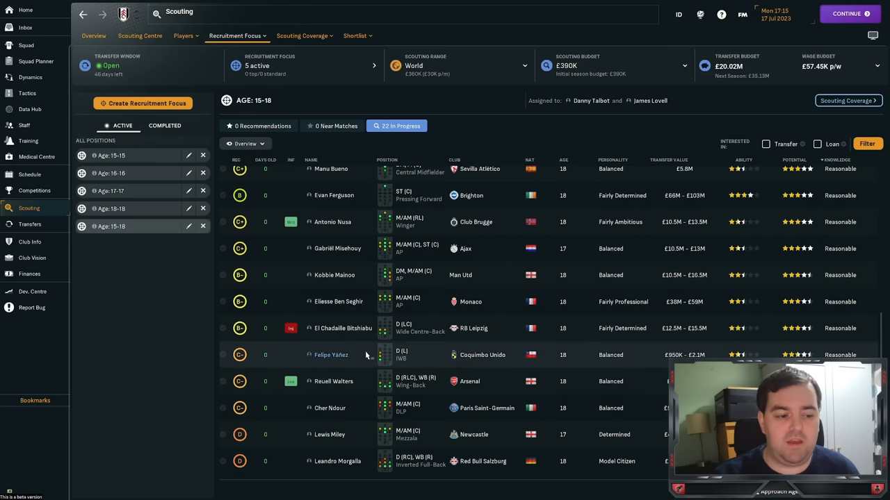
{"action": "right_click", "coordinate": [331, 355]}
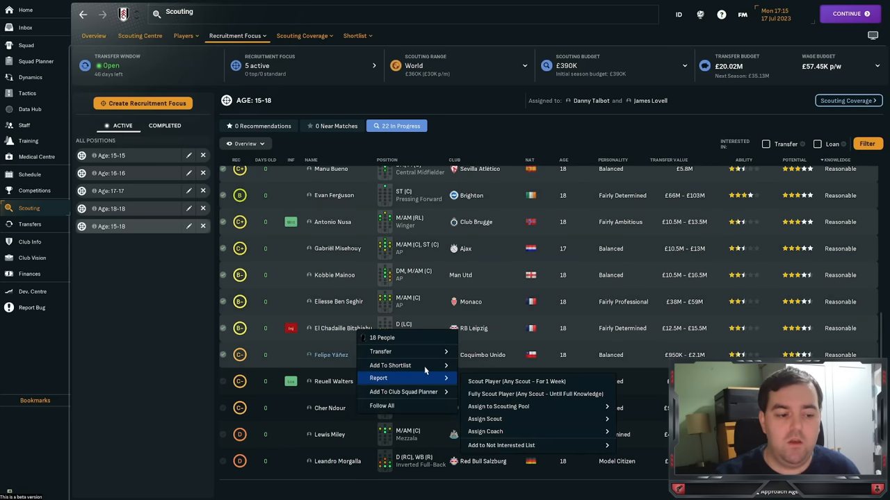
{"action": "mouse_move", "coordinate": [390, 365]}
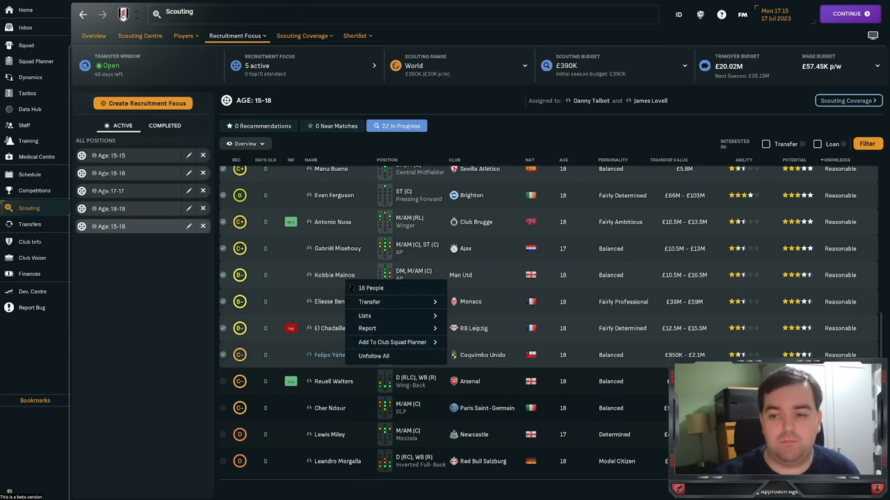
{"action": "left_click", "coordinate": [355, 36]}
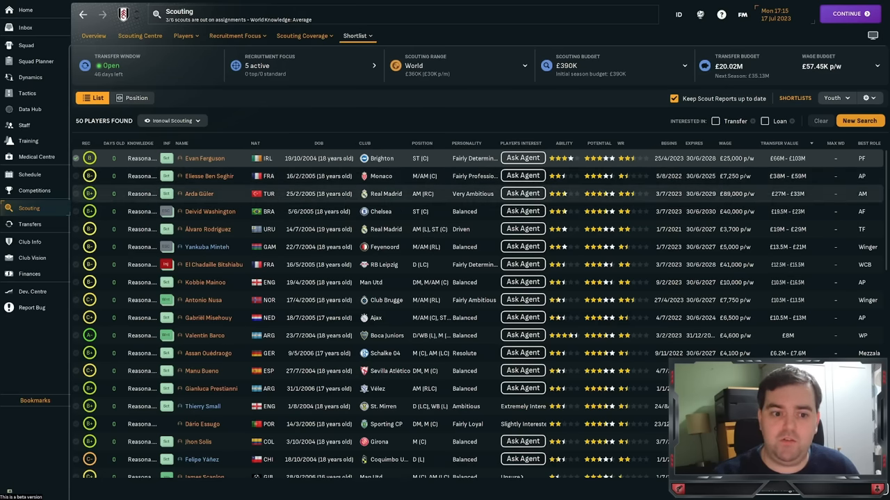
Step: Browse the 13-player Expensive shortlist headed by Arda Güler and Evan Ferguson
{"action": "scroll", "scroll_direction": "down", "scroll_amount": 3}
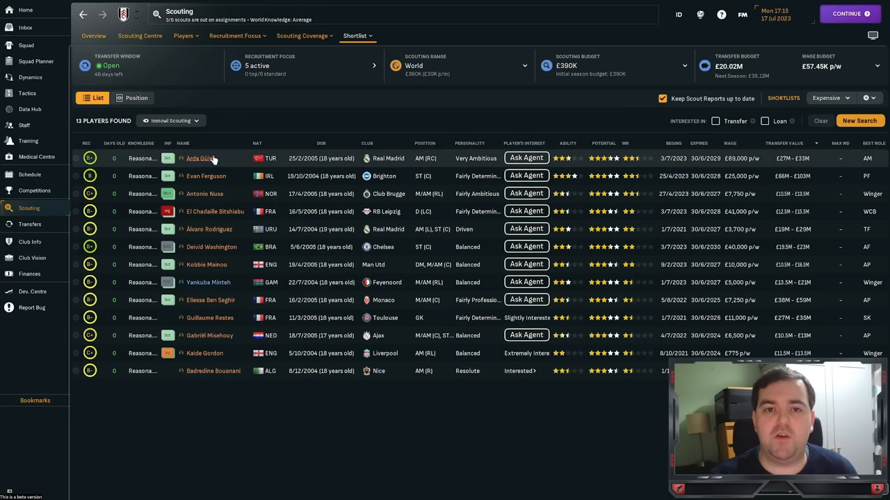
{"action": "mouse_move", "coordinate": [215, 159]}
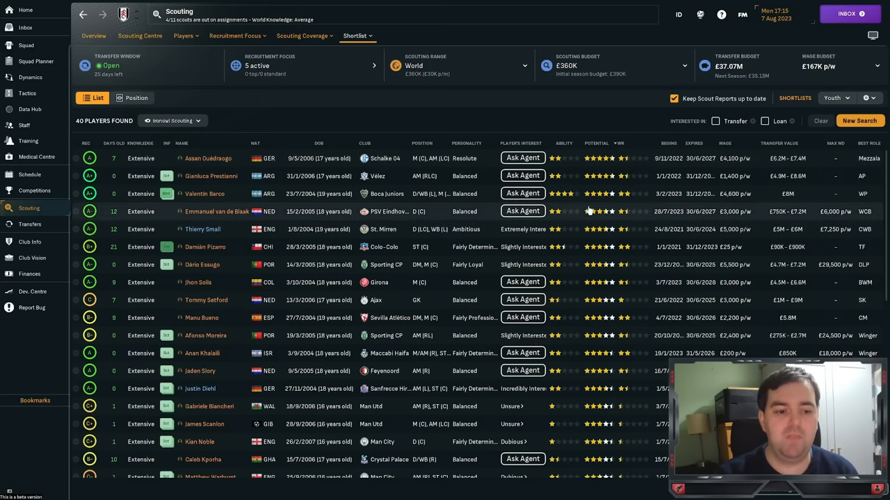
Step: Confirm removing the 19 selected players, leaving 21 prospects on the Youth shortlist
{"action": "scroll", "scroll_direction": "down", "scroll_amount": 3}
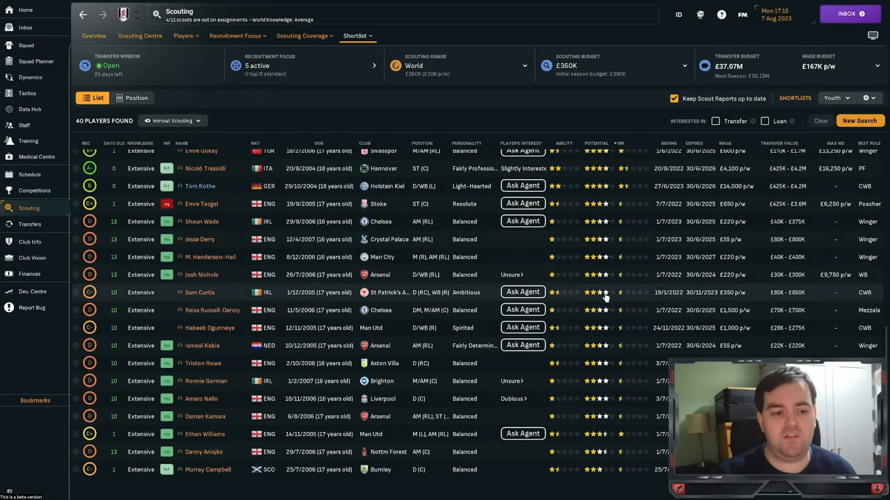
{"action": "mouse_move", "coordinate": [617, 215]}
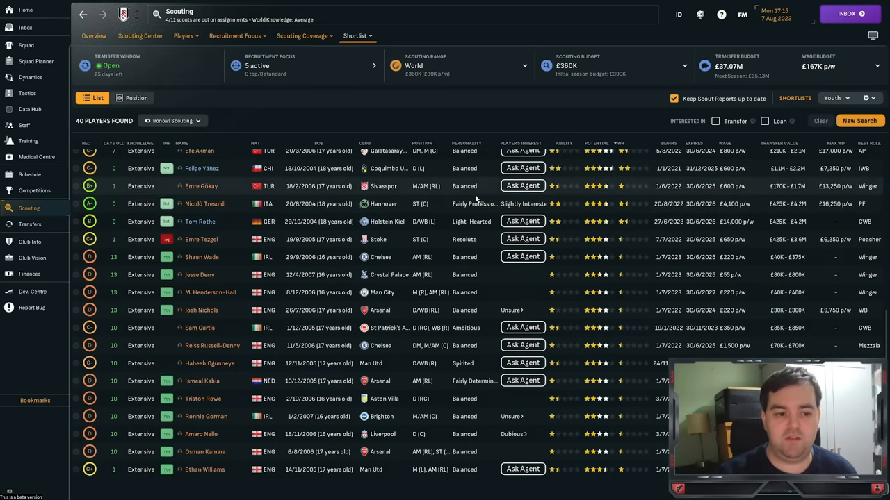
{"action": "scroll", "scroll_direction": "down", "scroll_amount": 3}
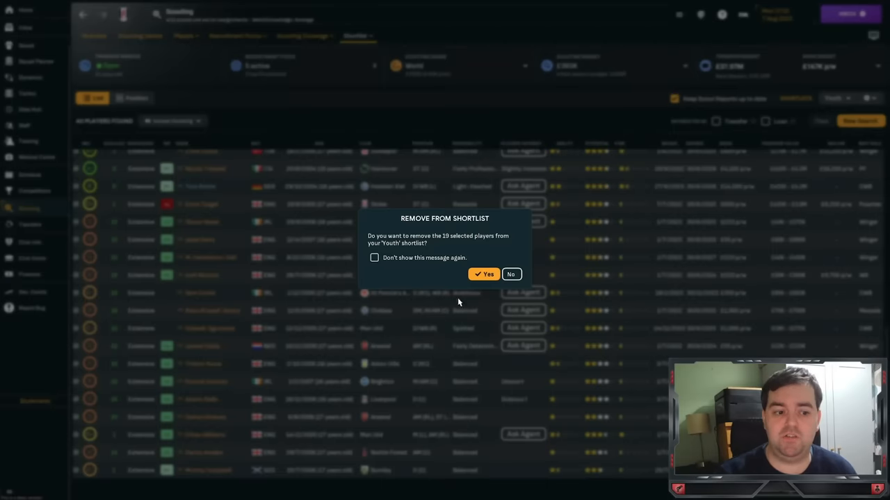
{"action": "left_click", "coordinate": [511, 274]}
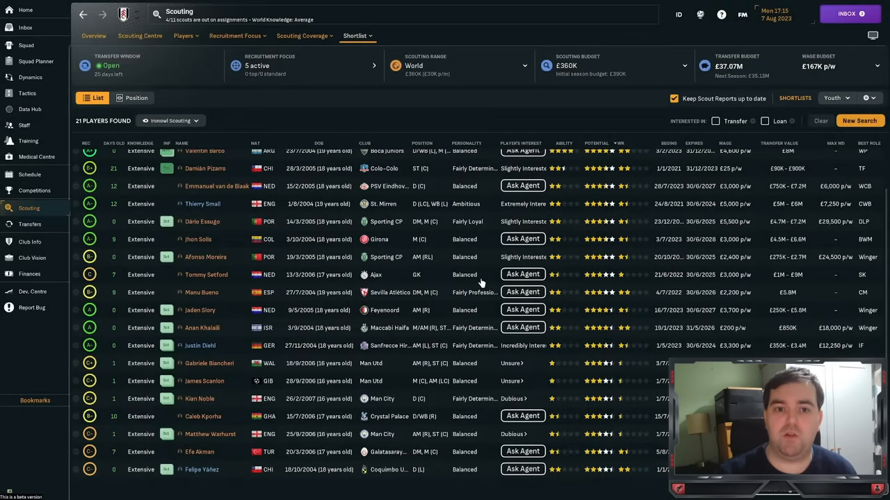
{"action": "mouse_move", "coordinate": [216, 186]}
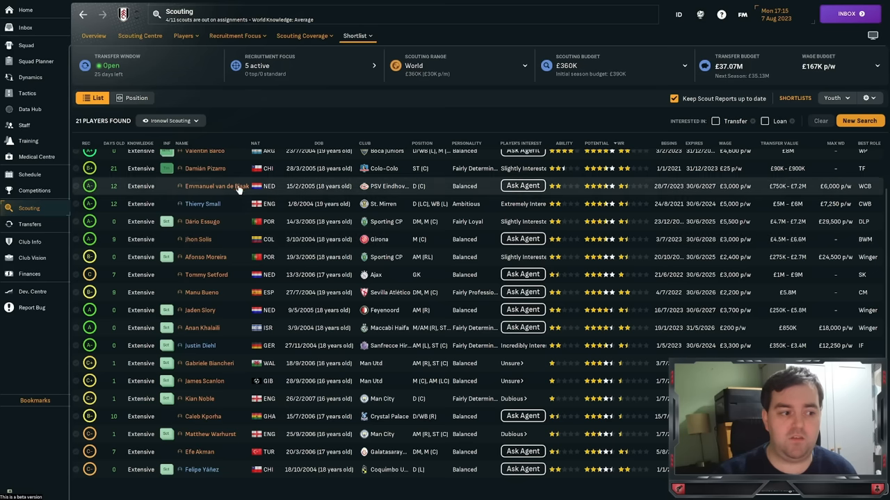
{"action": "mouse_move", "coordinate": [353, 193]}
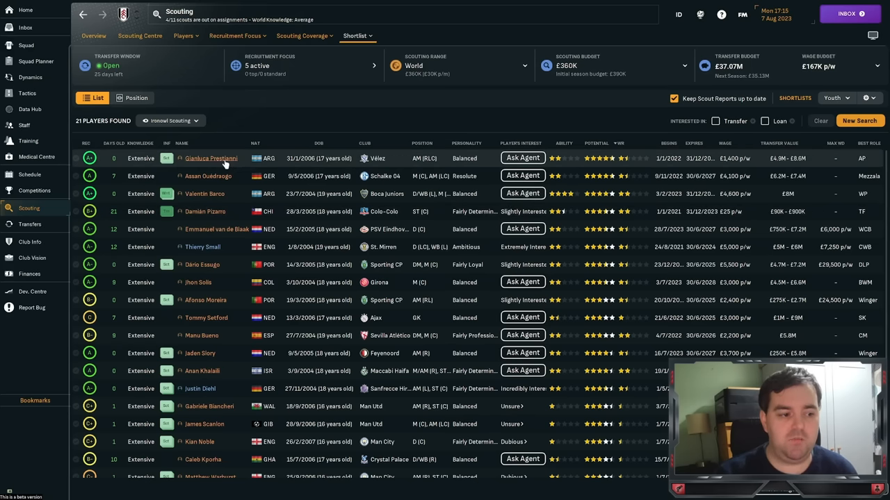
{"action": "mouse_move", "coordinate": [211, 158]}
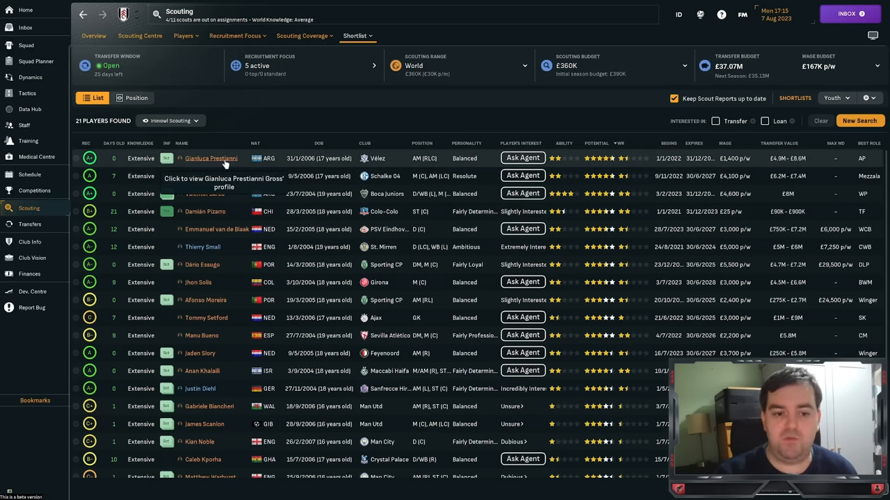
{"action": "left_click", "coordinate": [211, 158]}
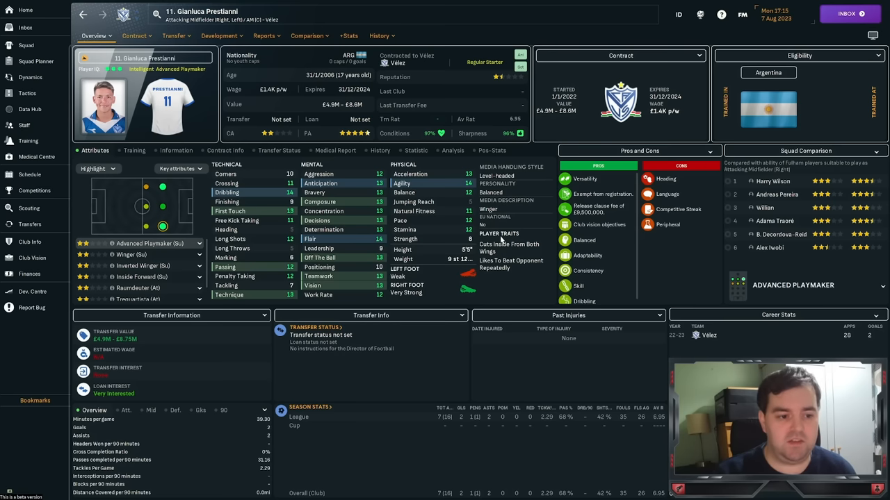
{"action": "left_click", "coordinate": [29, 207]}
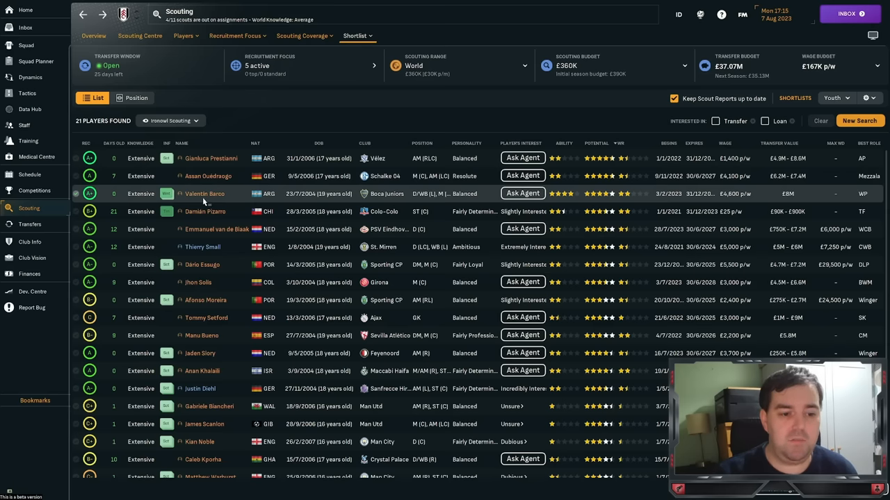
{"action": "mouse_move", "coordinate": [576, 200]}
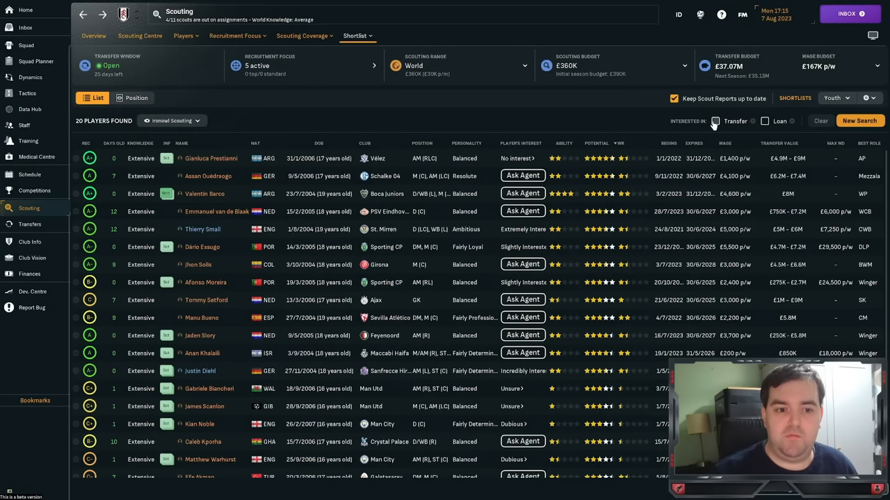
{"action": "left_click", "coordinate": [715, 121]}
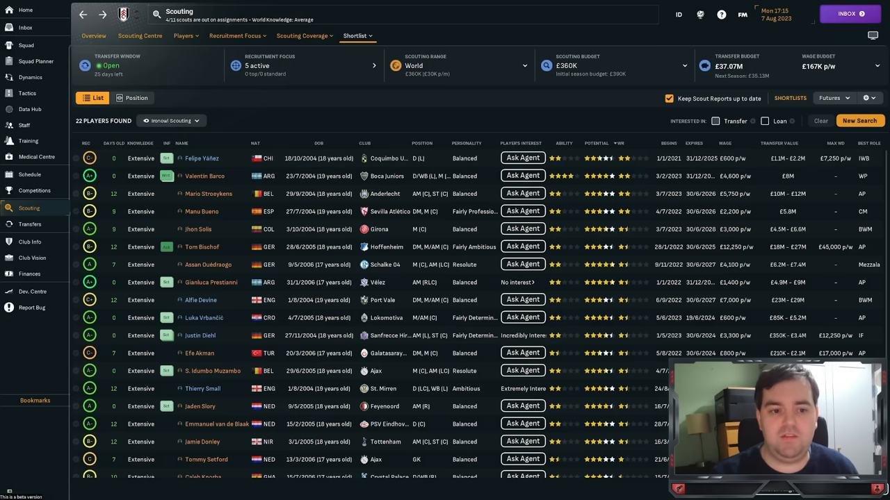
Step: Filter by transfer interest and switch to the 11-player Youth shortlist led by Dário Essugo
{"action": "left_click", "coordinate": [715, 121]}
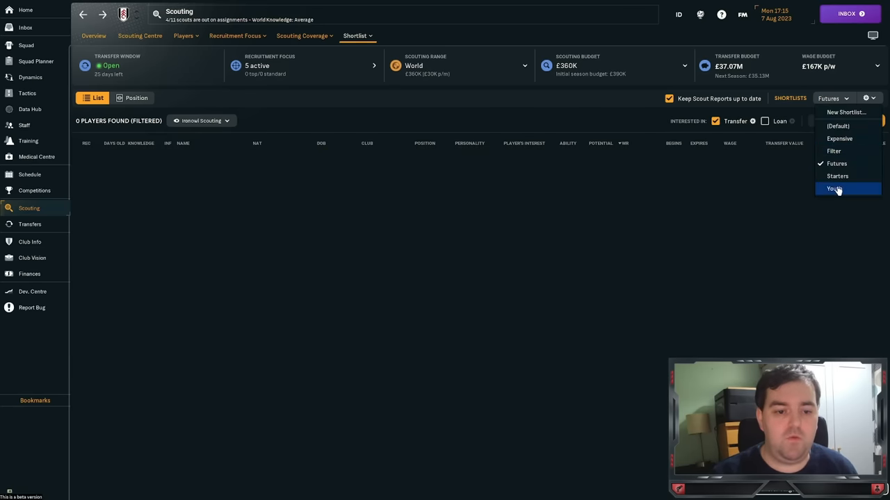
{"action": "left_click", "coordinate": [835, 189]}
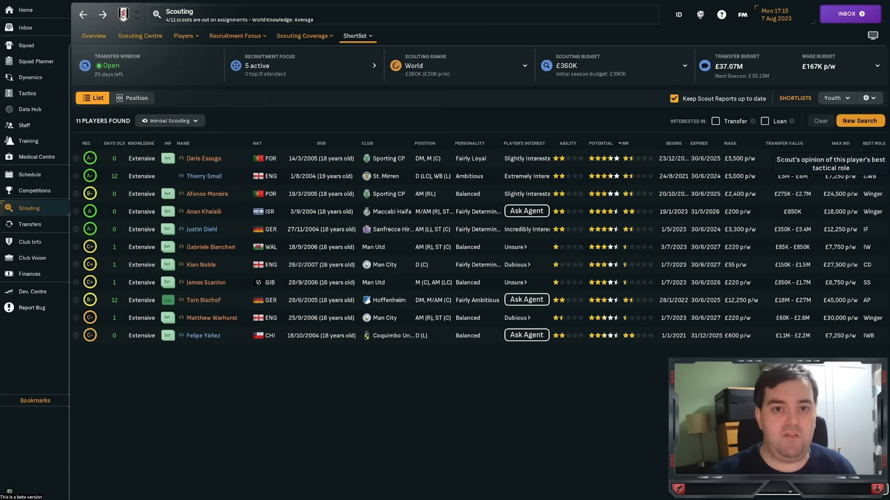
Step: Review Dário Essugo's transfer actions and Anan Khalaili's player profile
{"action": "left_click", "coordinate": [715, 121]}
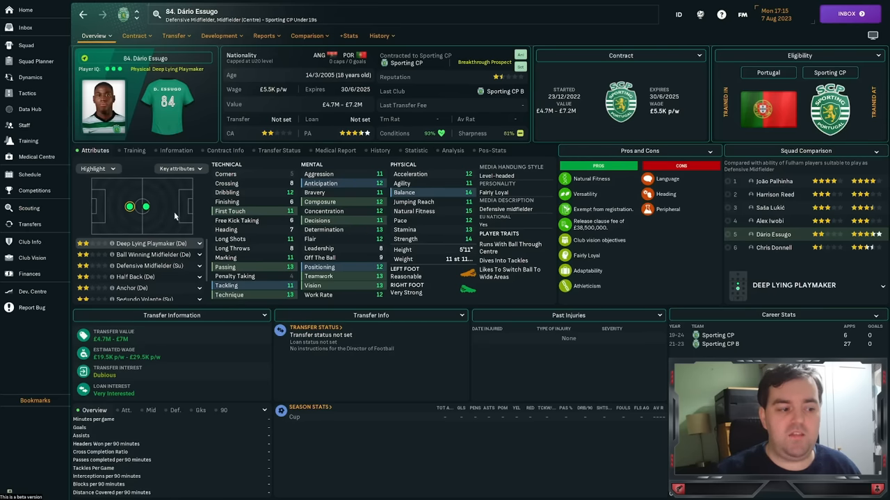
{"action": "mouse_move", "coordinate": [367, 247]}
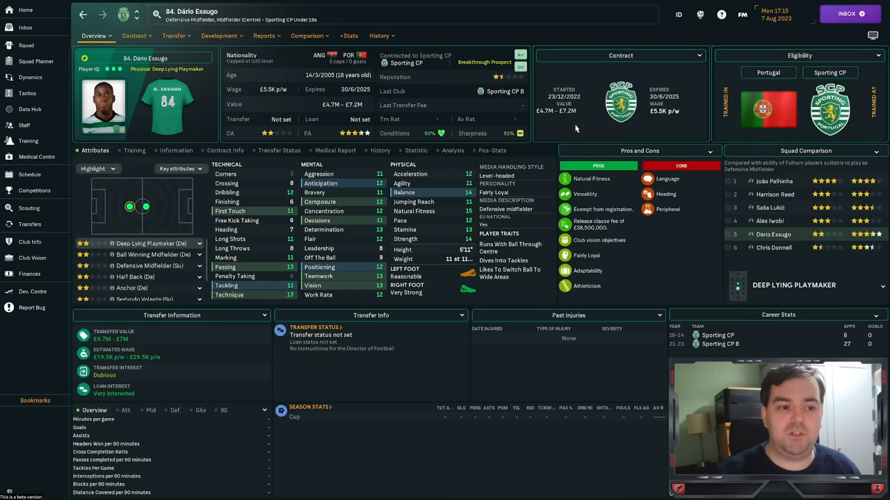
{"action": "mouse_move", "coordinate": [294, 224]}
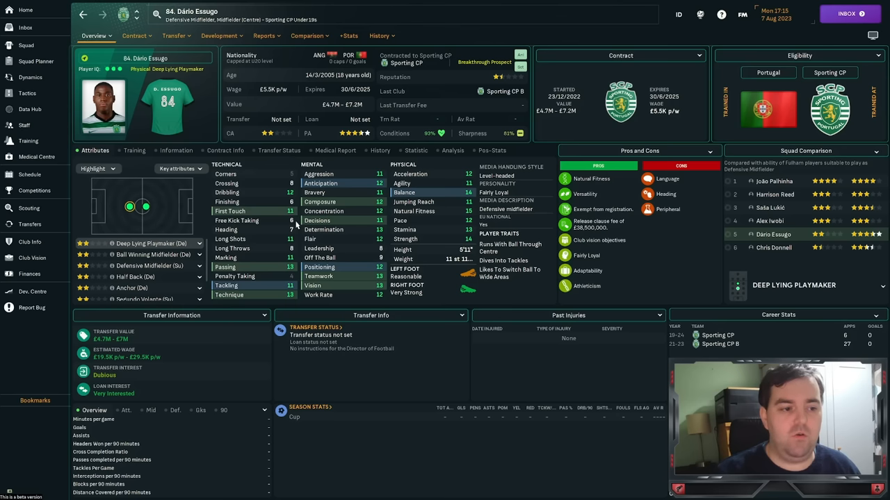
{"action": "left_click", "coordinate": [175, 35]}
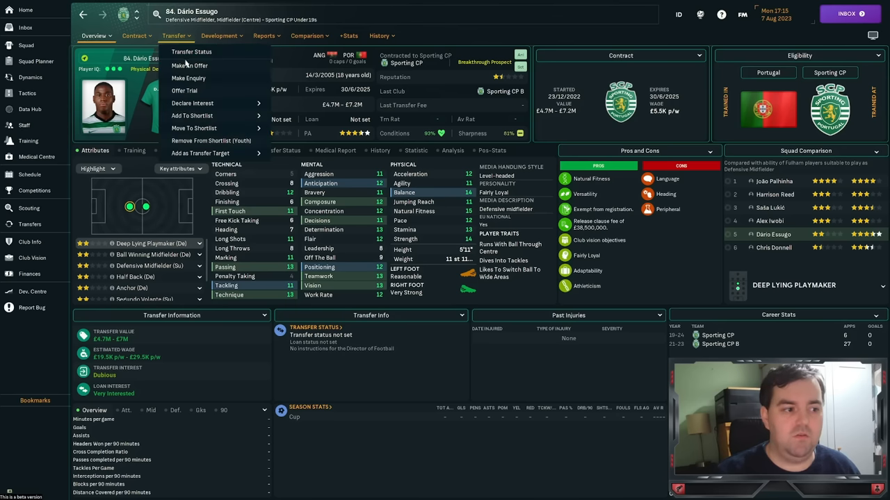
{"action": "left_click", "coordinate": [189, 65]}
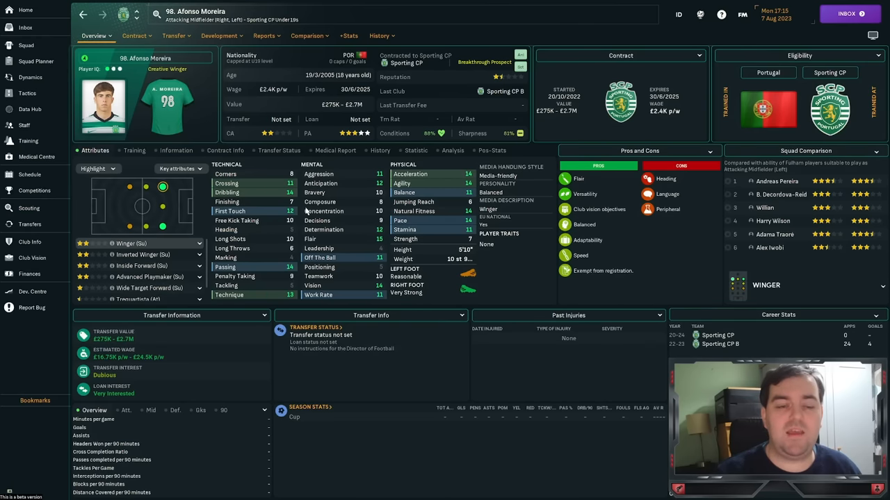
{"action": "mouse_move", "coordinate": [438, 189]}
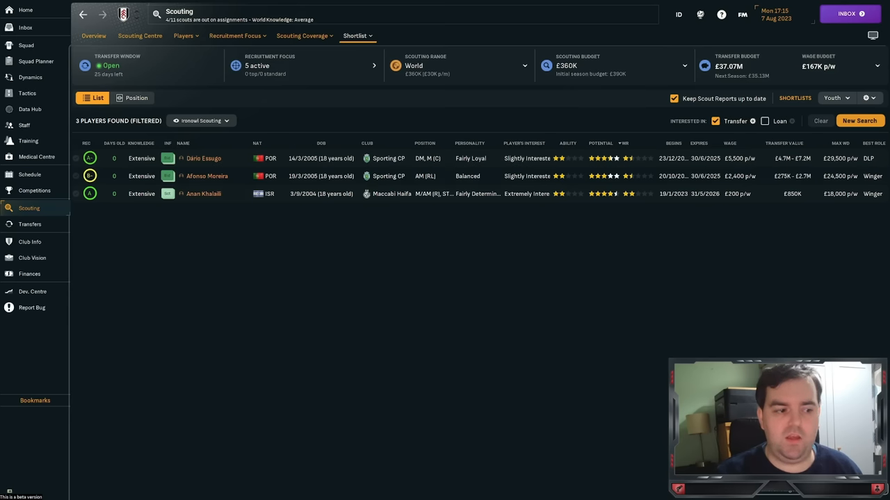
{"action": "left_click", "coordinate": [204, 193]}
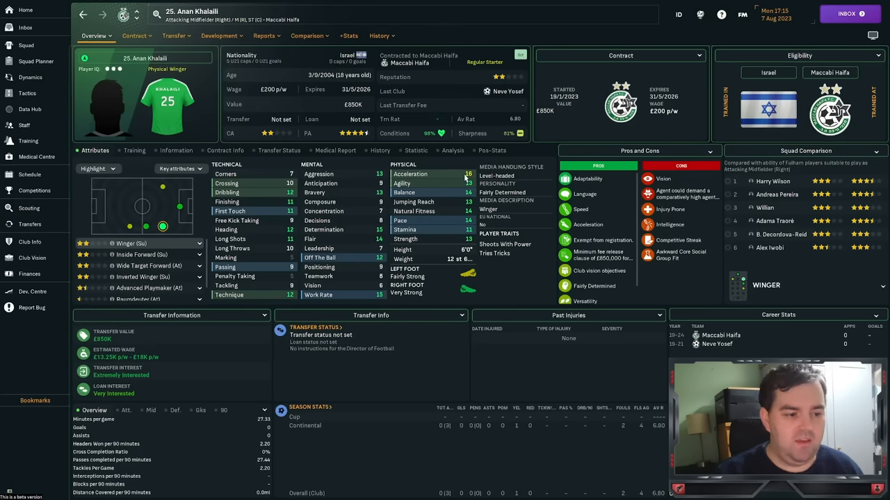
{"action": "mouse_move", "coordinate": [470, 229]}
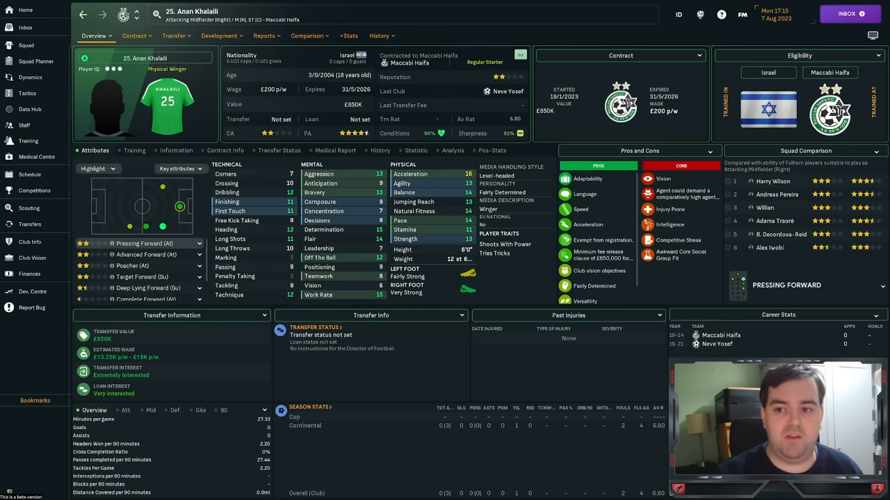
{"action": "left_click", "coordinate": [26, 27]}
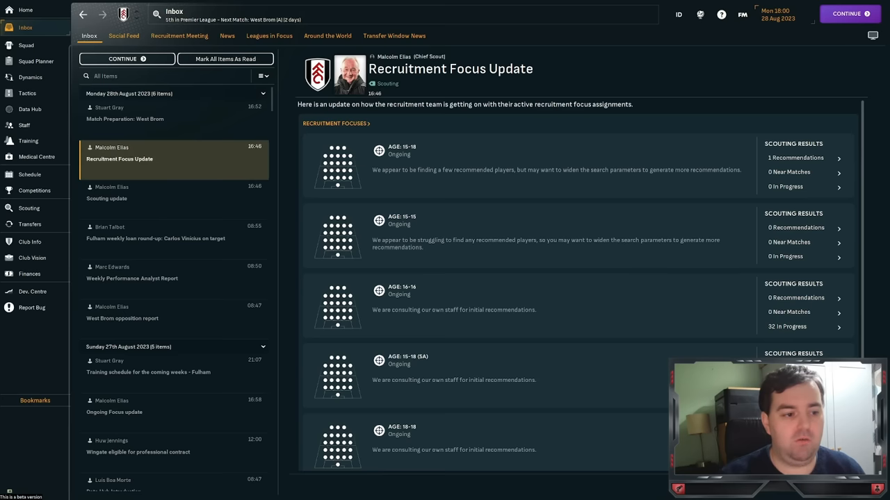
Step: Read the Recruitment Focus Update and list the 32 in-progress Age 16-16 prospects
{"action": "scroll", "scroll_direction": "down", "scroll_amount": 3}
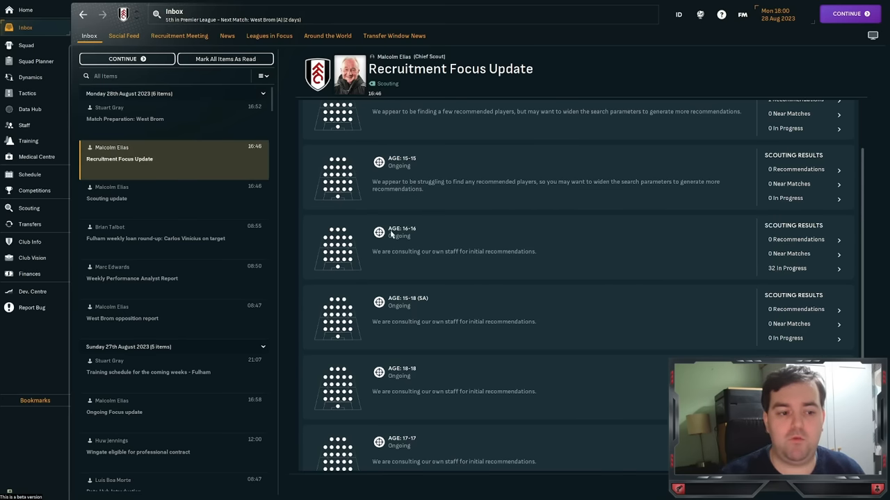
{"action": "scroll", "scroll_direction": "down", "scroll_amount": 3}
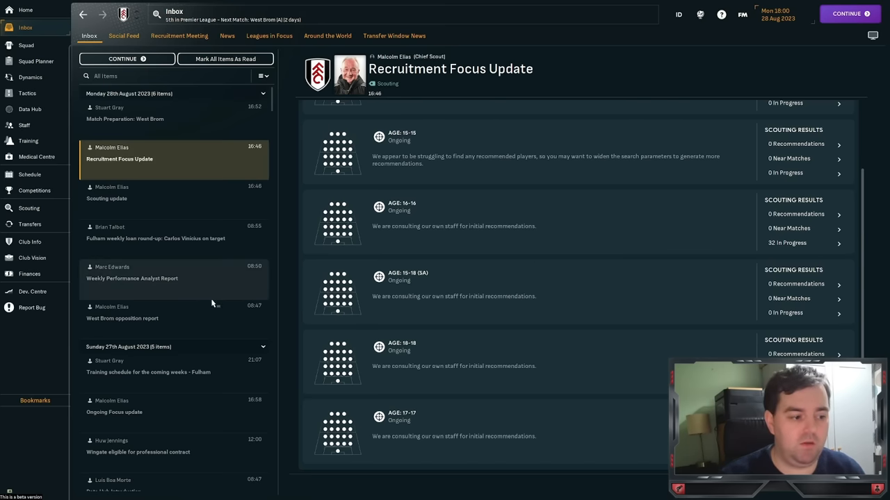
{"action": "left_click", "coordinate": [114, 407]}
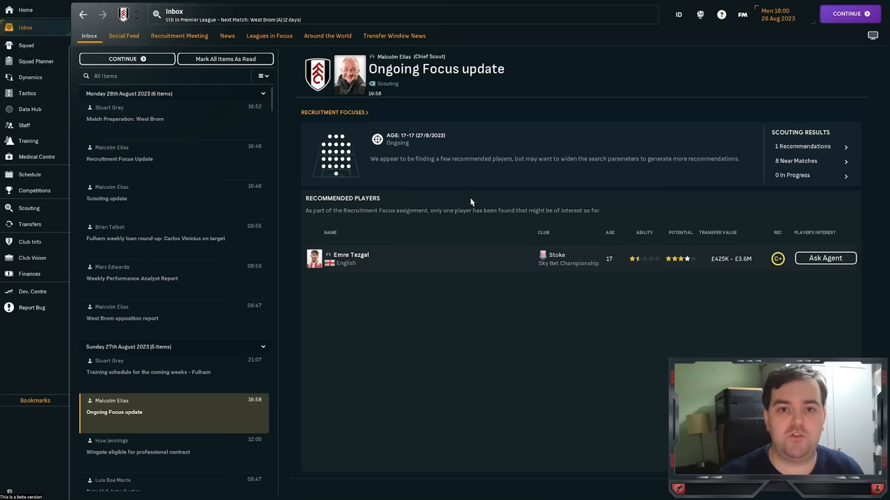
{"action": "mouse_move", "coordinate": [28, 208]}
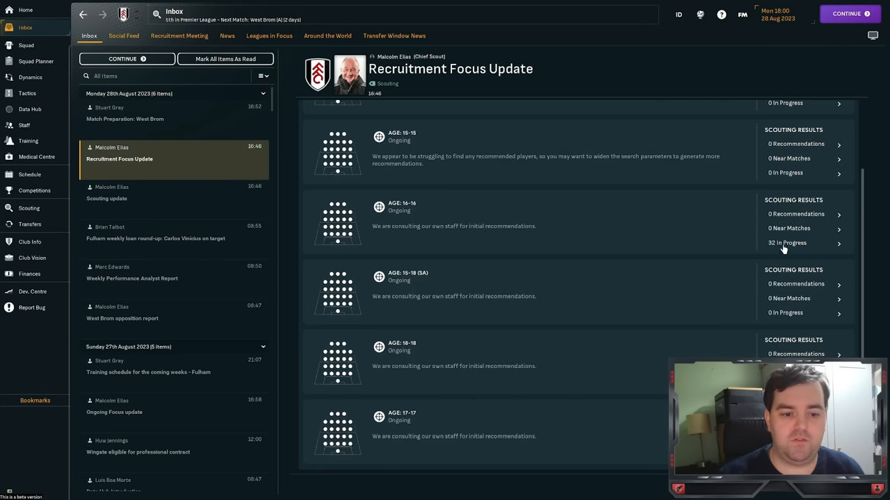
{"action": "left_click", "coordinate": [786, 243]}
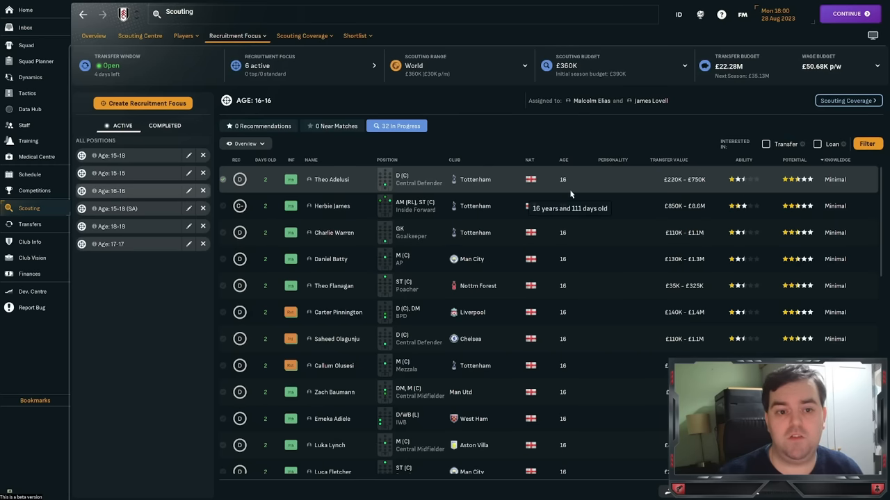
{"action": "mouse_move", "coordinate": [612, 289]}
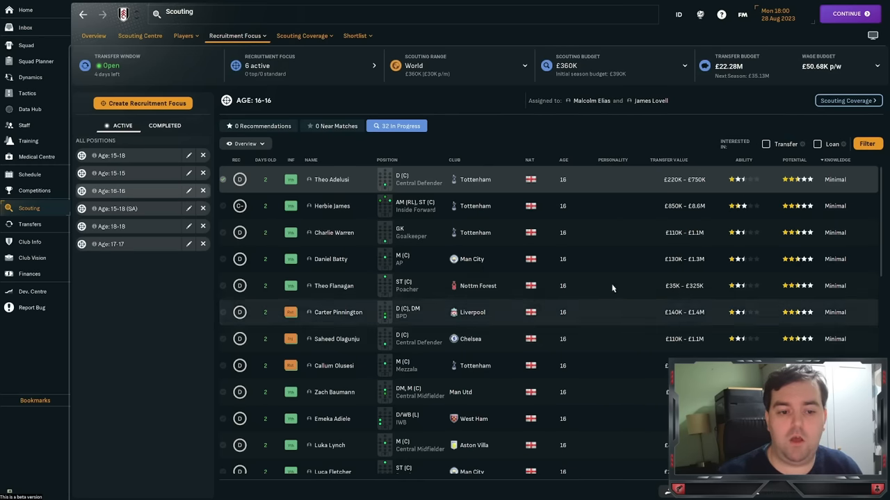
{"action": "mouse_move", "coordinate": [563, 206]}
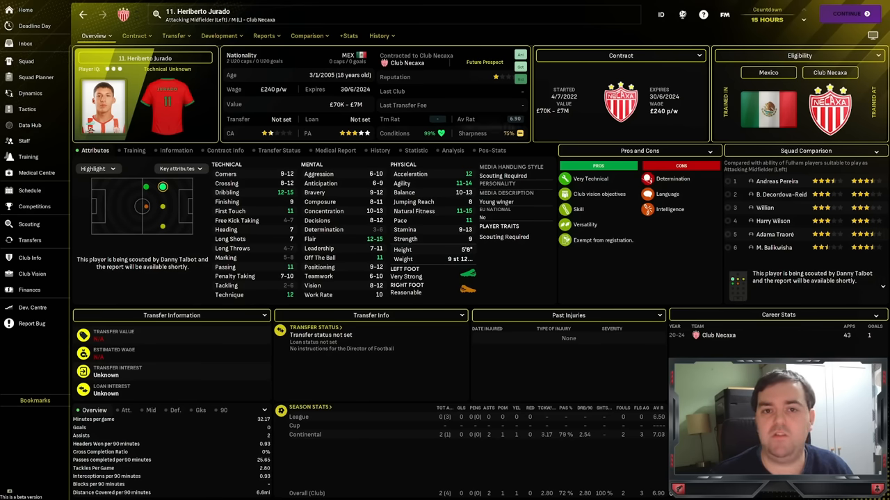
{"action": "mouse_move", "coordinate": [486, 126]}
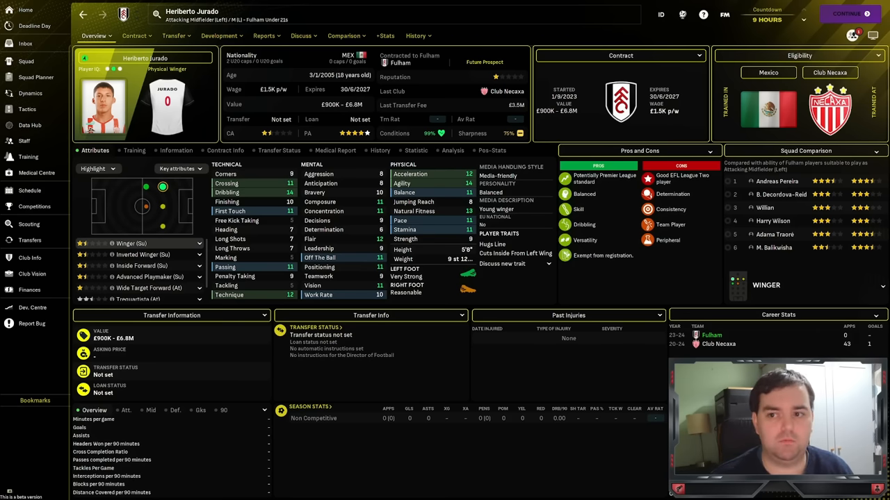
Step: Return to the scouting shortlists to show the 12-player Youth shortlist
{"action": "left_click", "coordinate": [29, 208]}
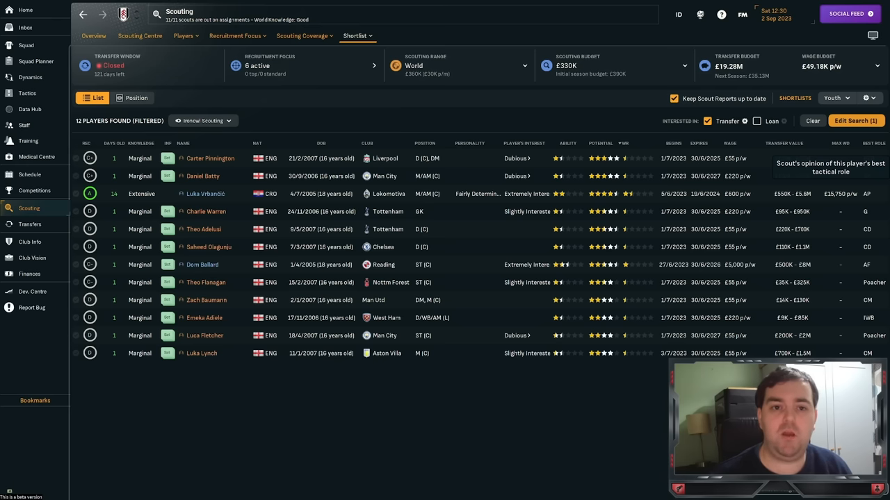
Step: Switch shortlists to show the 2026 Interest shortlist of 50 players led by Eduardo Paz
{"action": "left_click", "coordinate": [834, 97]}
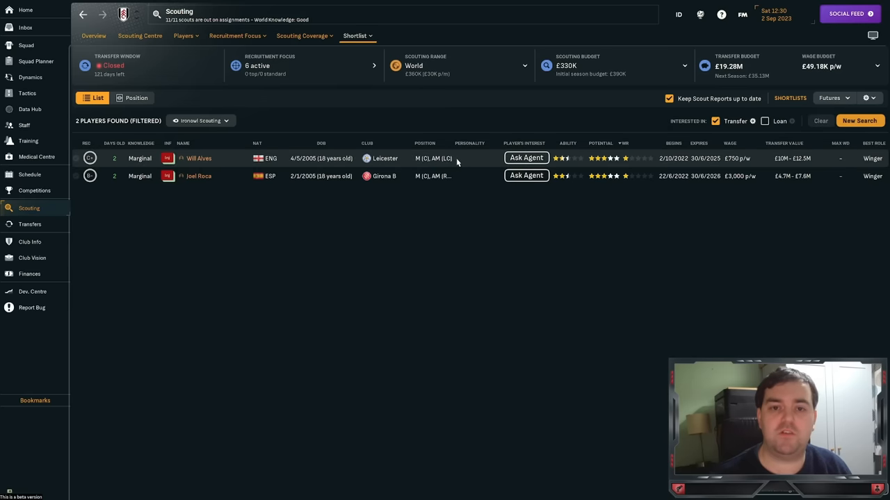
{"action": "mouse_move", "coordinate": [167, 158]}
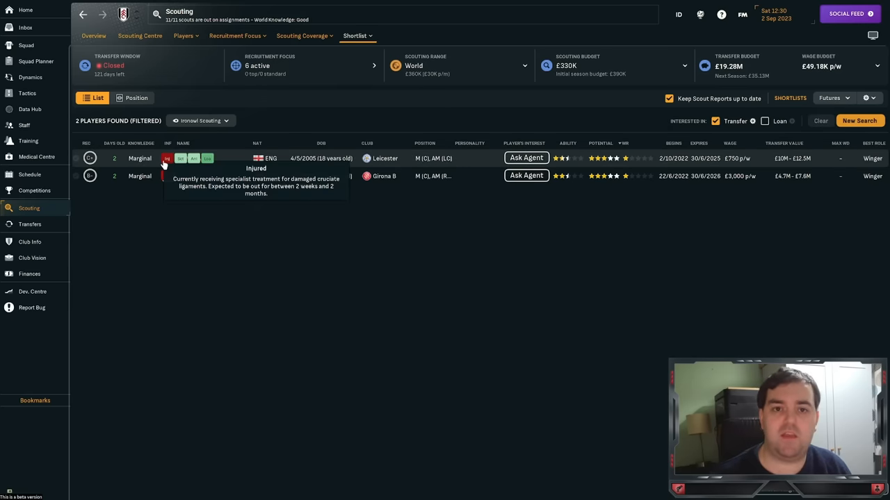
{"action": "mouse_move", "coordinate": [252, 259]}
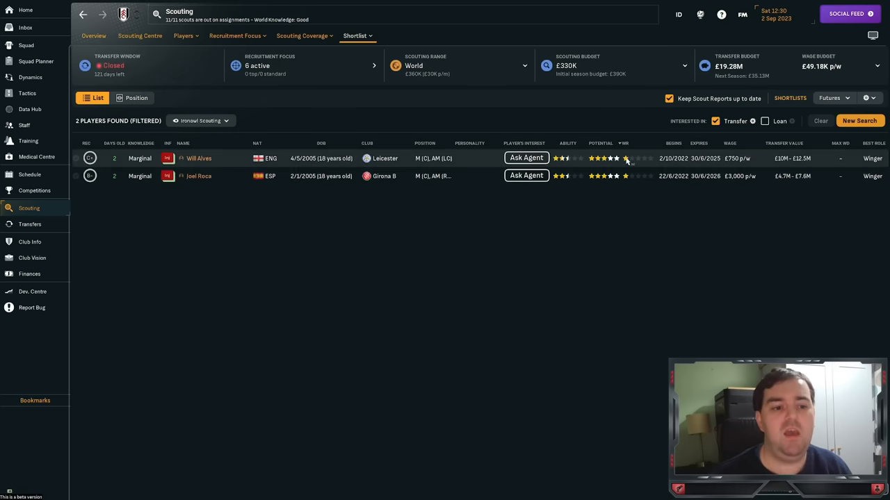
{"action": "left_click", "coordinate": [832, 97]}
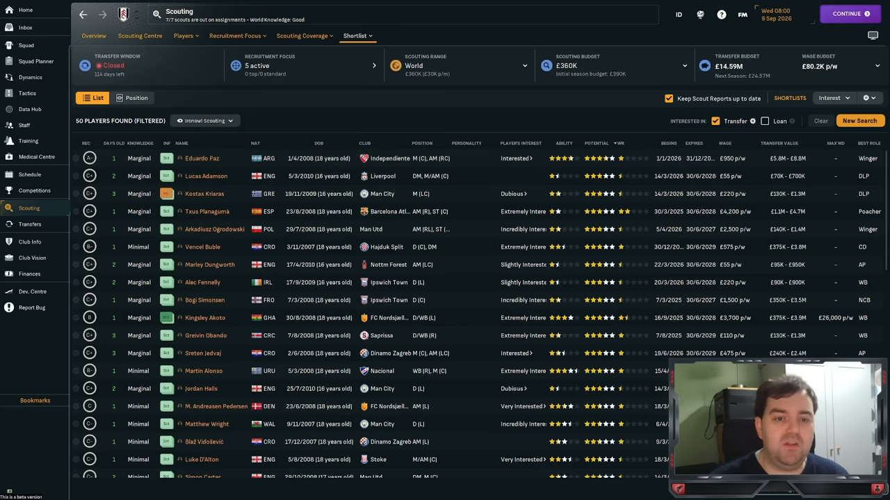
{"action": "left_click", "coordinate": [832, 97]}
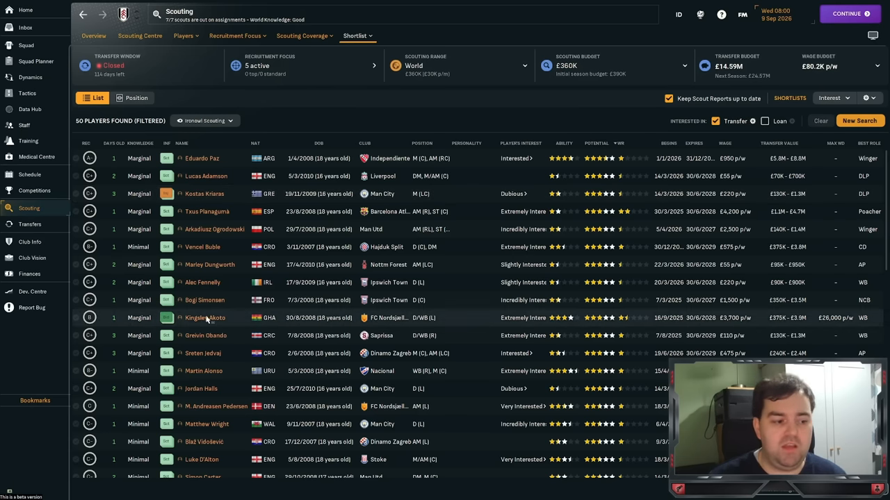
{"action": "left_click", "coordinate": [205, 317]}
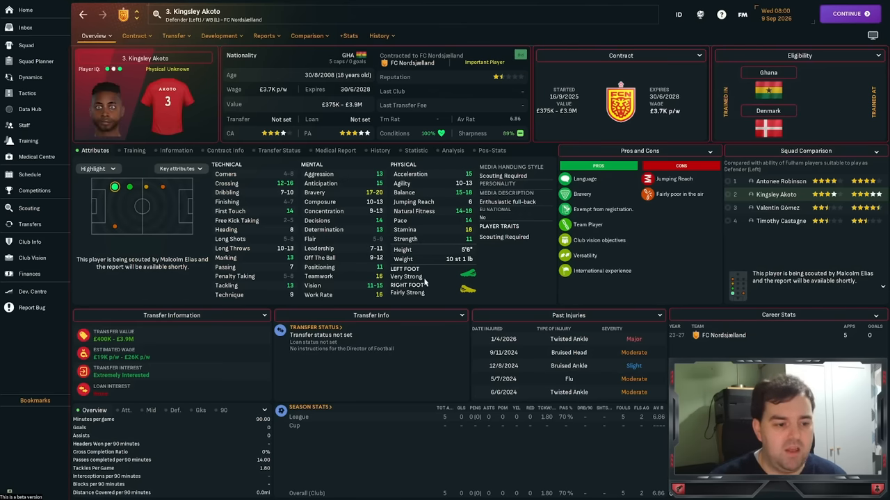
{"action": "left_click", "coordinate": [28, 208]}
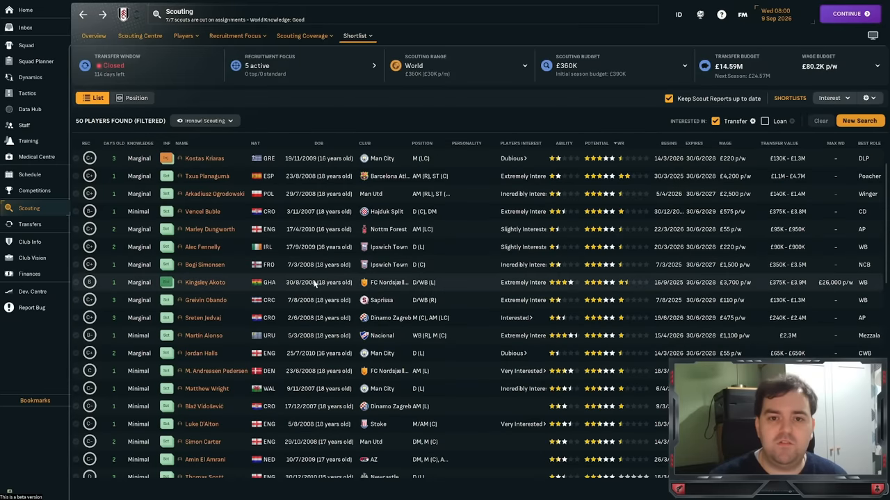
{"action": "scroll", "scroll_direction": "down", "scroll_amount": 3}
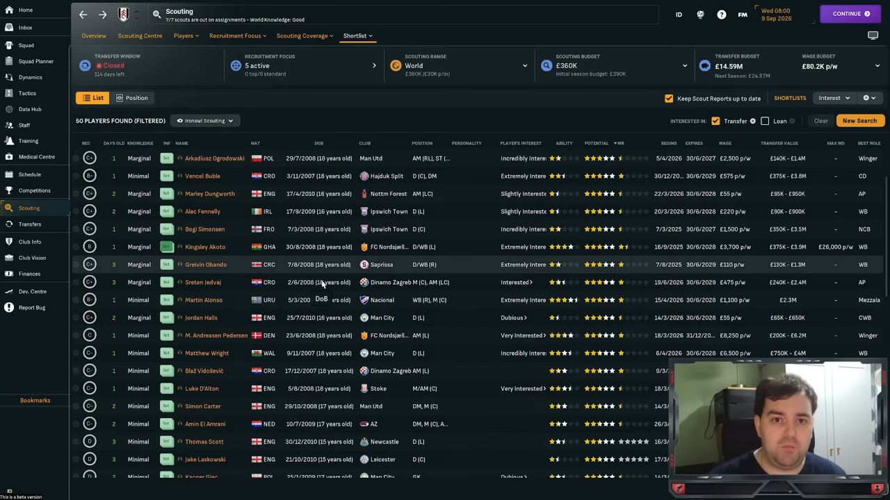
{"action": "scroll", "scroll_direction": "down", "scroll_amount": 3}
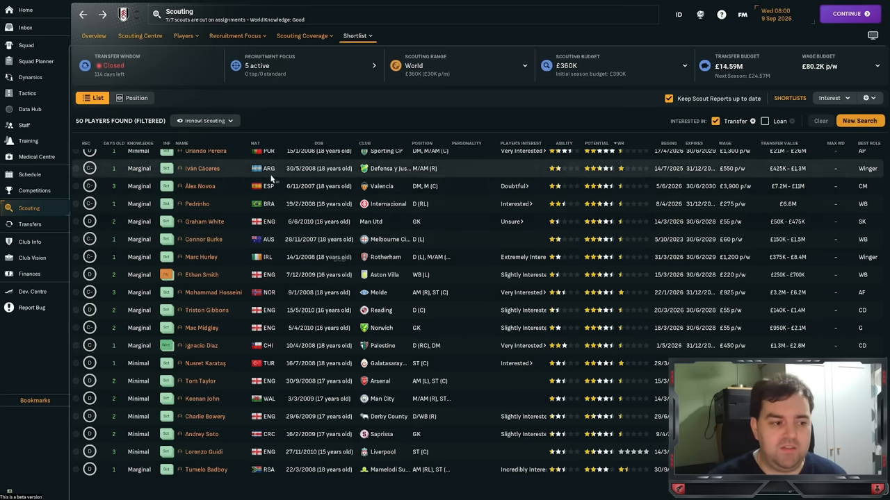
{"action": "scroll", "scroll_direction": "down", "scroll_amount": 3}
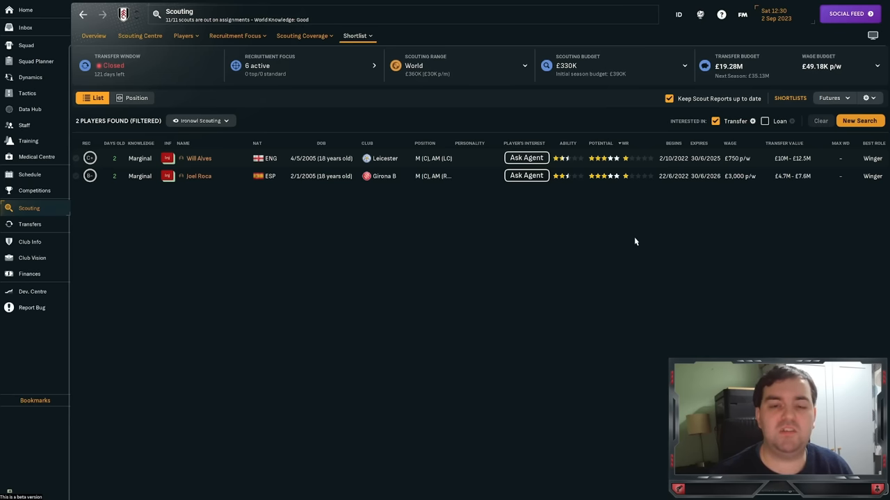
Step: Show AFC Wimbledon's staff overview listing 22 staff members
{"action": "left_click", "coordinate": [25, 125]}
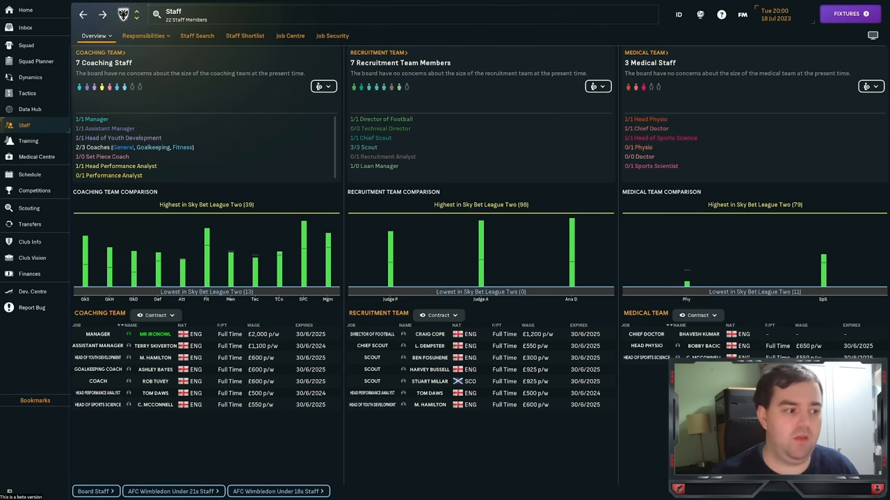
Step: Open the AFC Wimbledon scouting overview from the sidebar
{"action": "left_click", "coordinate": [29, 208]}
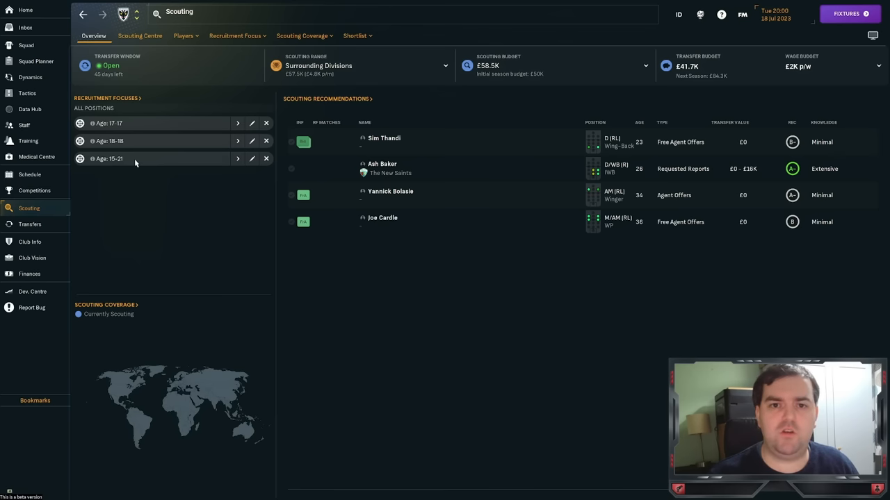
{"action": "mouse_move", "coordinate": [138, 166]}
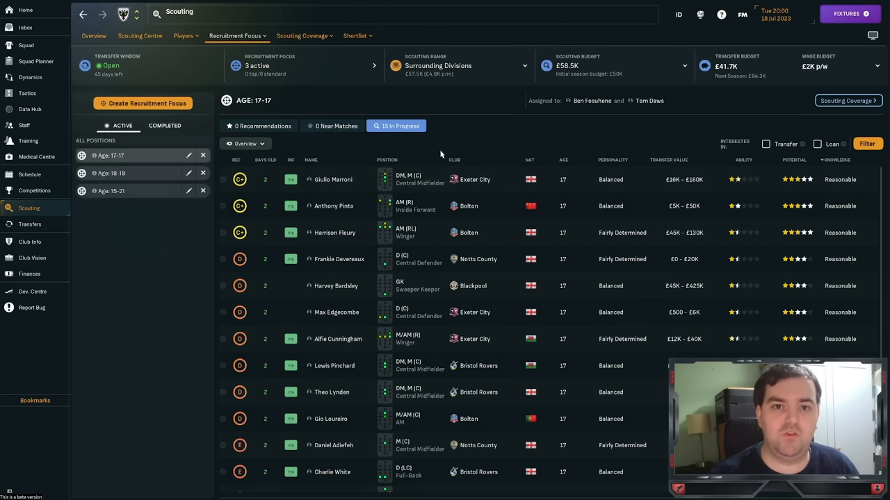
{"action": "mouse_move", "coordinate": [624, 175]}
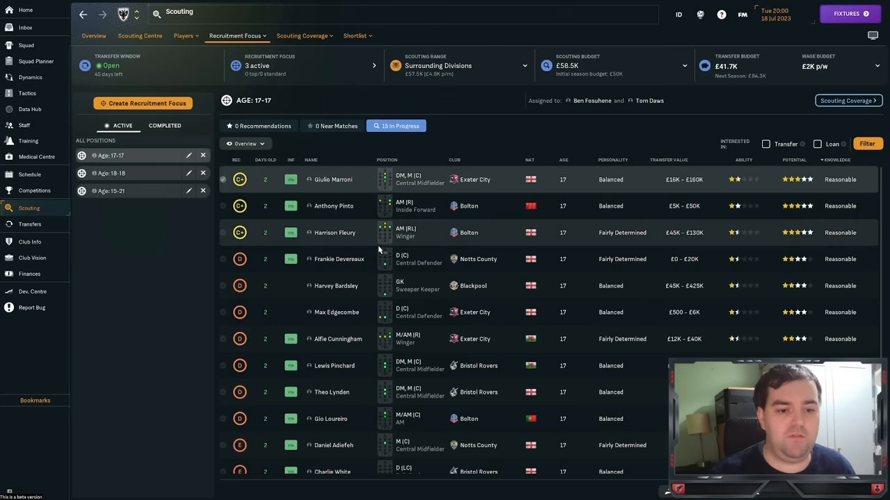
Step: Shortlist the top three Age: 17-17 prospects, then bring up actions for eight Age: 15-21 prospects
{"action": "right_click", "coordinate": [335, 232]}
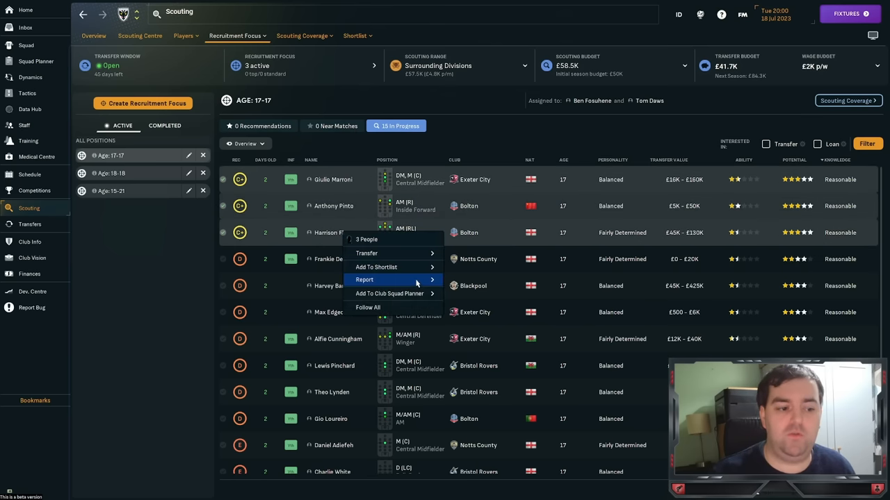
{"action": "left_click", "coordinate": [341, 223]}
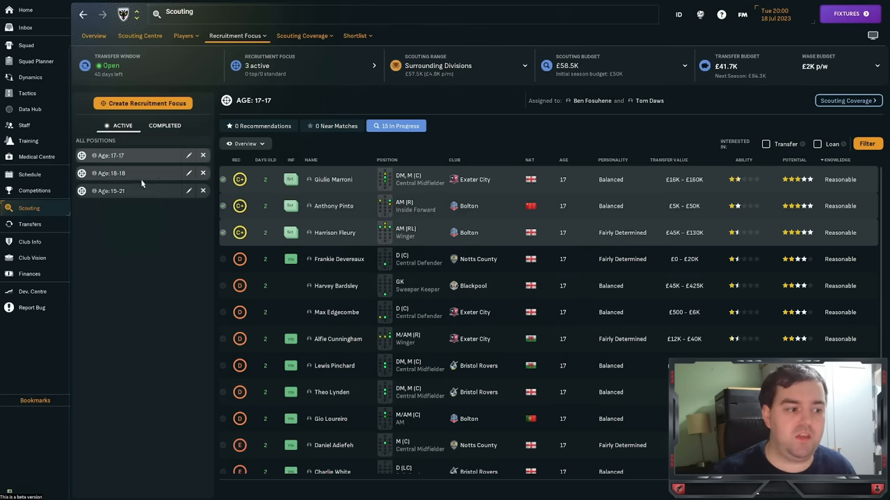
{"action": "left_click", "coordinate": [111, 191]}
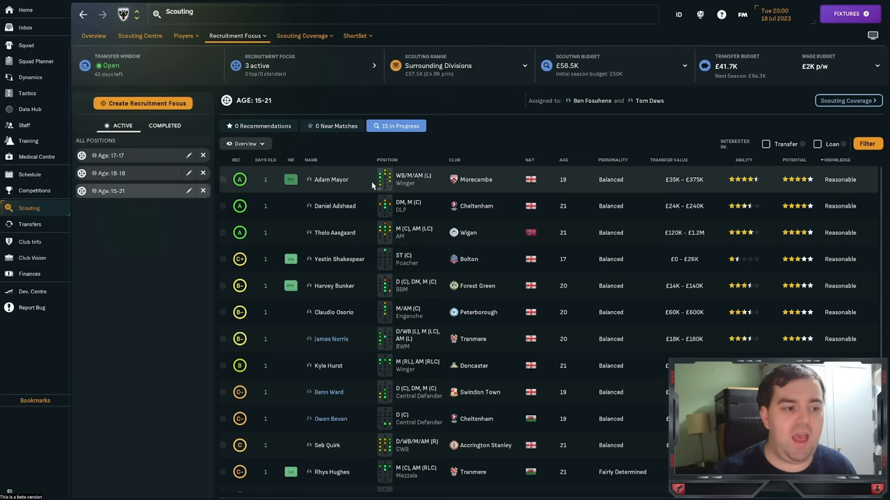
{"action": "scroll", "scroll_direction": "down", "scroll_amount": 3}
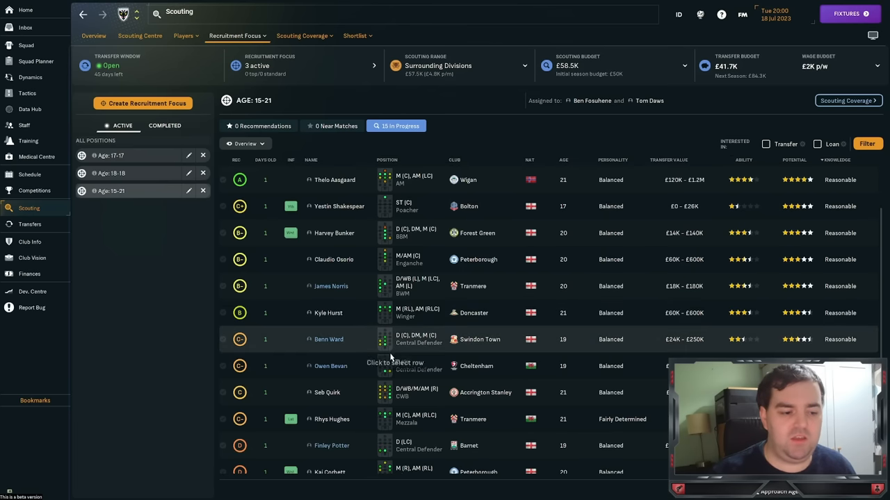
{"action": "right_click", "coordinate": [330, 365]}
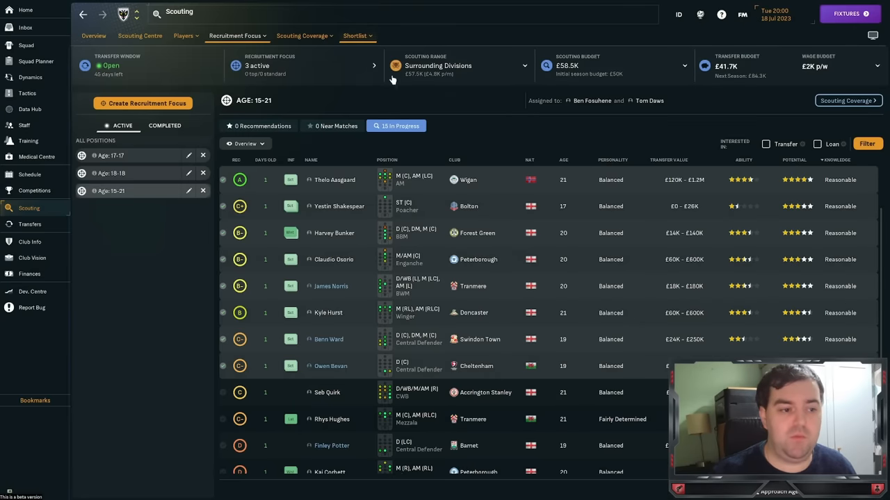
Step: Show the 13-player shortlist using the Ironowl Scouting column view
{"action": "left_click", "coordinate": [354, 35]}
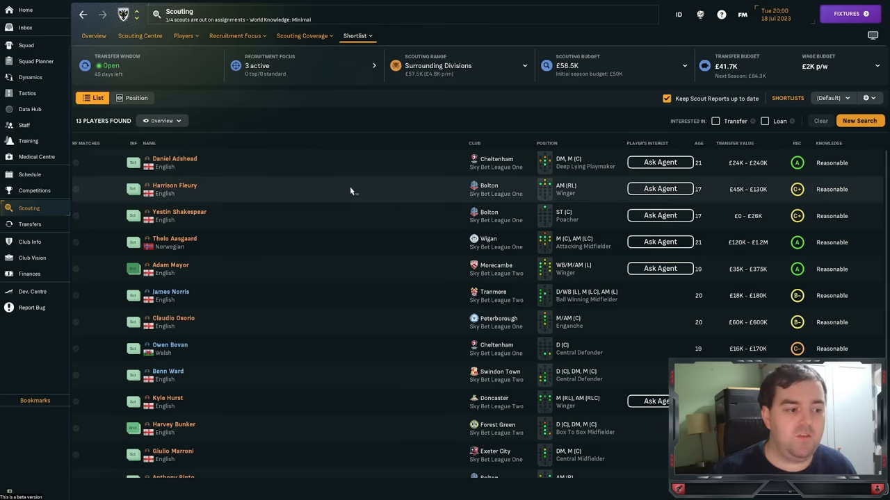
{"action": "left_click", "coordinate": [162, 120]}
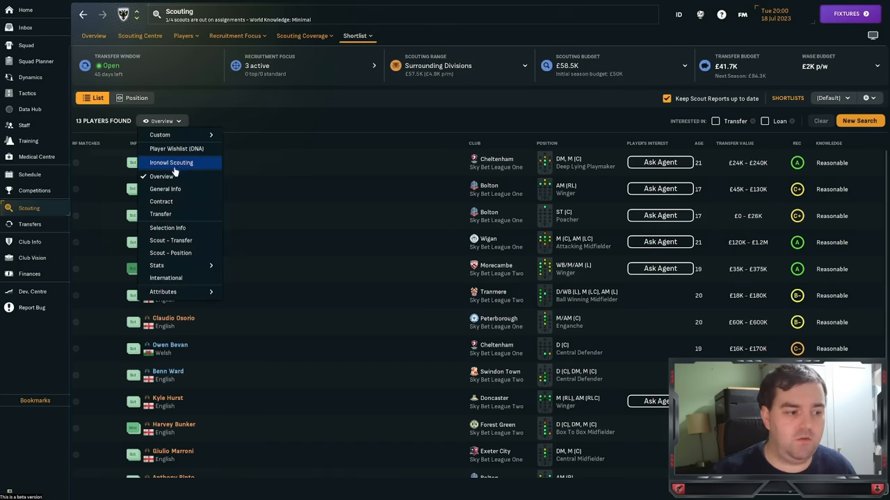
{"action": "left_click", "coordinate": [171, 162]}
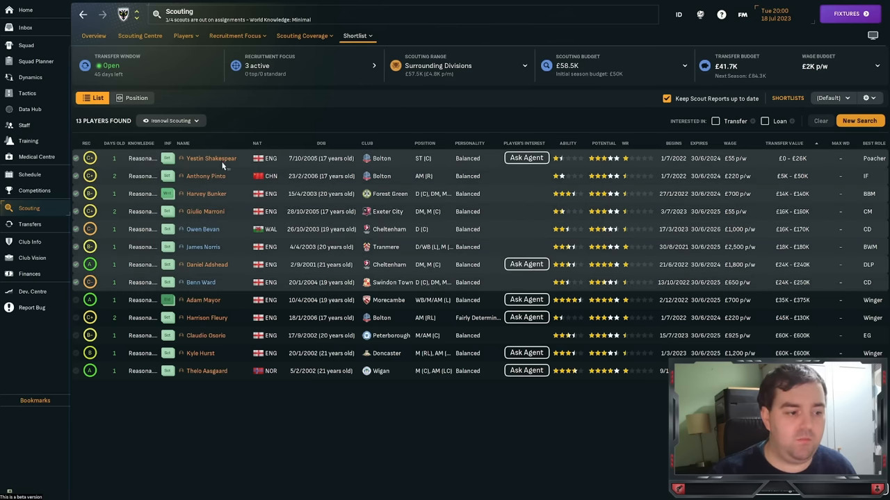
{"action": "right_click", "coordinate": [212, 158]}
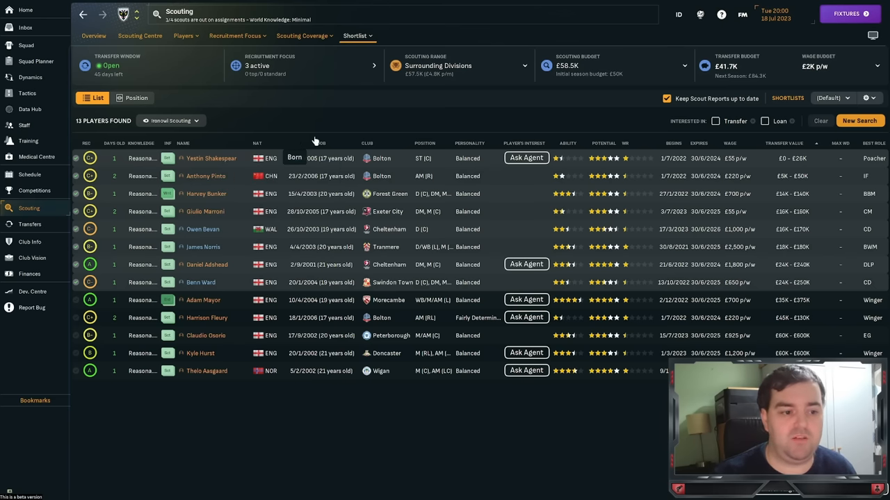
{"action": "mouse_move", "coordinate": [398, 132]}
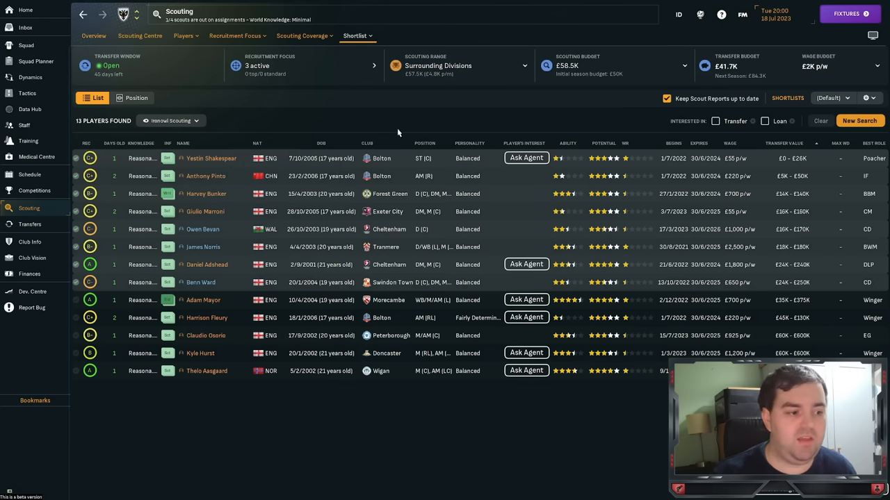
Step: In the Scunthorpe save, check the Age: 19-23 focus, then return to Age: 15-18
{"action": "left_click", "coordinate": [212, 158]}
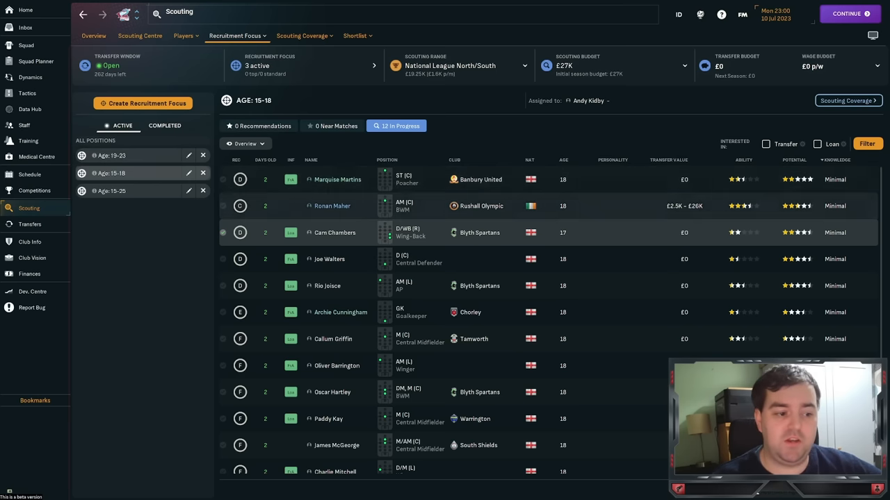
{"action": "left_click", "coordinate": [111, 155]}
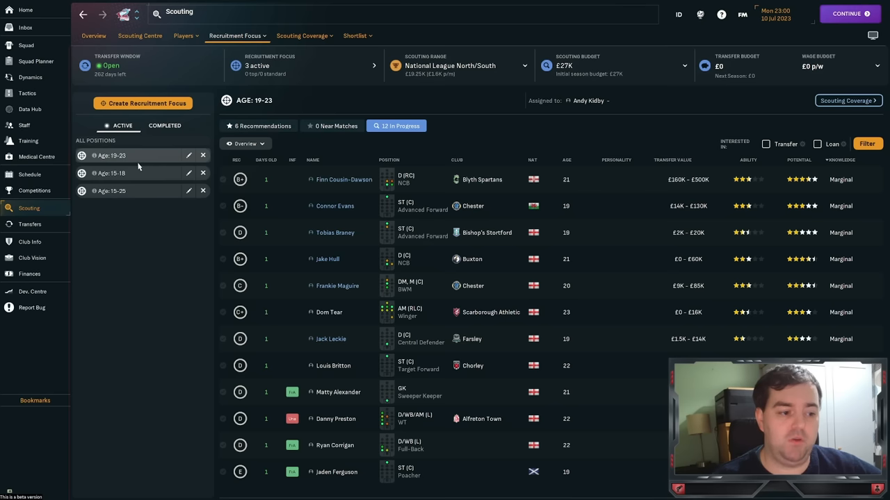
{"action": "left_click", "coordinate": [111, 172]}
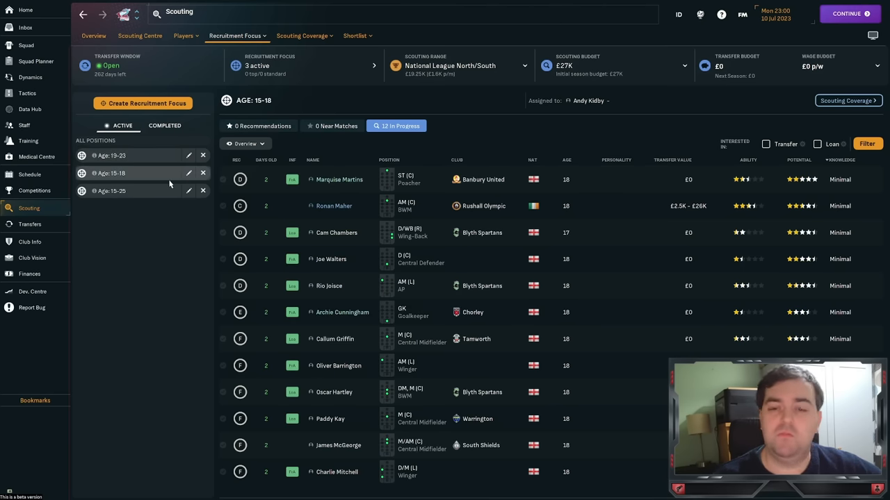